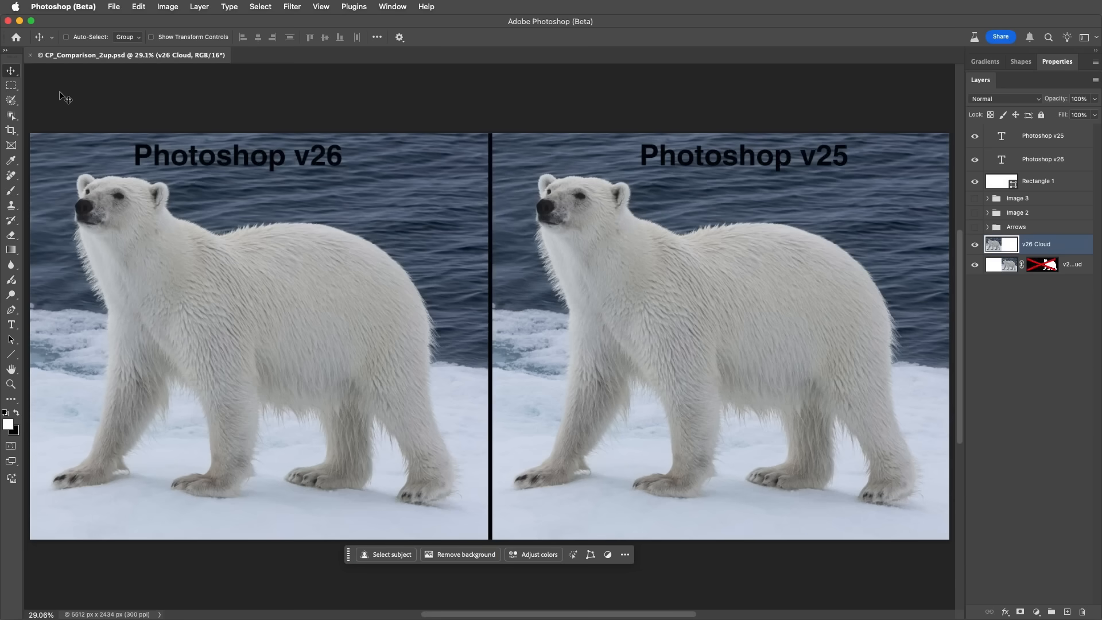
Set Select Subject and Remove Background processing to Cloud (Detailed results) in Image Processing preferences
left_click(62, 7)
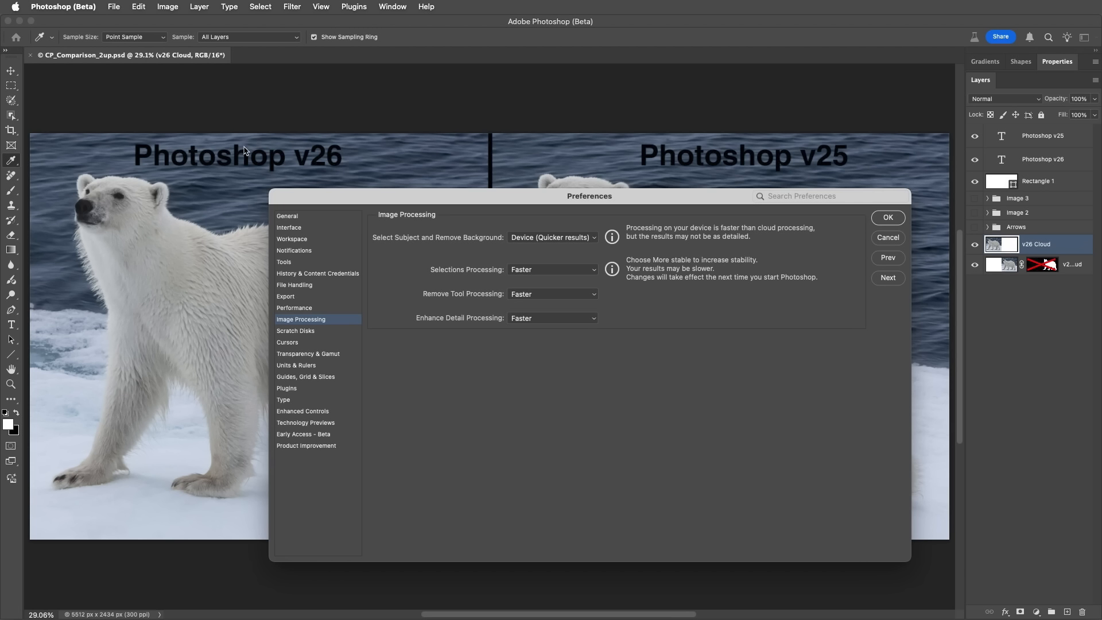
mouse_move(248, 145)
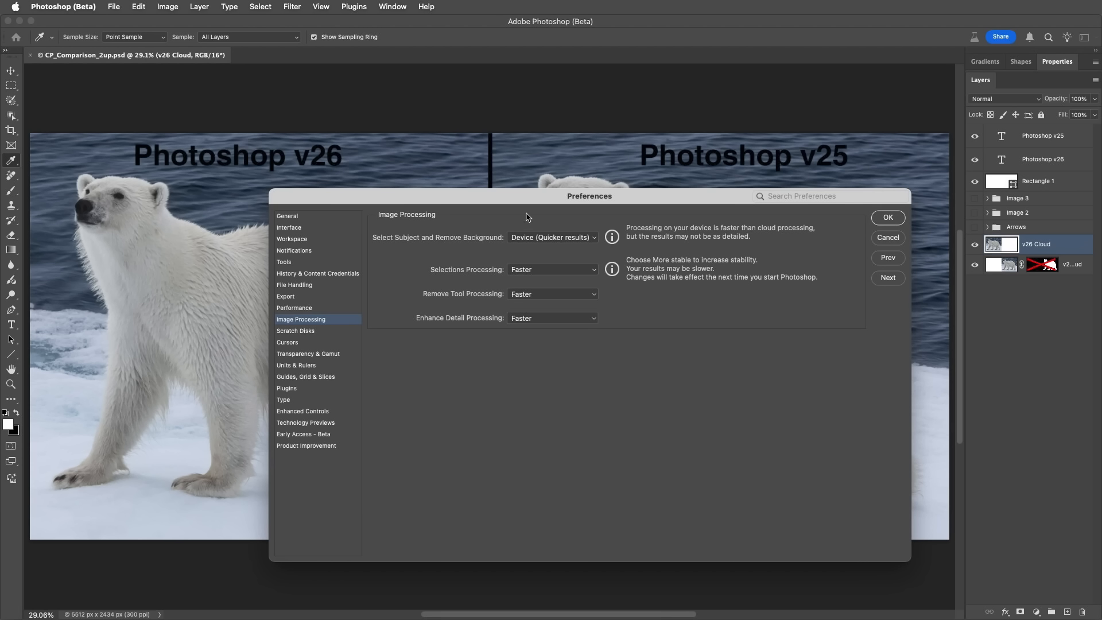
left_click(552, 236)
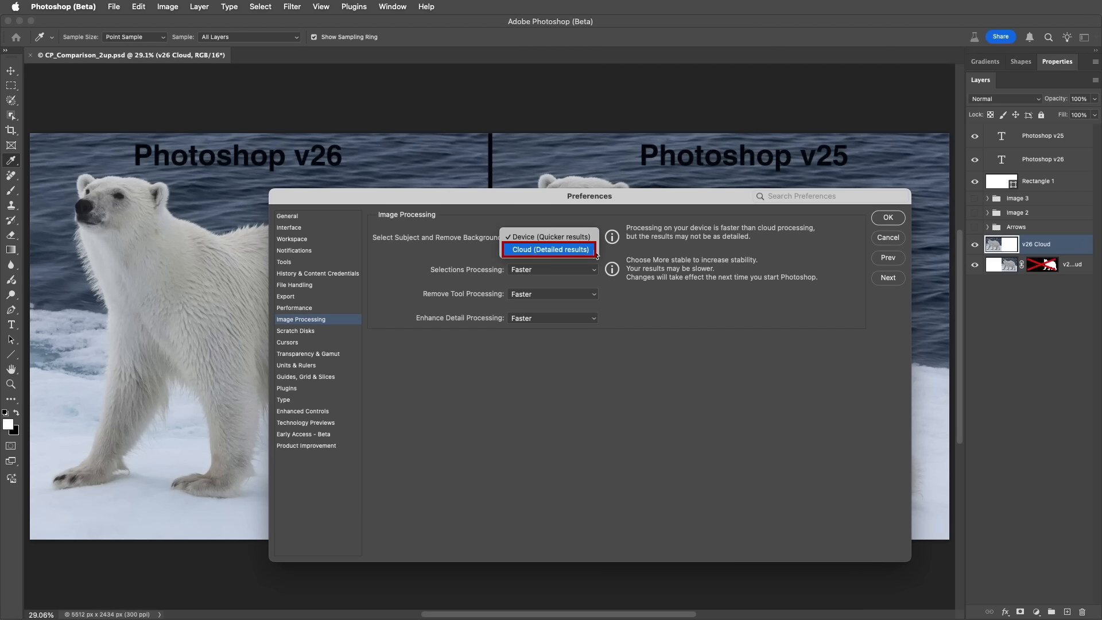
left_click(549, 249)
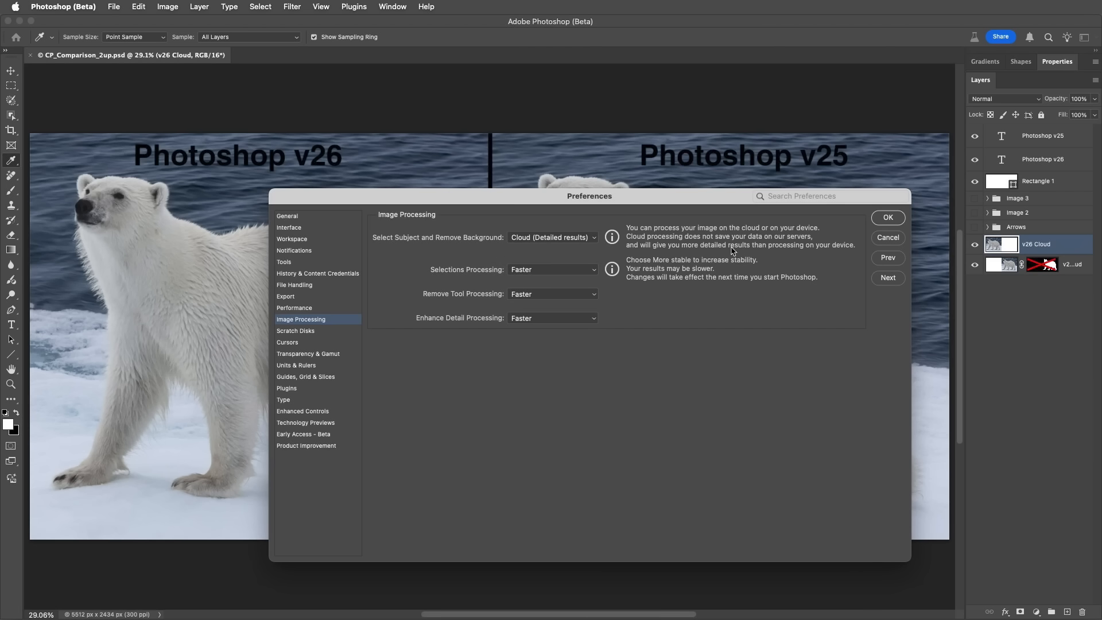
left_click(887, 217)
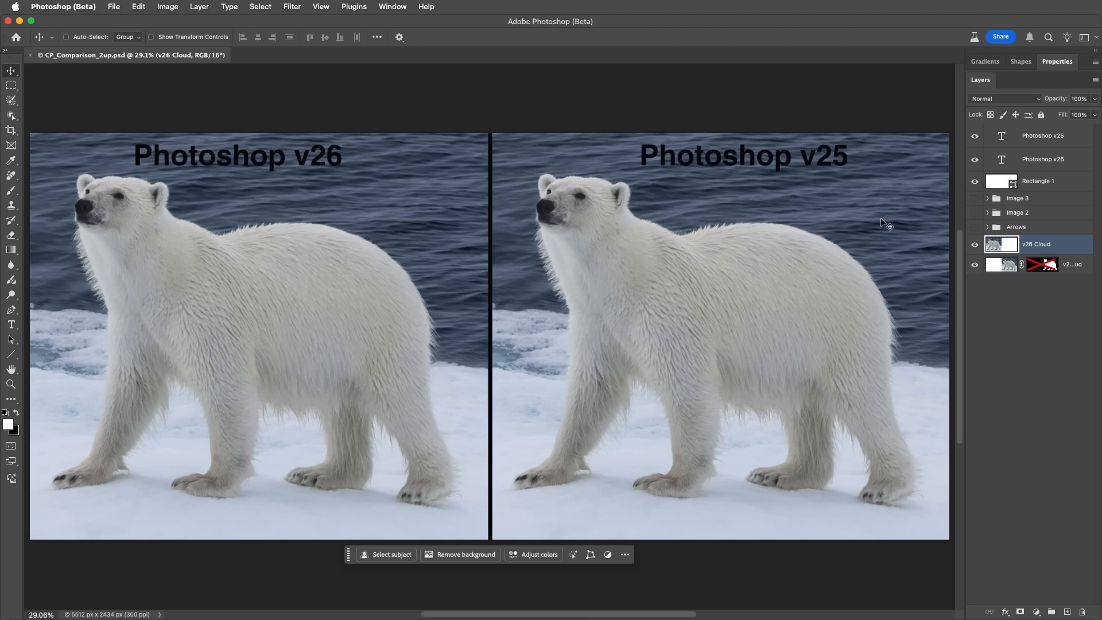
mouse_move(496, 521)
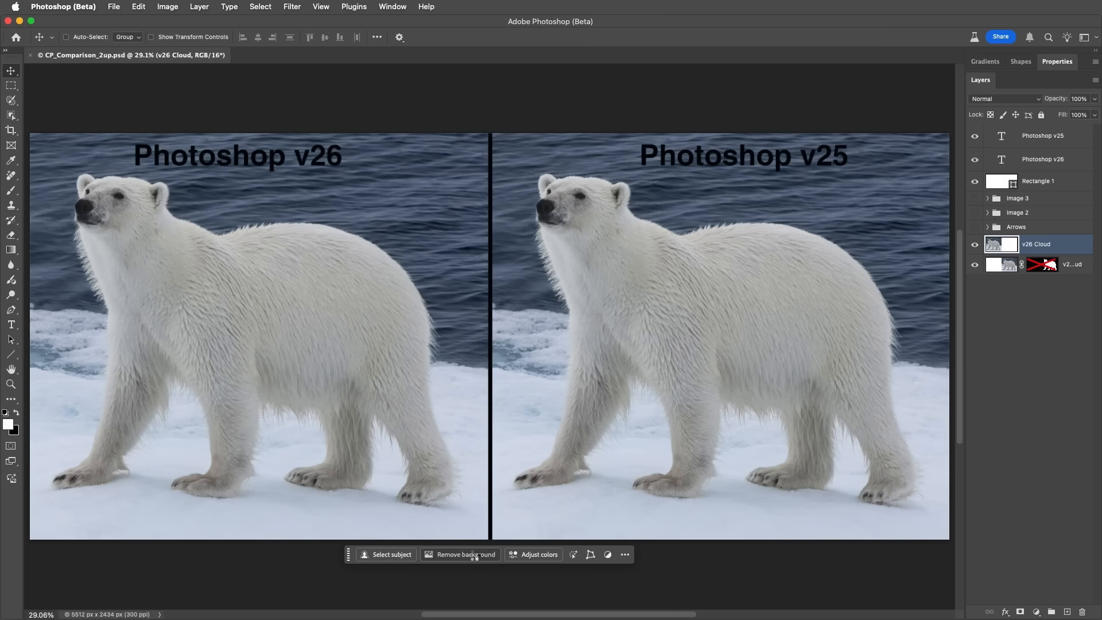
Remove the background behind both polar bear layers, then hide the comparison layers
left_click(465, 555)
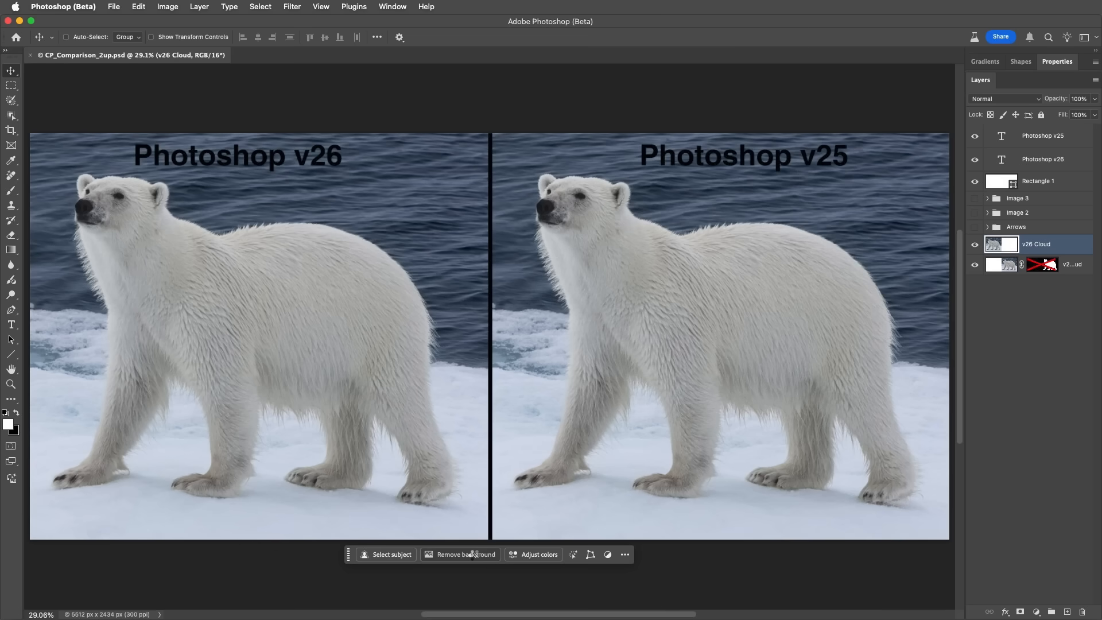
left_click(465, 553)
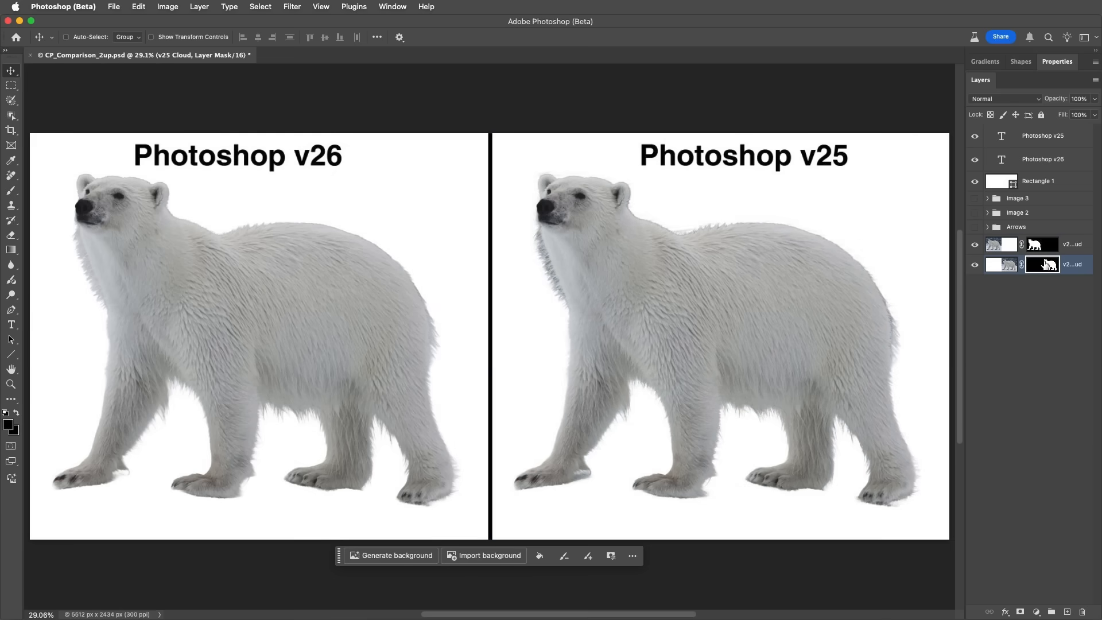
left_click(974, 228)
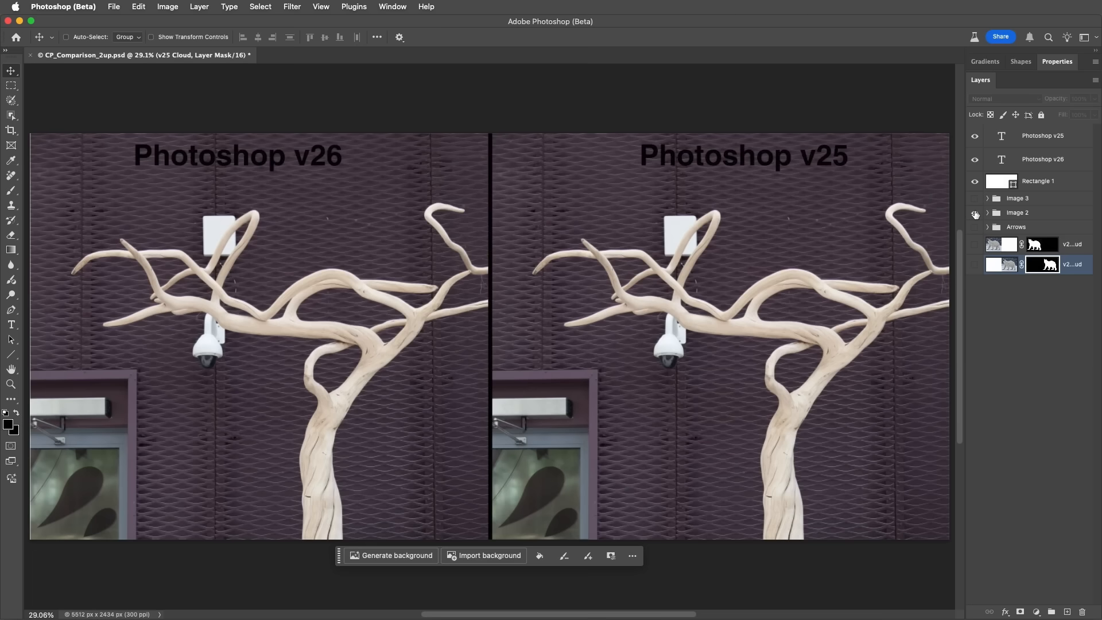
Remove the wall background from the Image 2 tree branches, then hide the group's layers
left_click(986, 212)
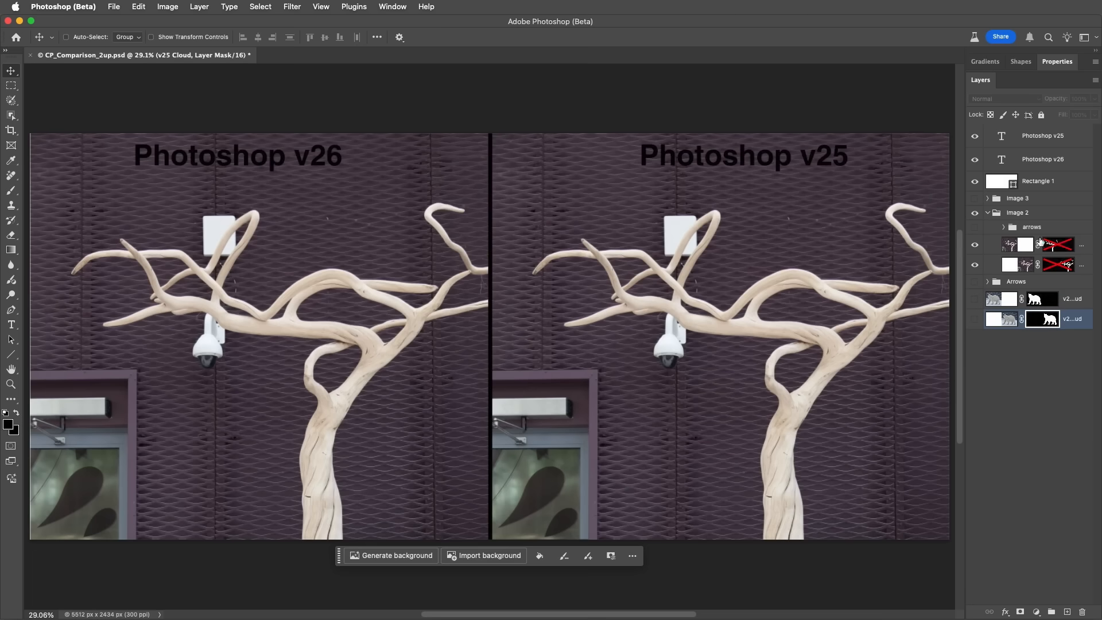
left_click(1040, 244)
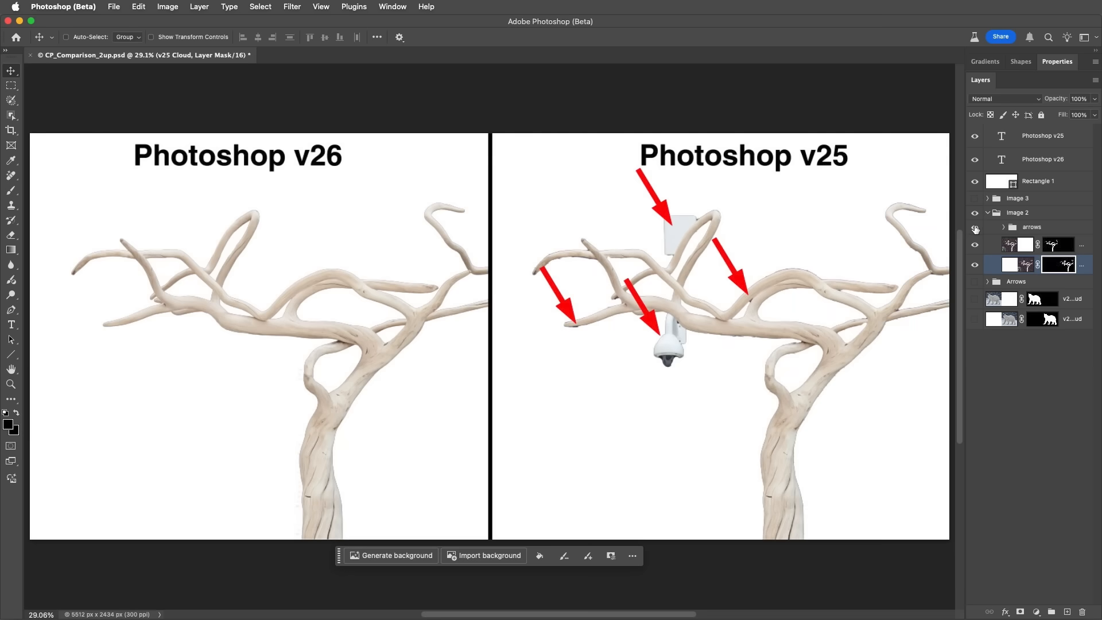
mouse_move(976, 230)
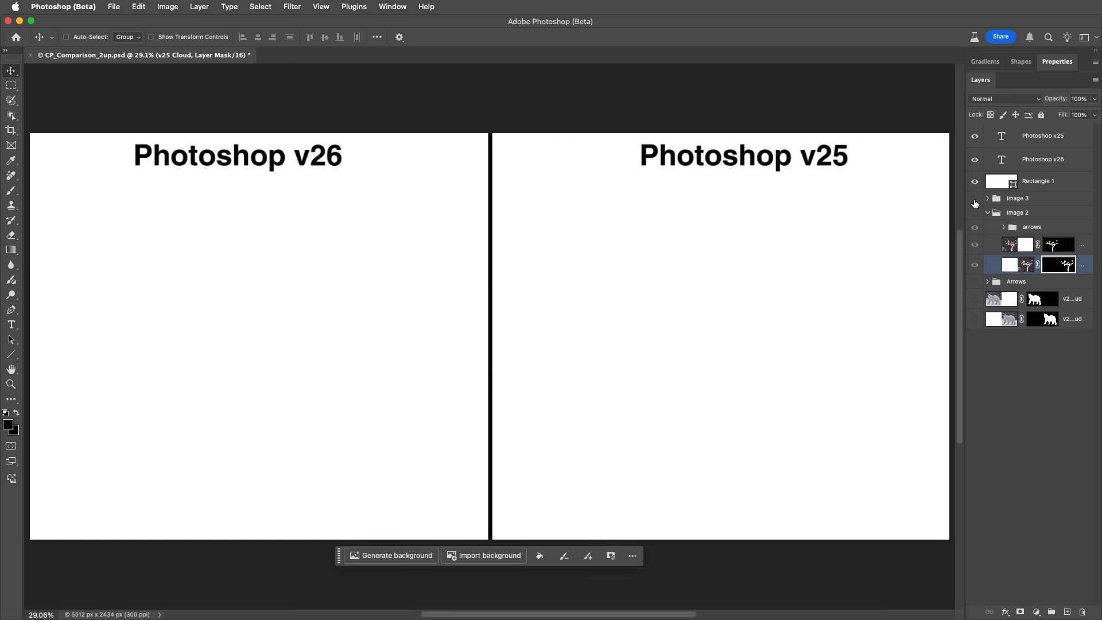
left_click(974, 198)
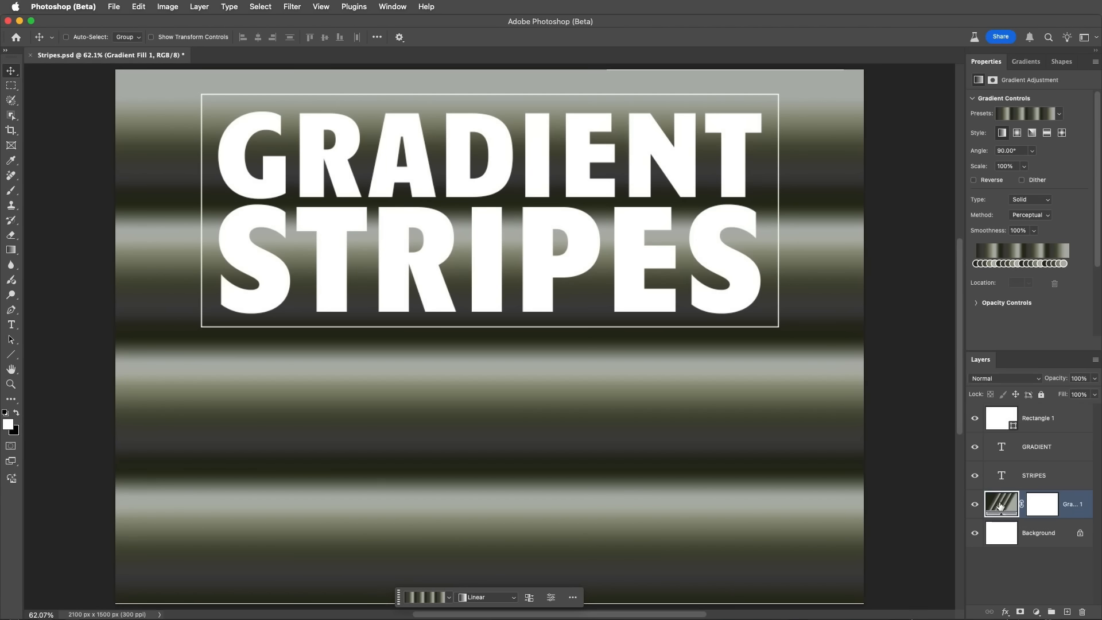
Render the Gradient Fill as Stripes with the Angle style radiating from the bottom centre
left_click(1029, 215)
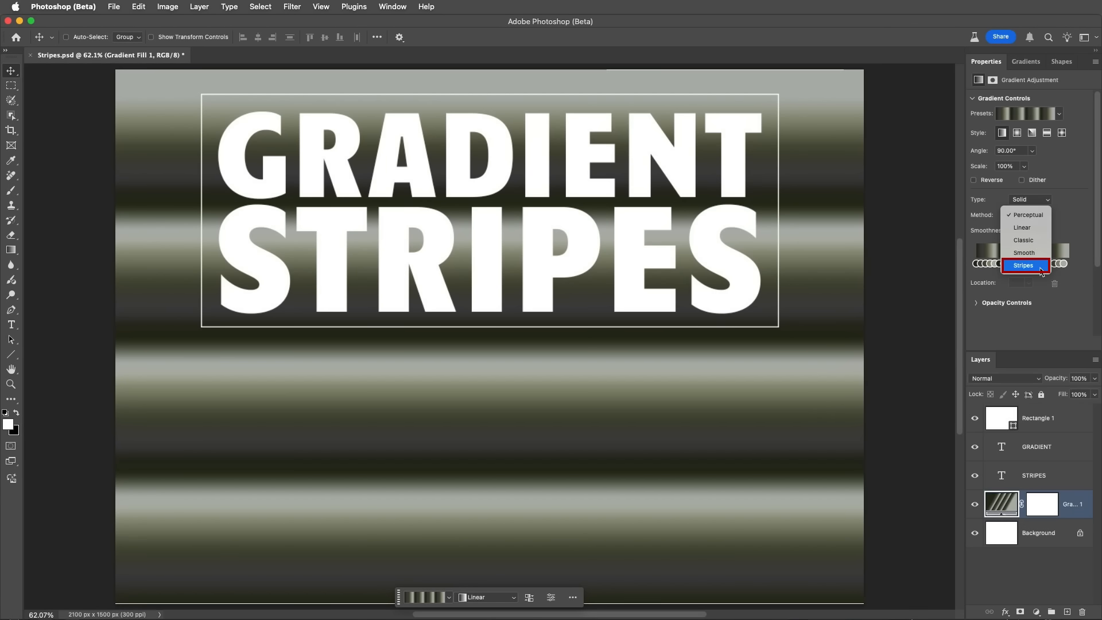
left_click(1023, 265)
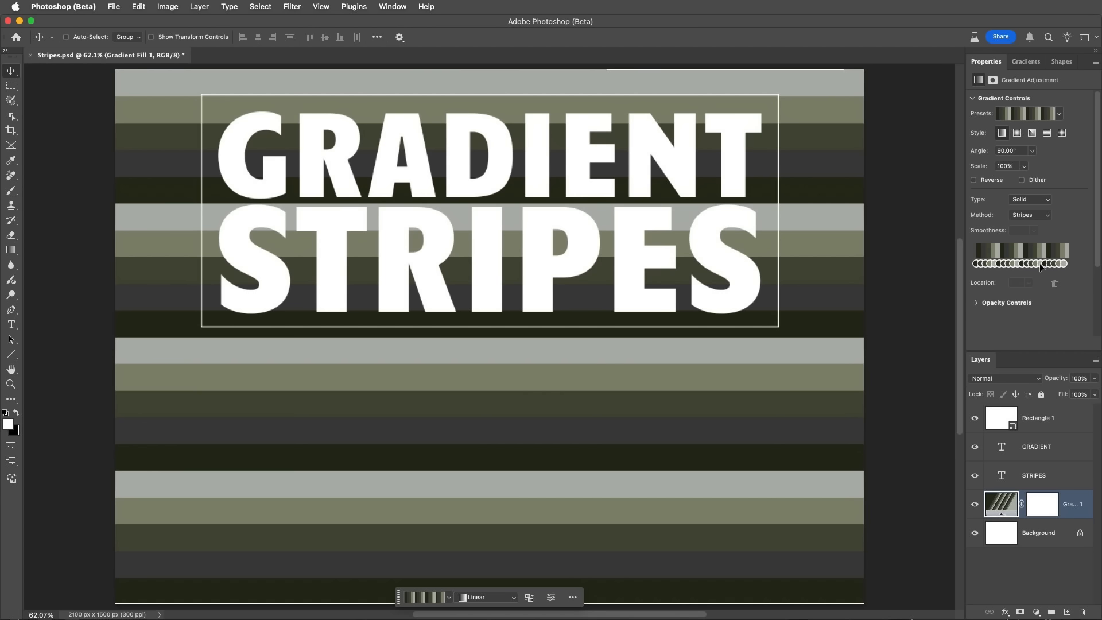
left_click(1031, 133)
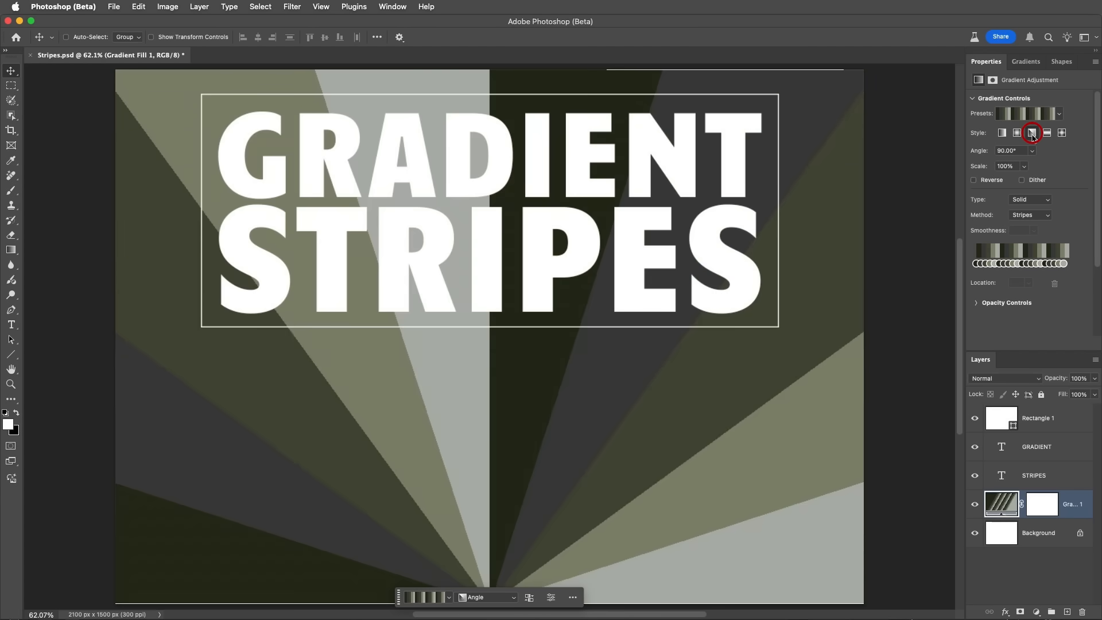
left_click(1061, 133)
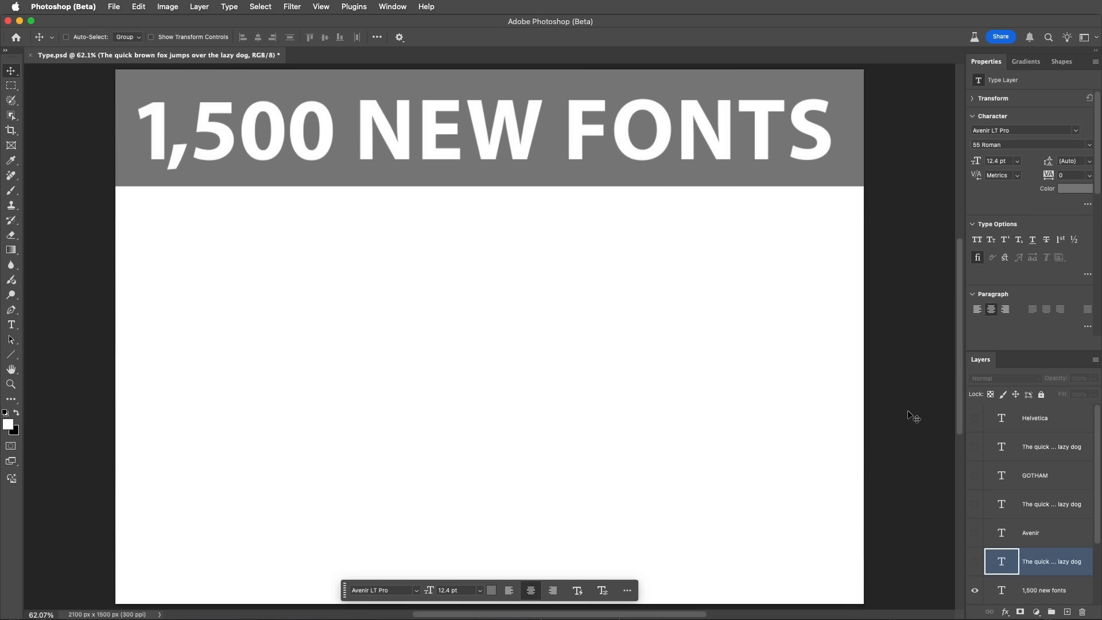
mouse_move(974, 421)
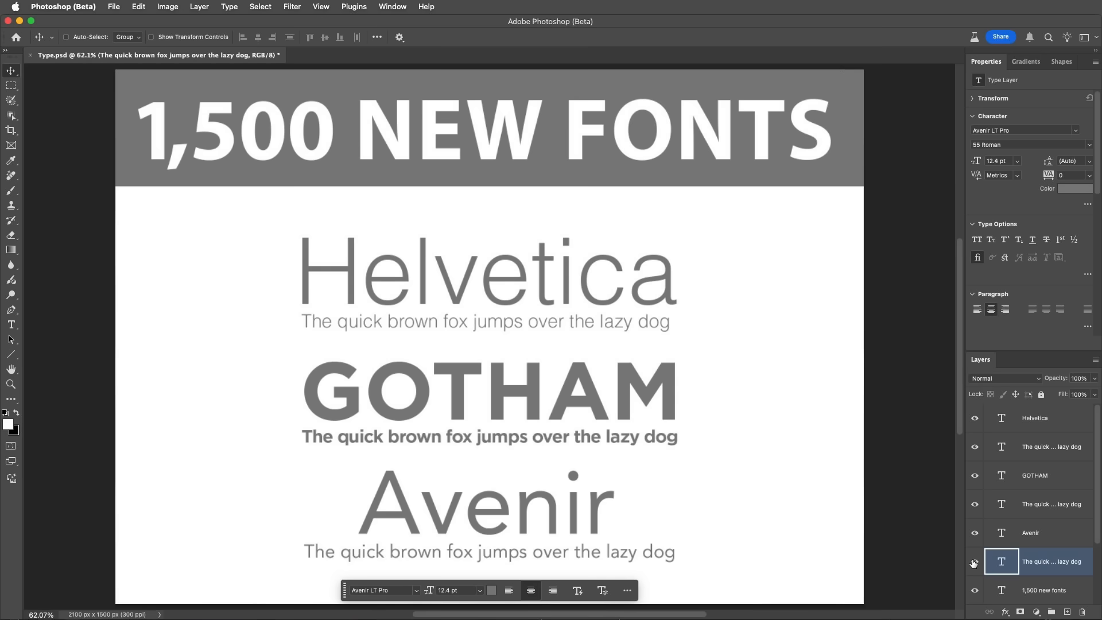
Browse the More fonts catalogue from the Character panel and go to the Adobe Fonts website
left_click(1073, 131)
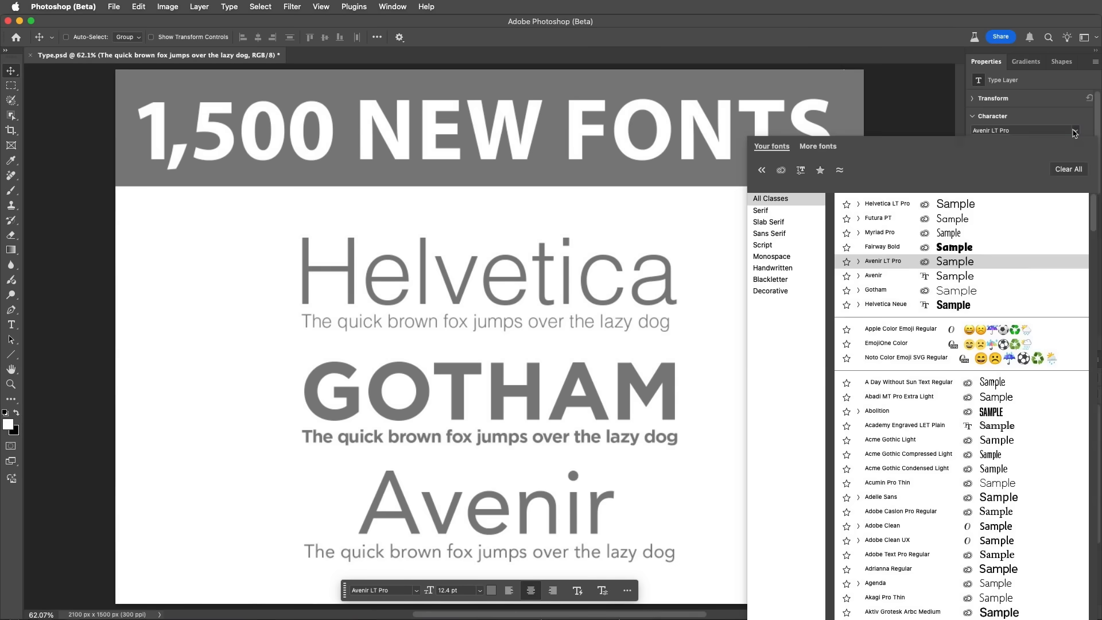
left_click(817, 146)
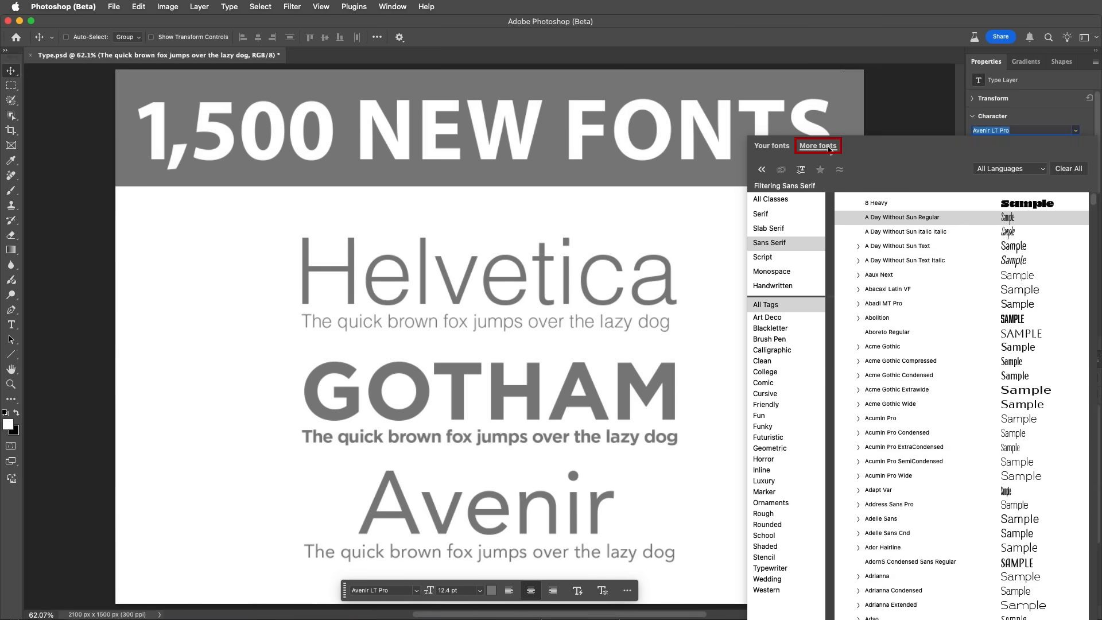
left_click(817, 146)
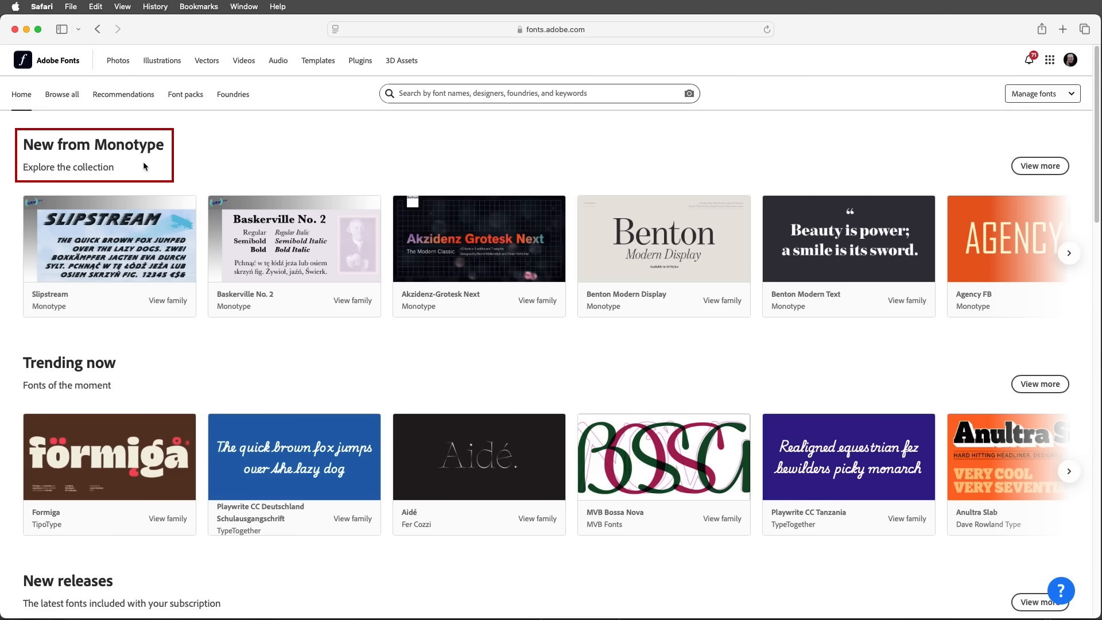
scroll("down", 3)
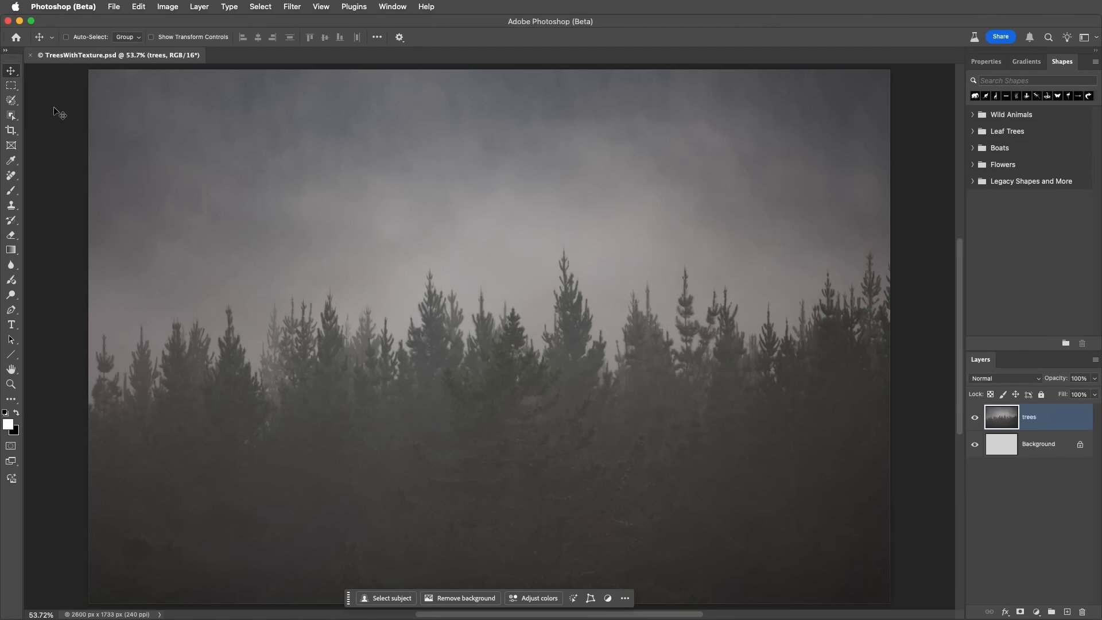
Choose the leaping deer from the Wild Animals shape presets and add Legacy Shapes and More
left_click(11, 146)
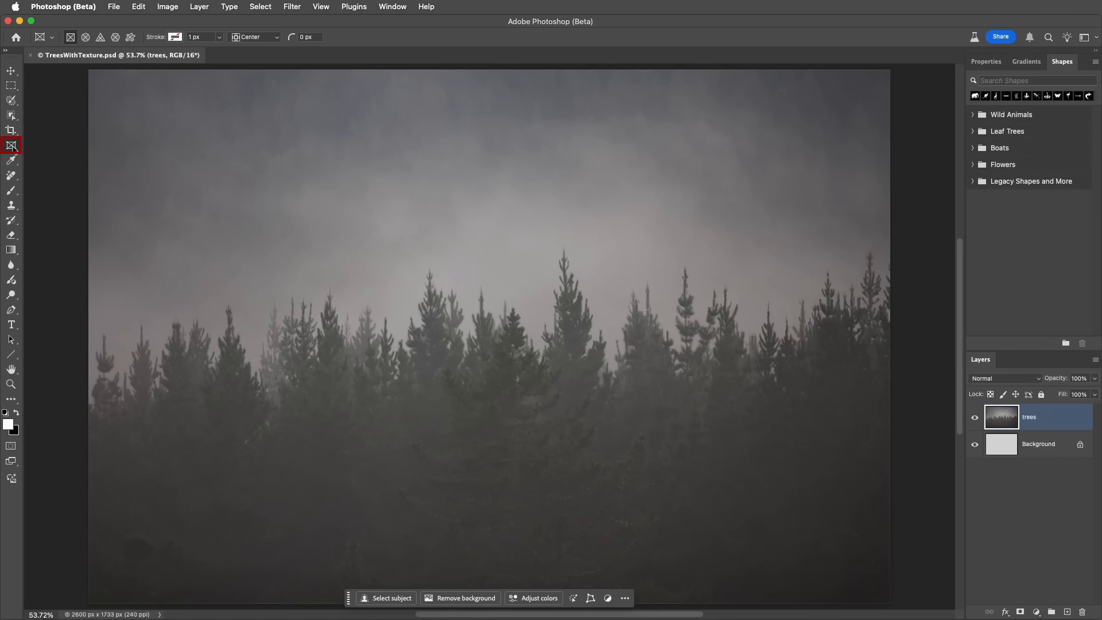
left_click(130, 37)
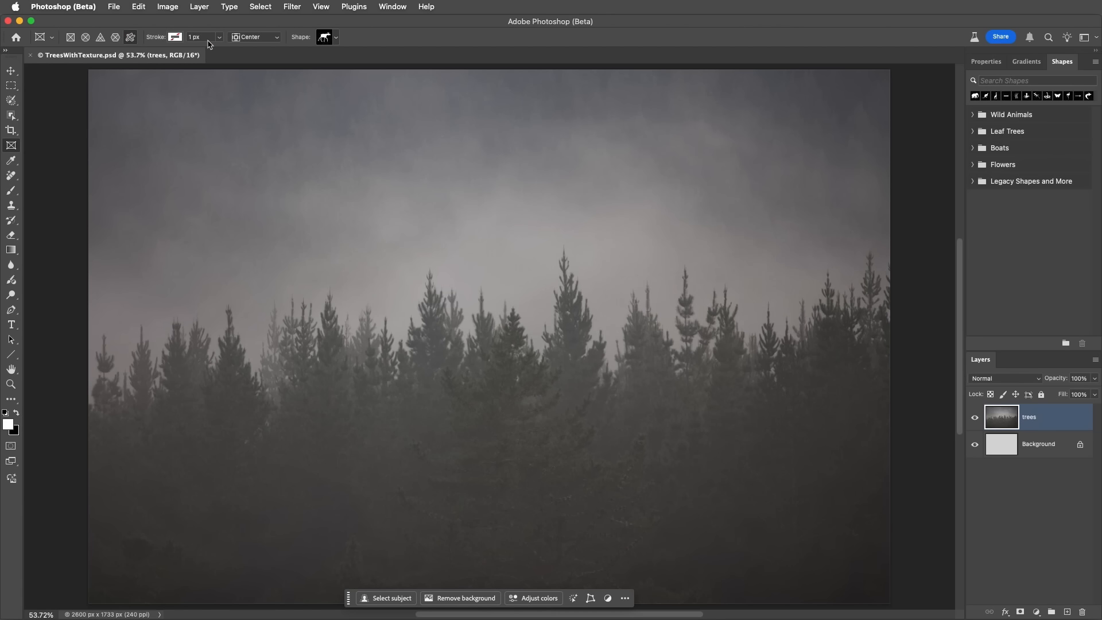
left_click(326, 36)
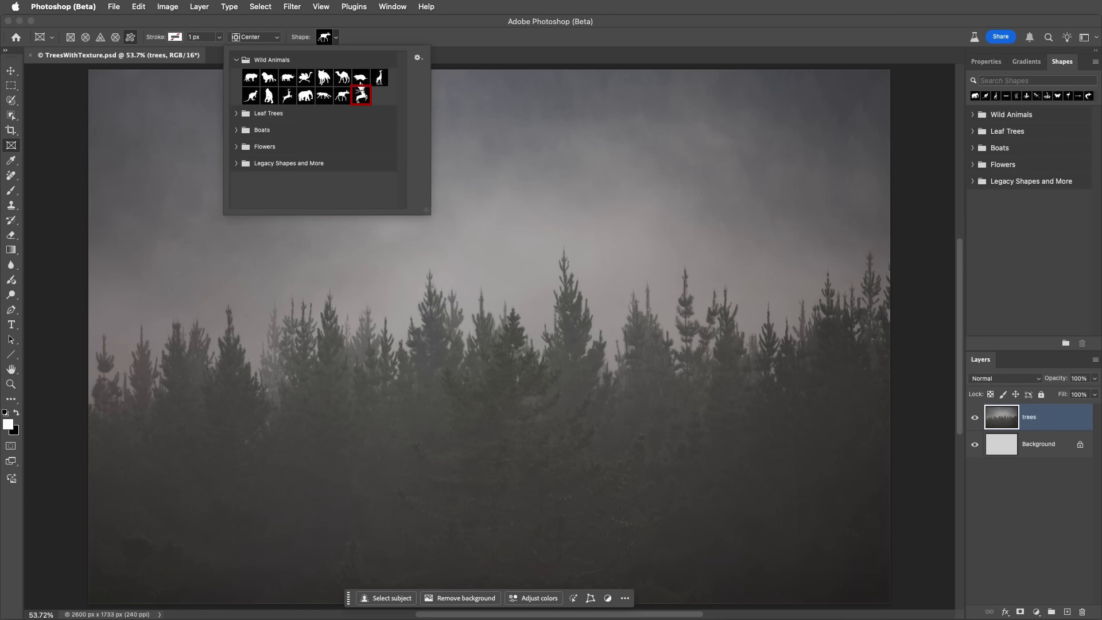
left_click(361, 96)
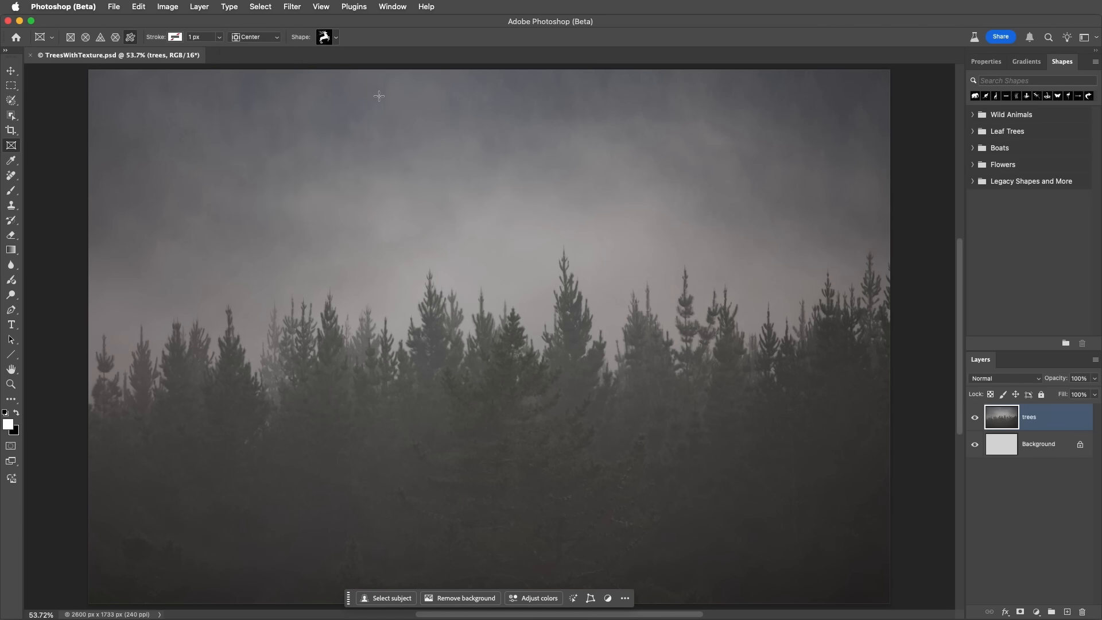
left_click(1094, 50)
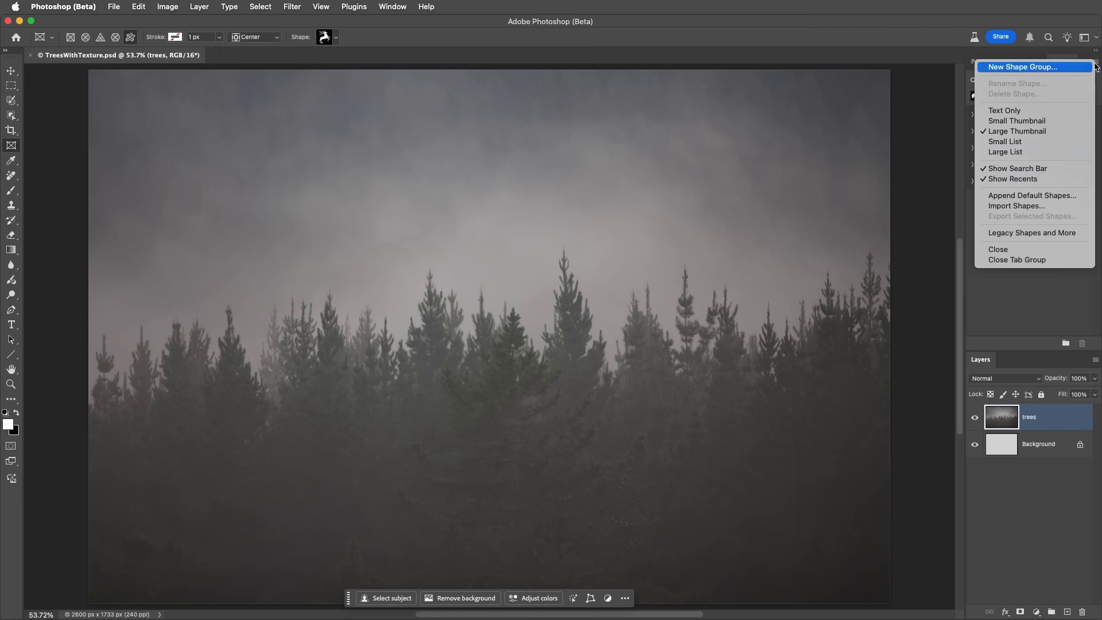
mouse_move(1032, 233)
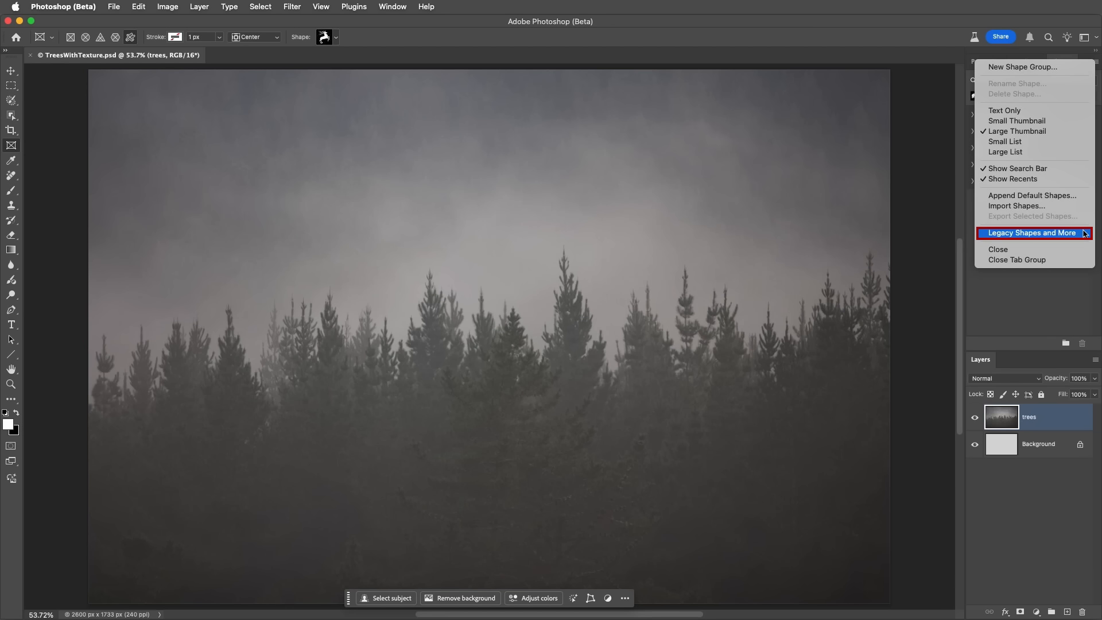
mouse_move(869, 172)
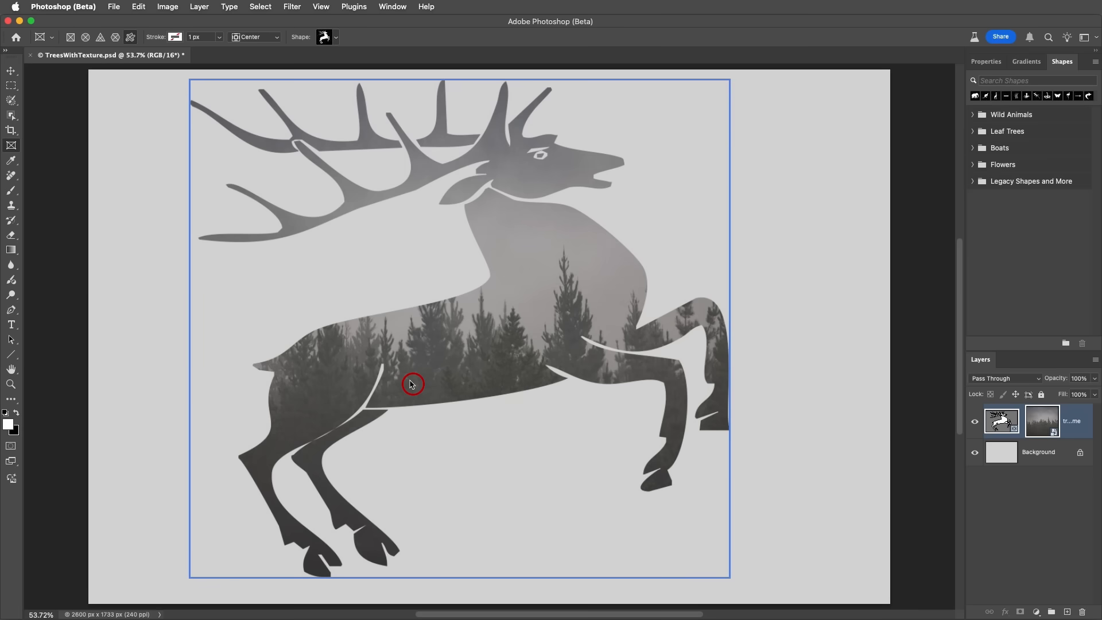
Reposition the foggy trees photo clipped inside the leaping deer shape
left_click_drag(411, 383, 437, 386)
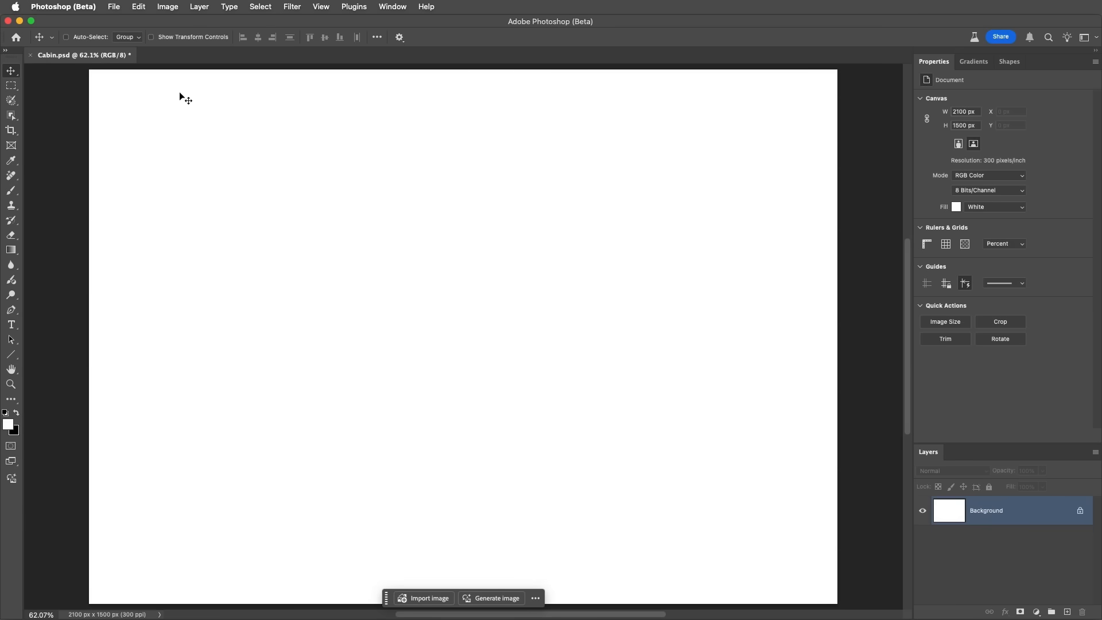
Start Edit > Generate Image on the blank Cabin canvas and choose the Watercolor effect
left_click(139, 7)
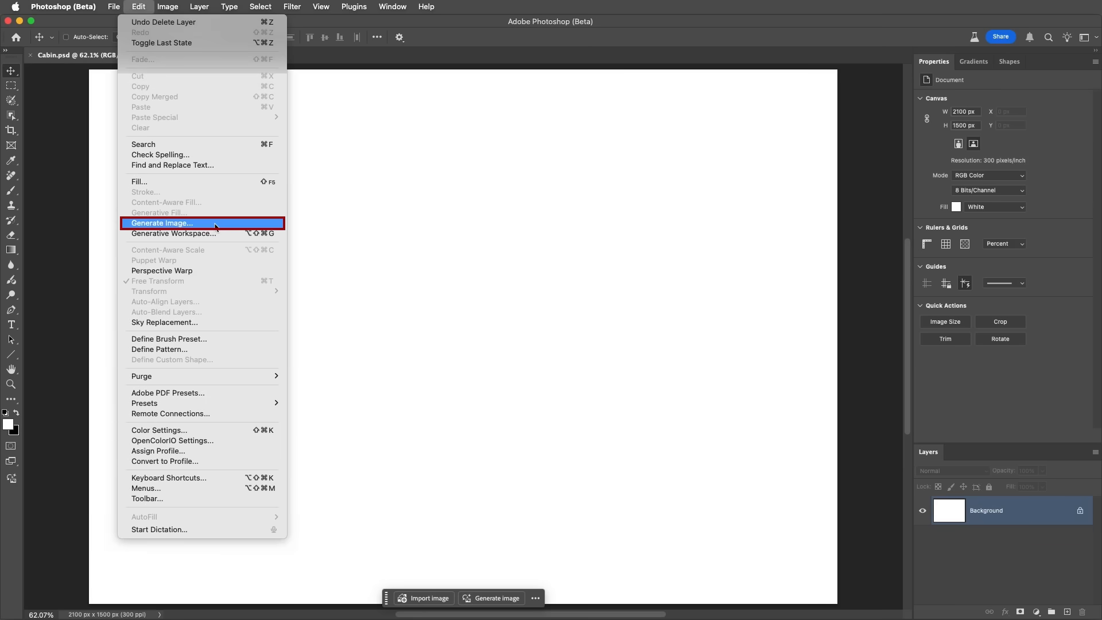
left_click(160, 224)
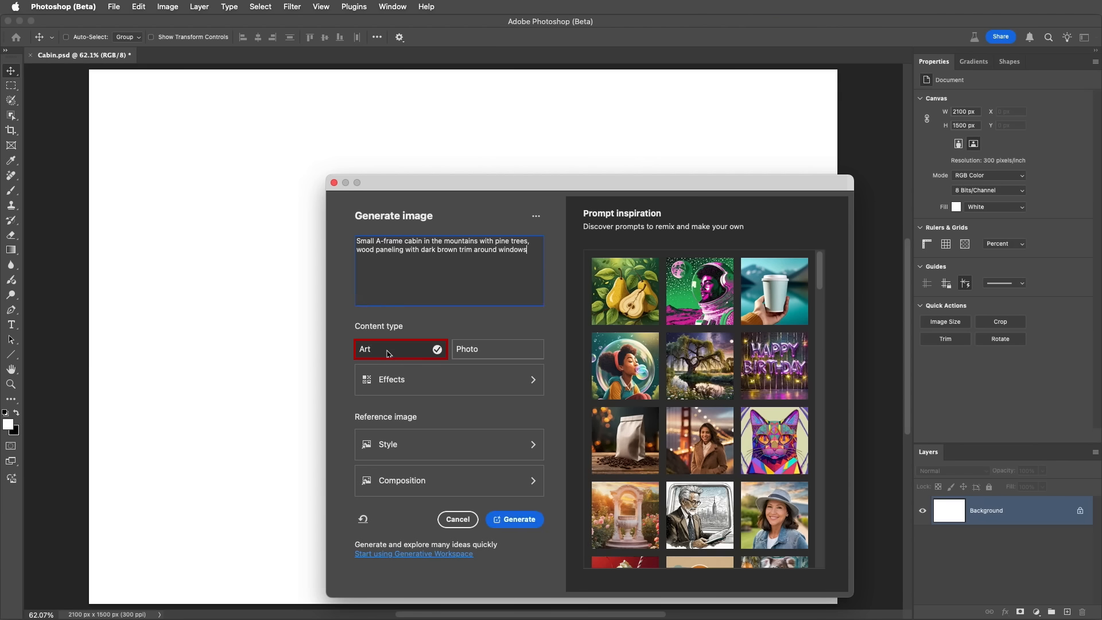
left_click(449, 379)
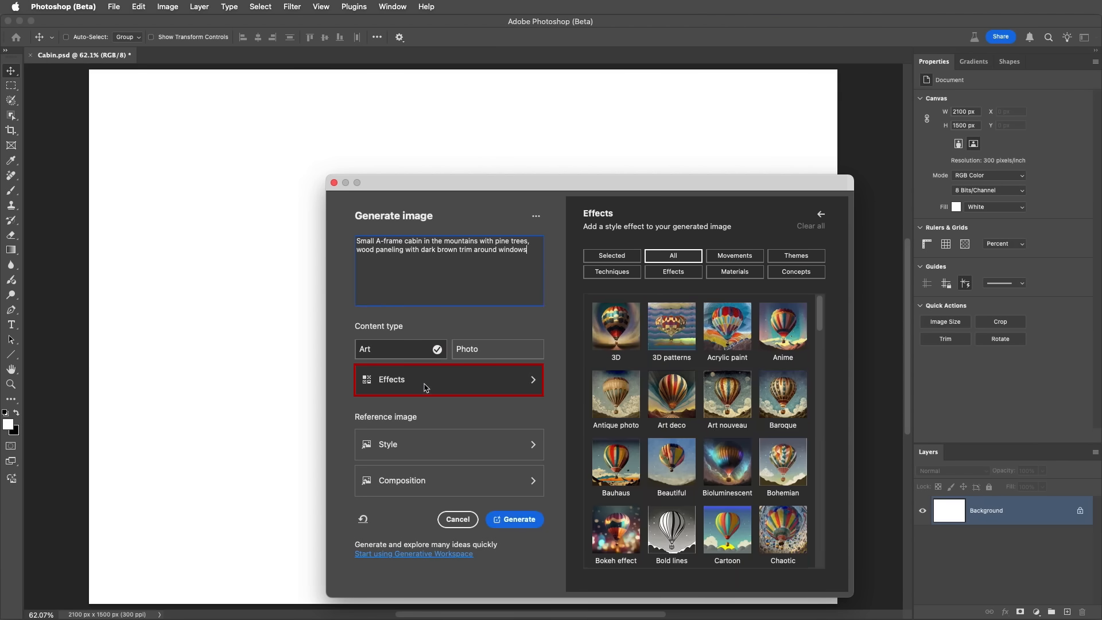
scroll("down", 3)
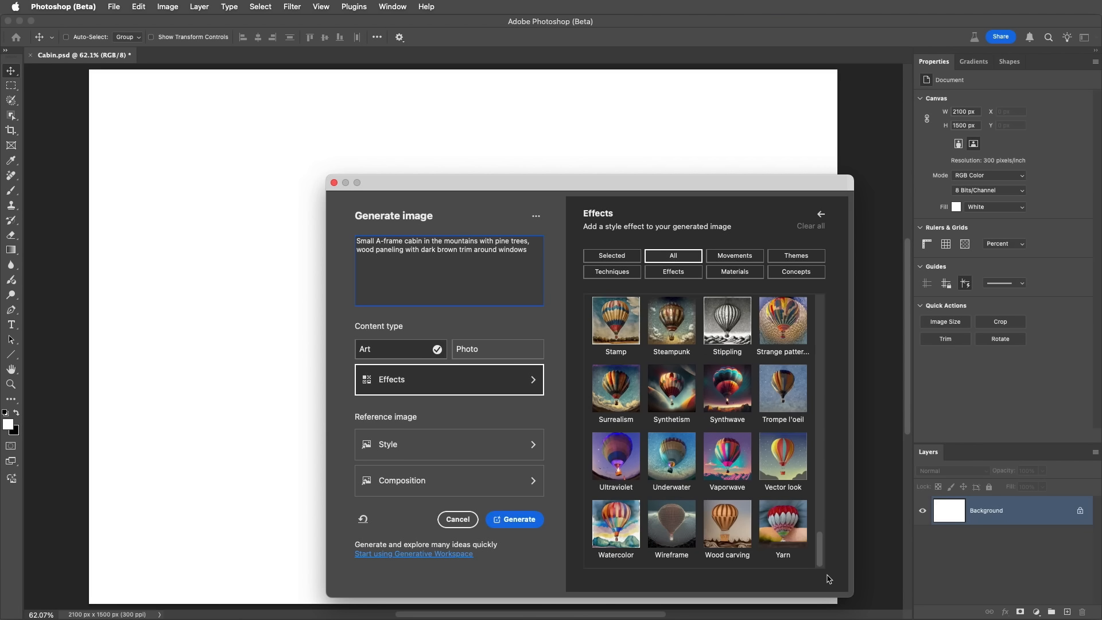
left_click(615, 524)
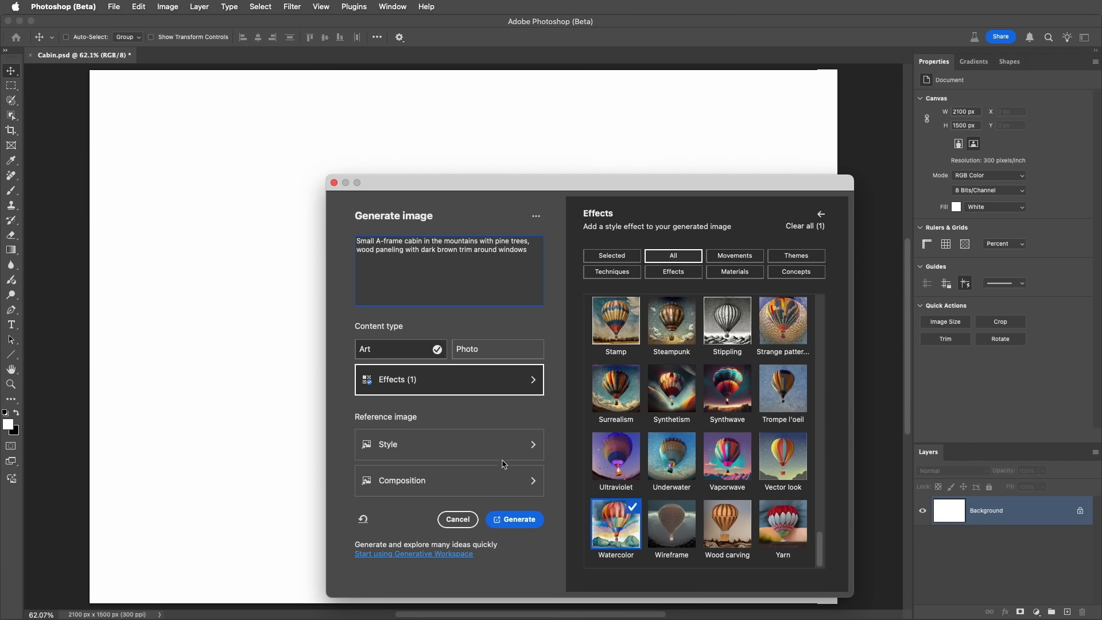
Use the blue flower image as style reference and generate the watercolor cabin
left_click(448, 443)
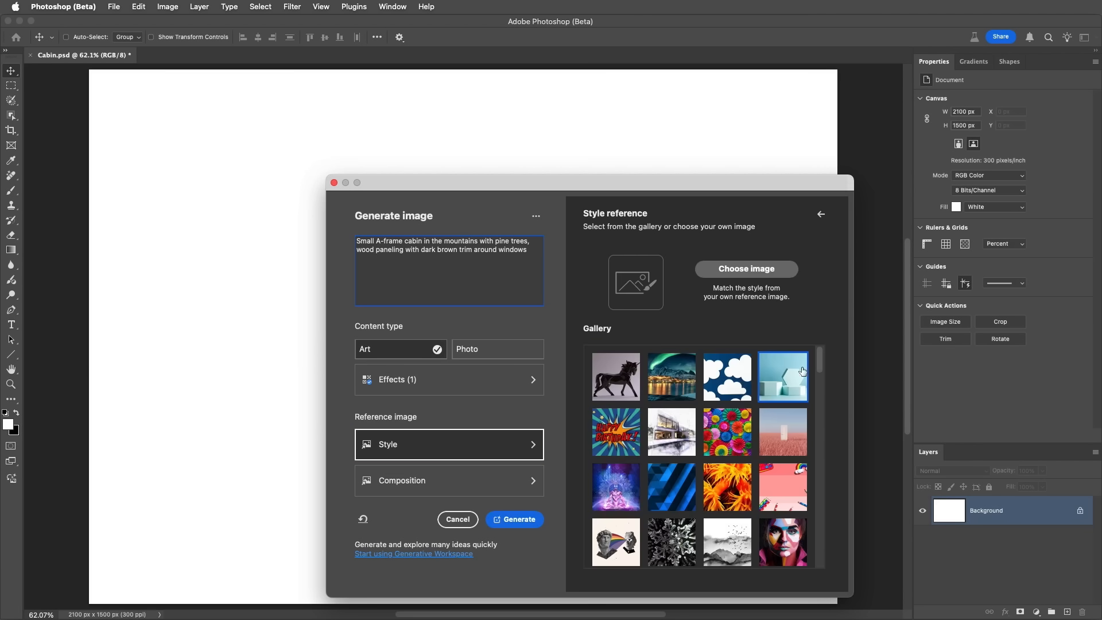
scroll("down", 3)
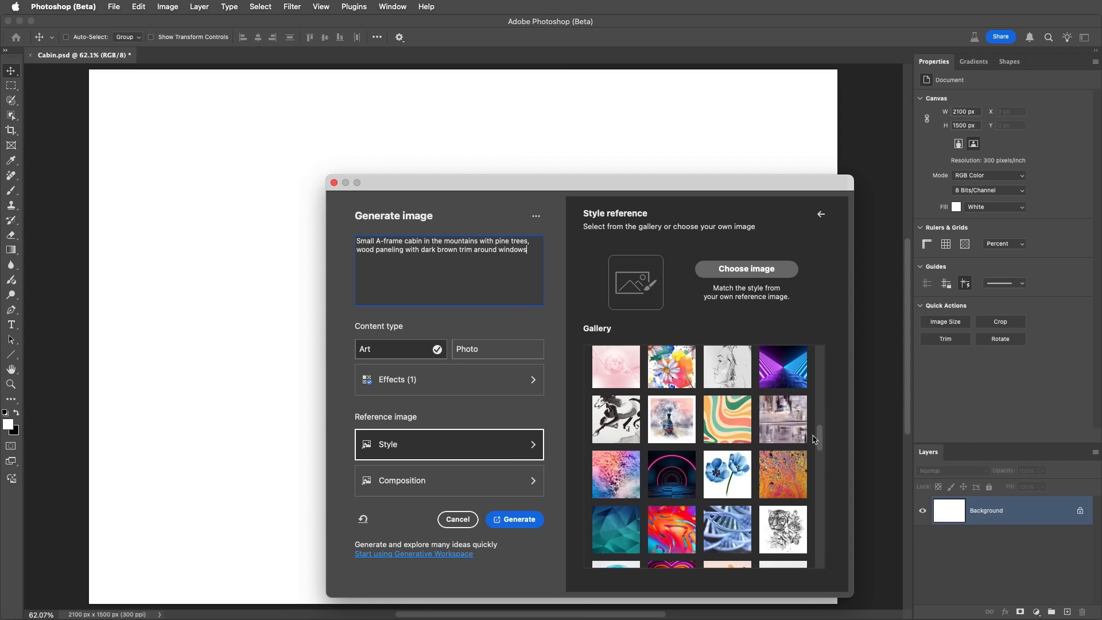
left_click(727, 470)
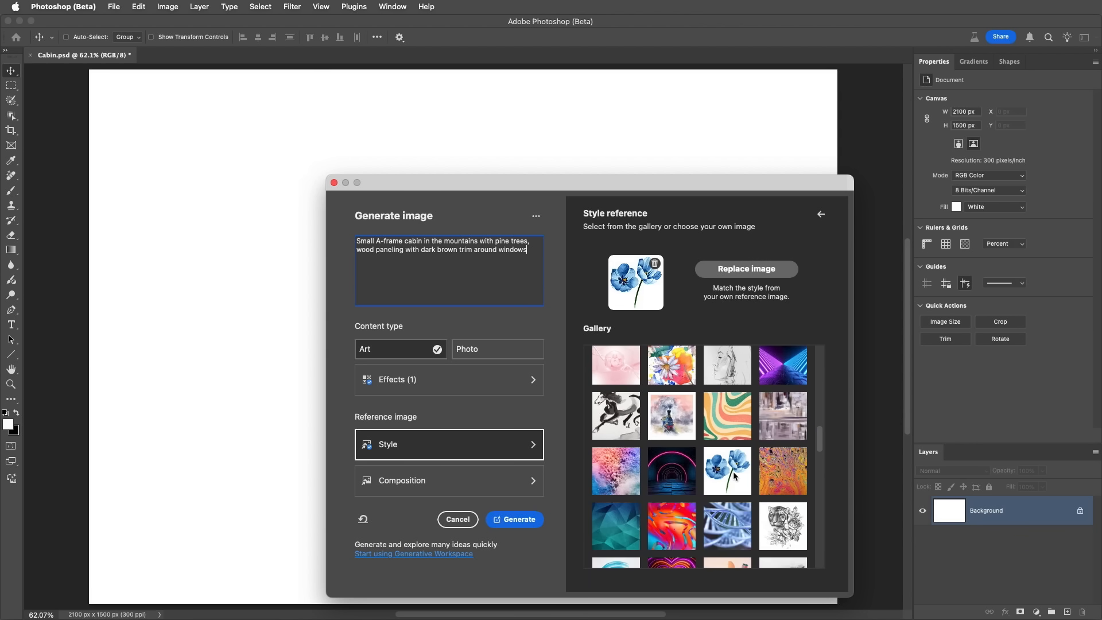
left_click(519, 519)
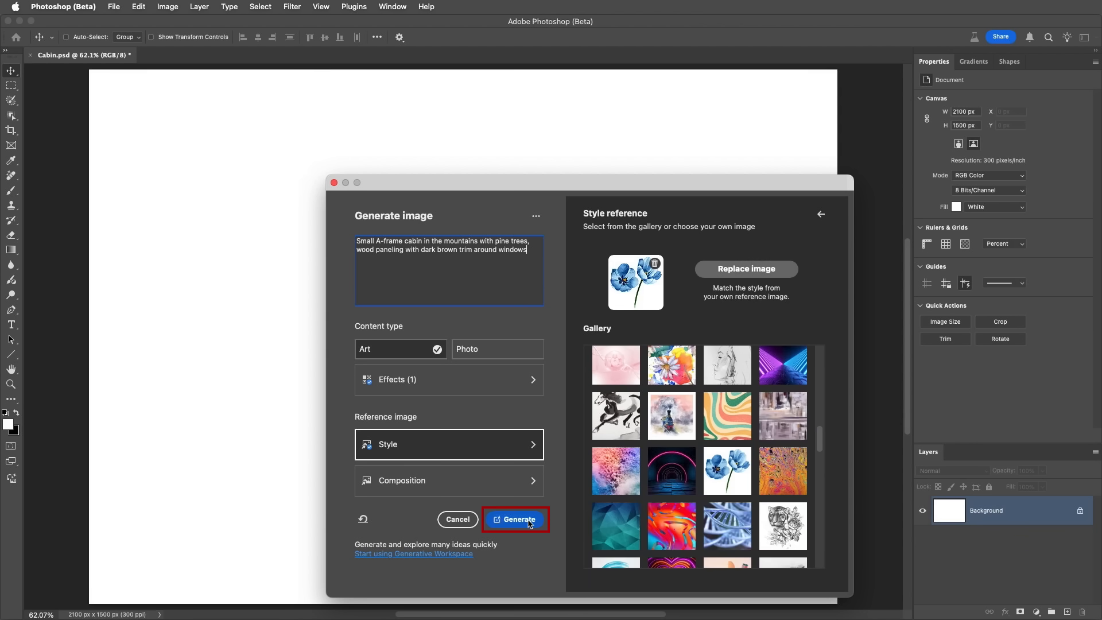
left_click(518, 519)
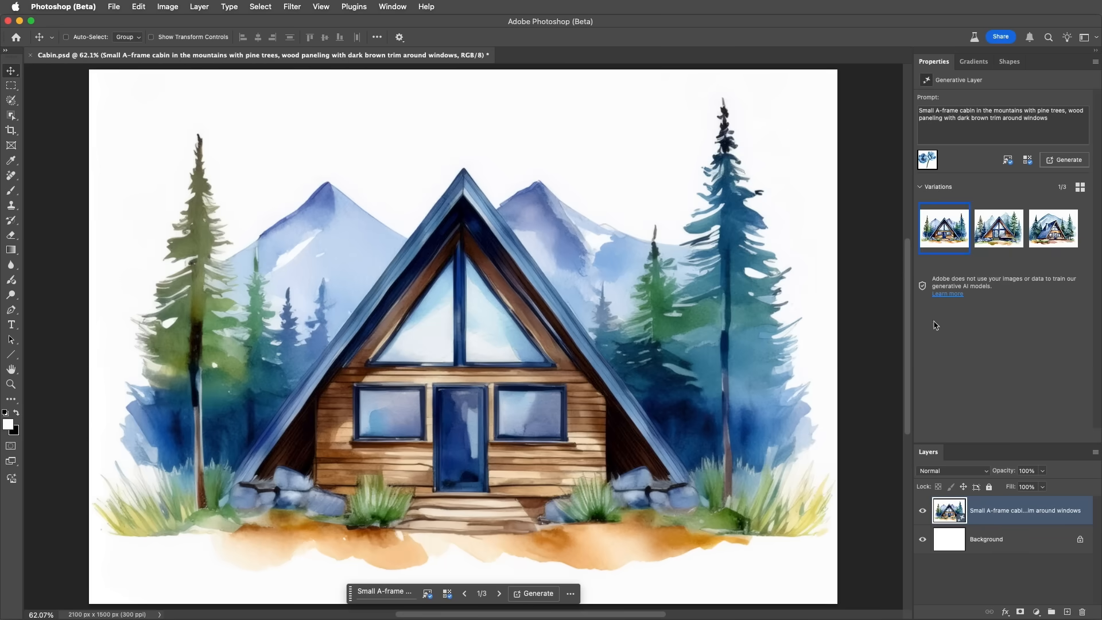
View the second and third watercolor cabin variations from the Properties panel
left_click(997, 227)
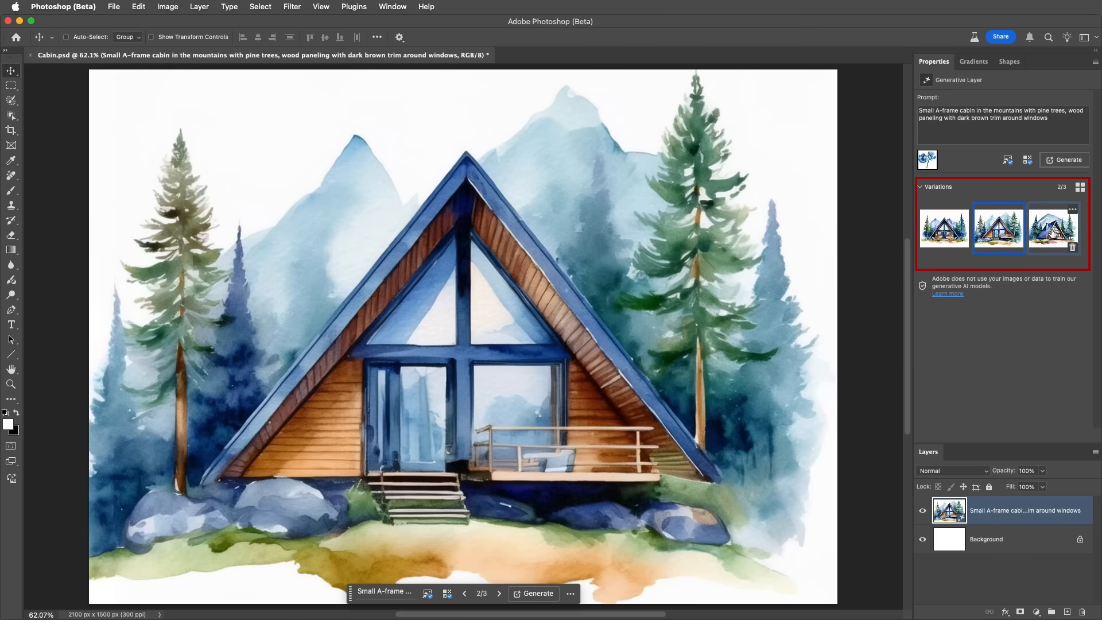
left_click(1052, 227)
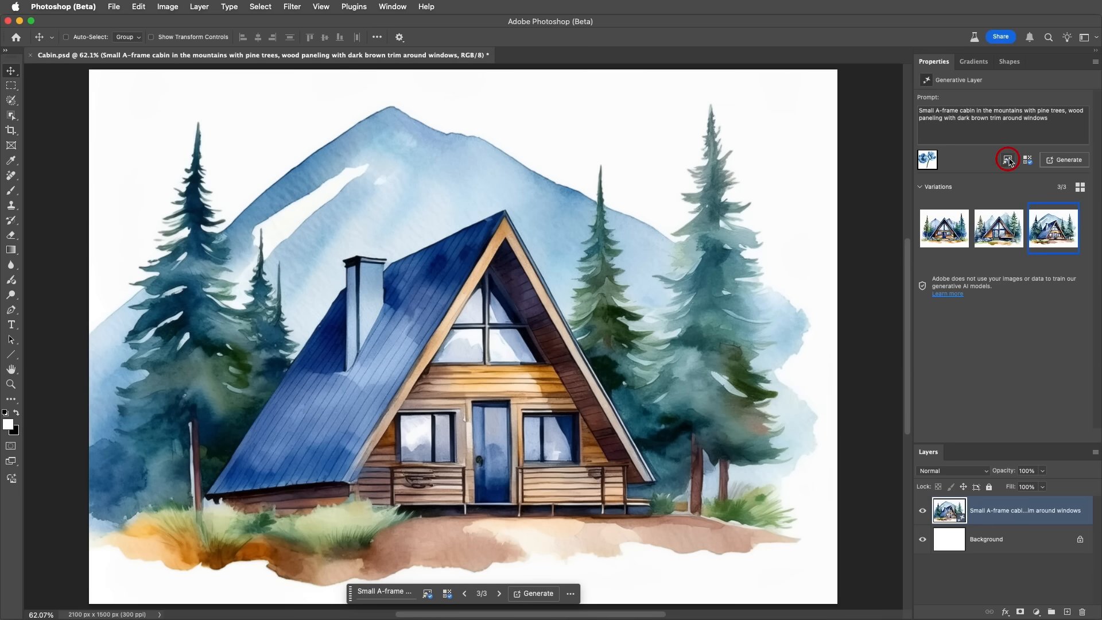
Load Cabin Sketch.jpg as composition reference and generate new cabin variations
left_click(1006, 159)
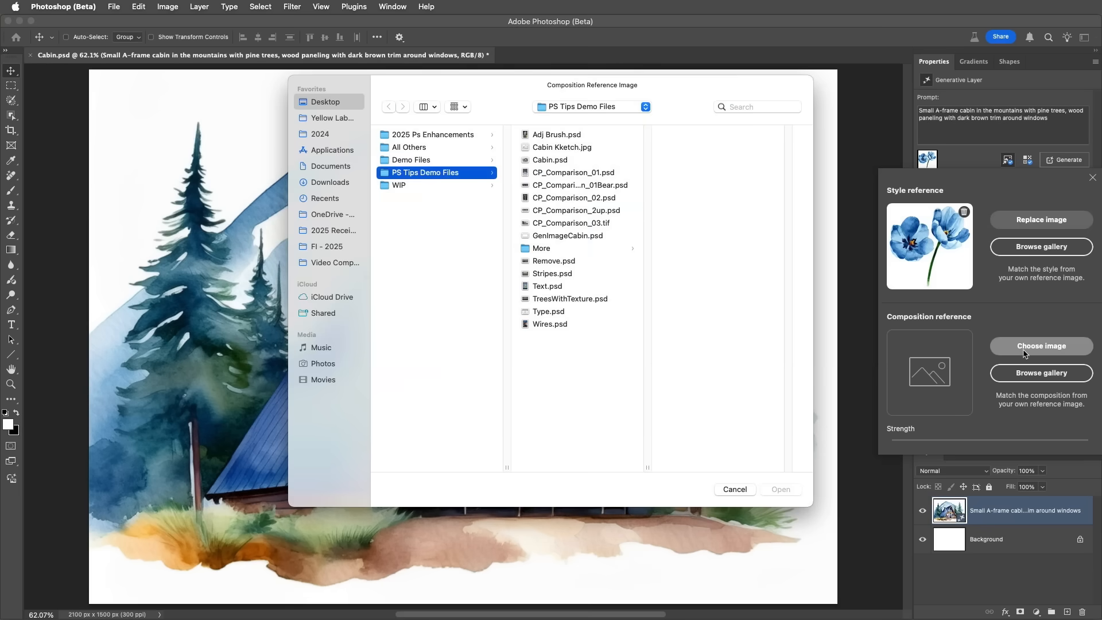
left_click(563, 146)
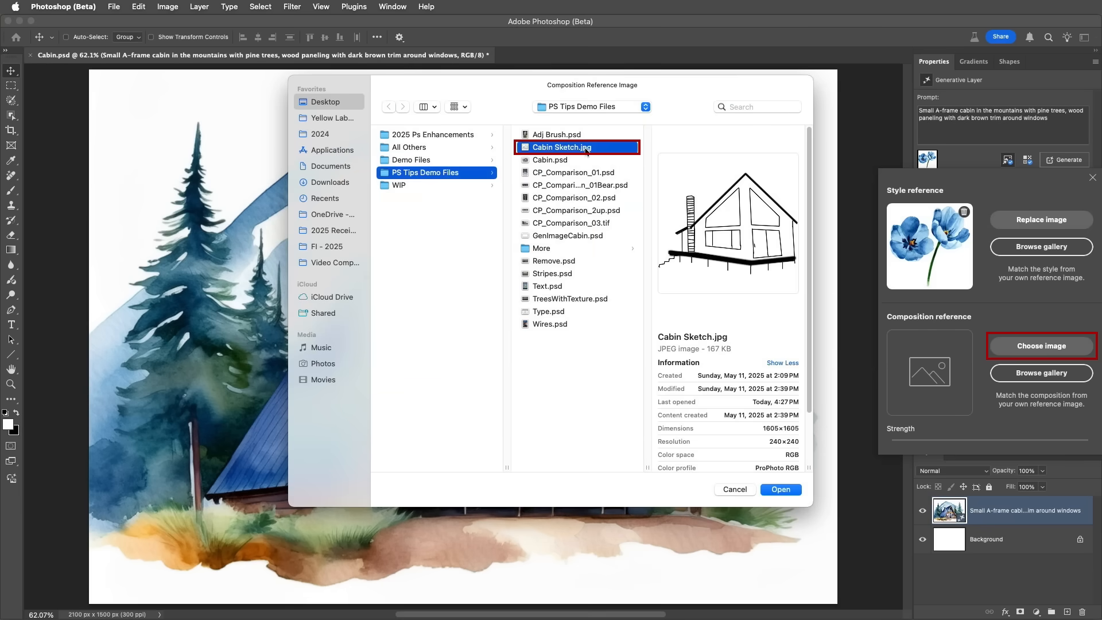
left_click(779, 489)
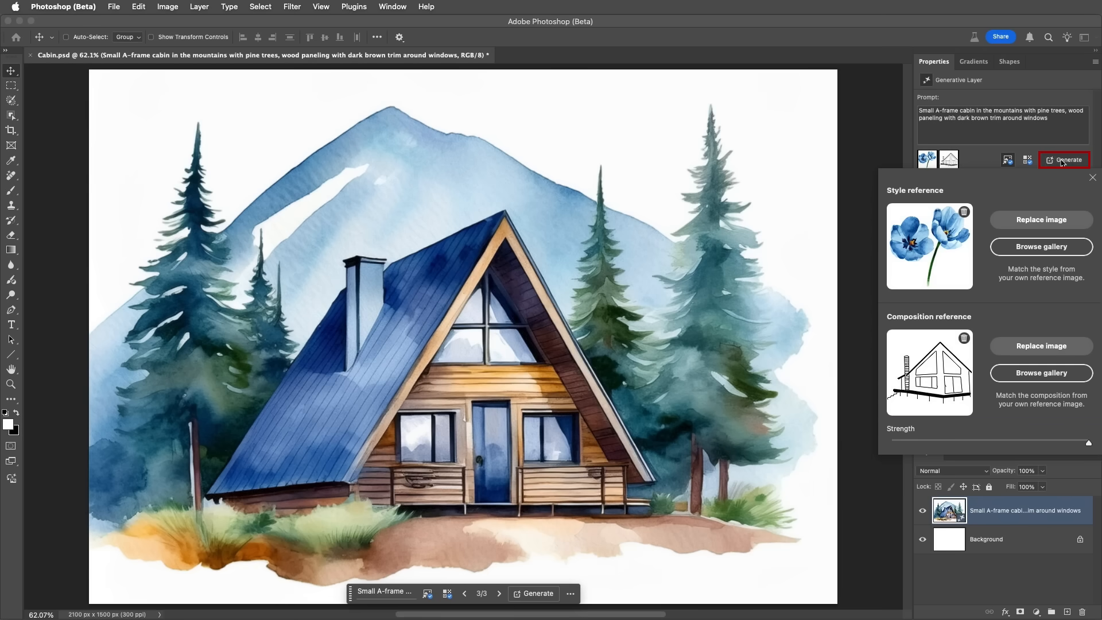
left_click(1063, 159)
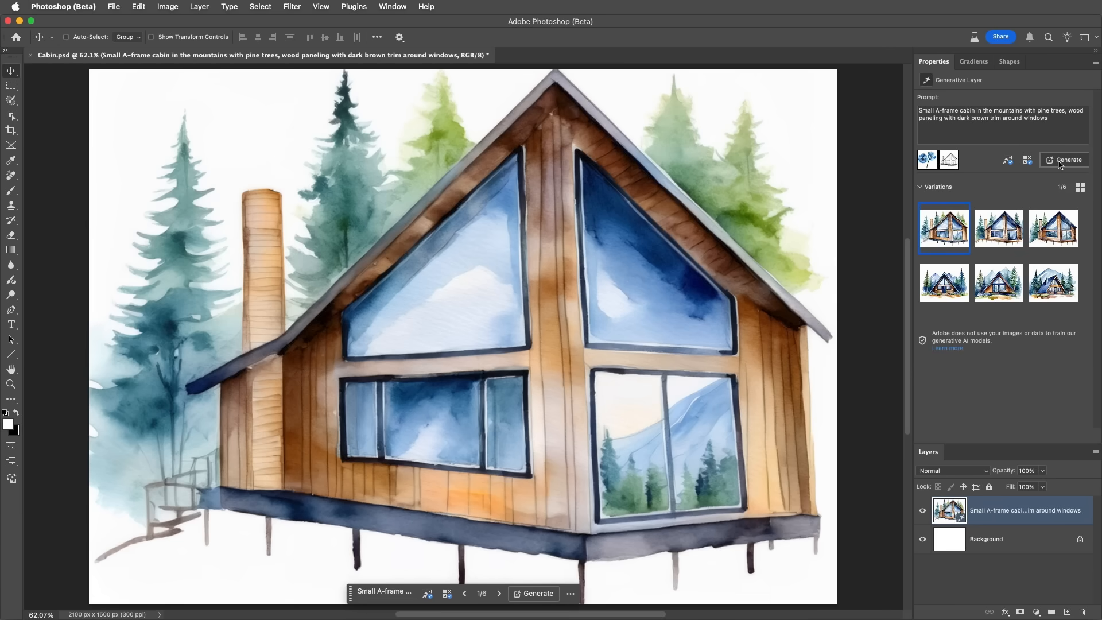
Browse to the third sketch-based cabin variation and reveal the reference Strength slider
left_click(997, 227)
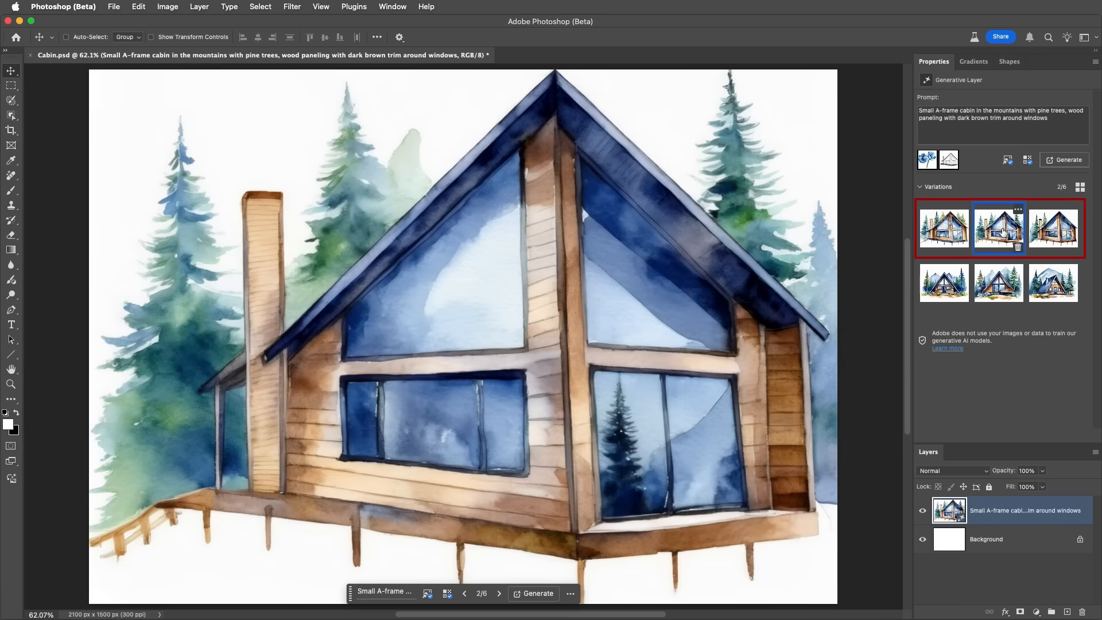
left_click(1052, 229)
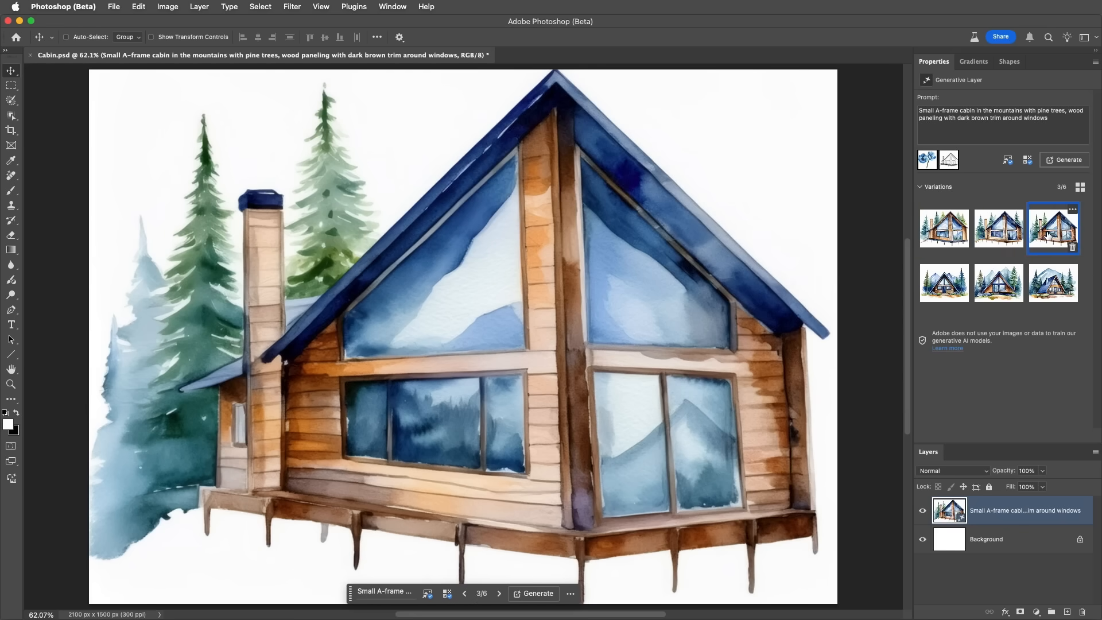
left_click(1006, 160)
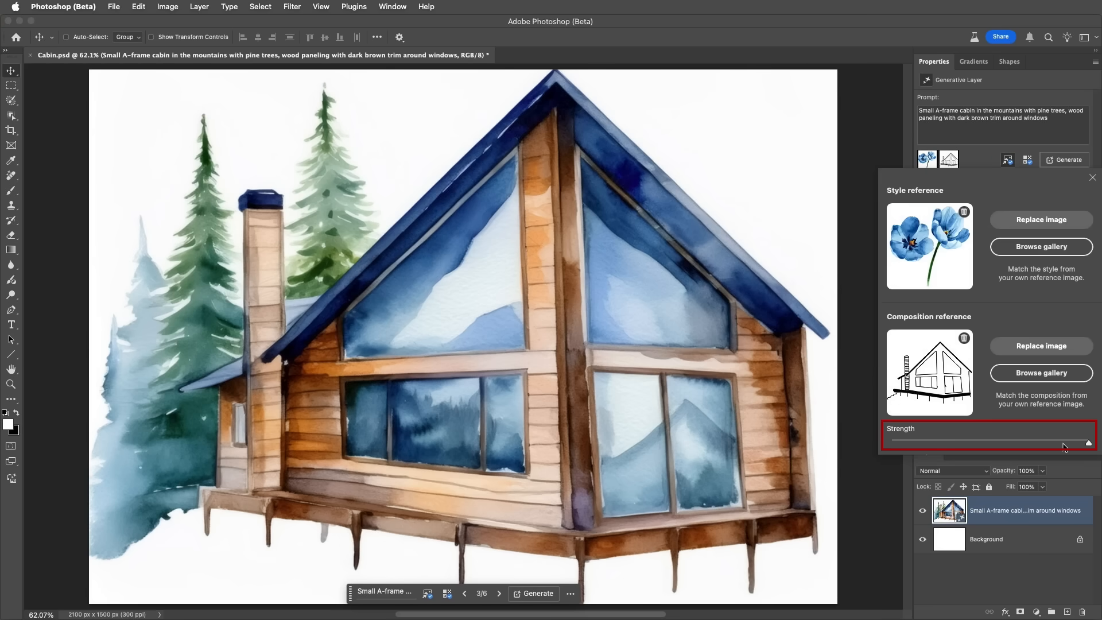
Lower composition strength to about half, regenerate, and browse the new cabin variations
left_click_drag(1089, 443, 994, 443)
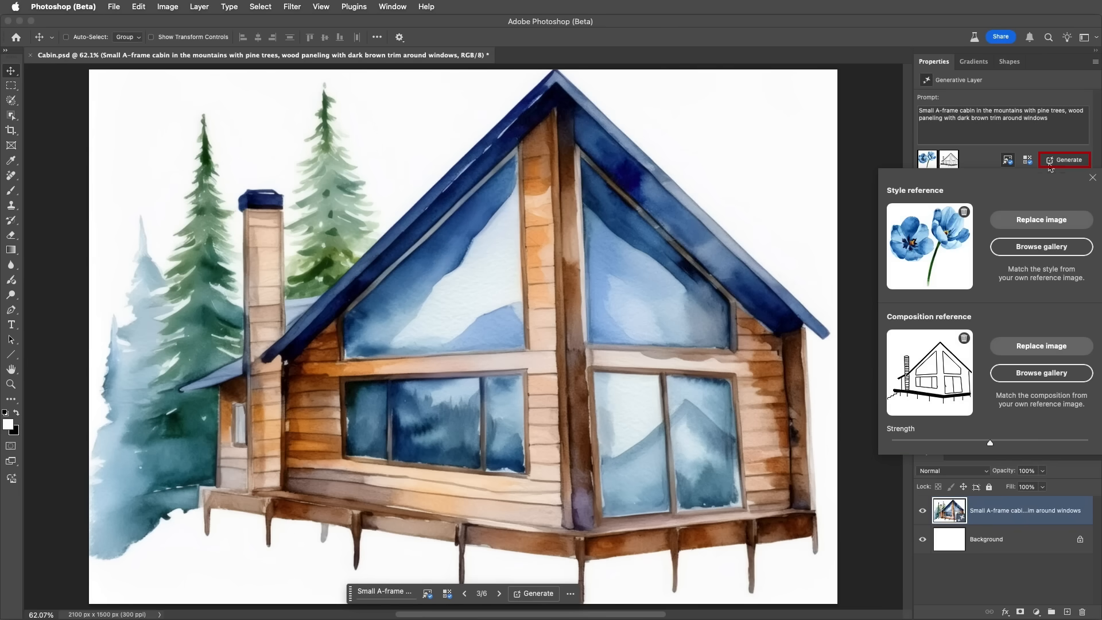
left_click(1064, 160)
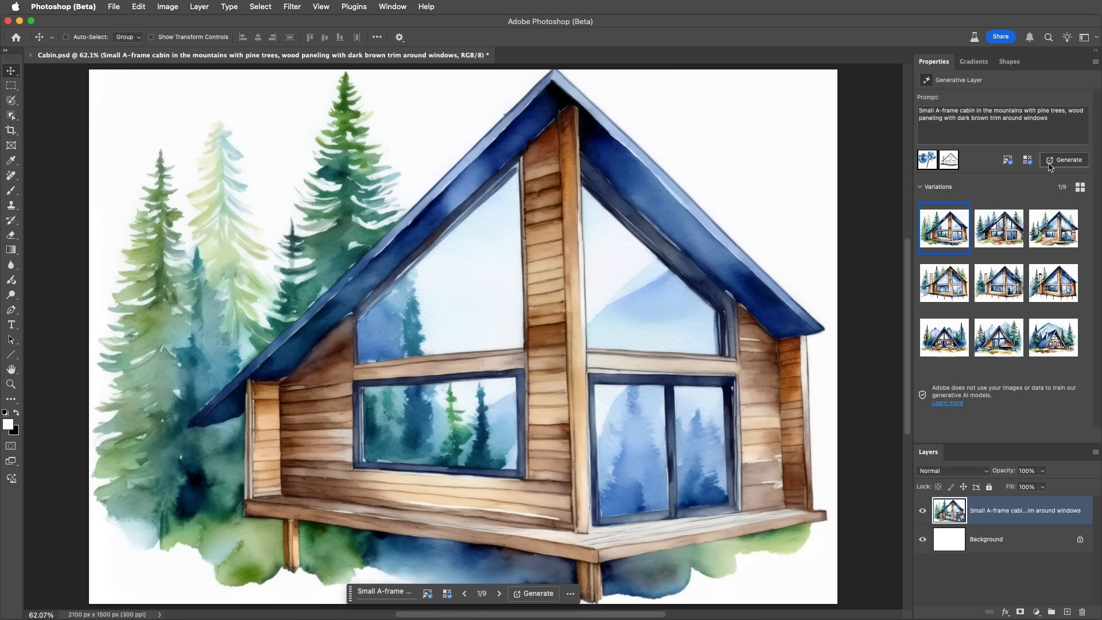
mouse_move(1017, 204)
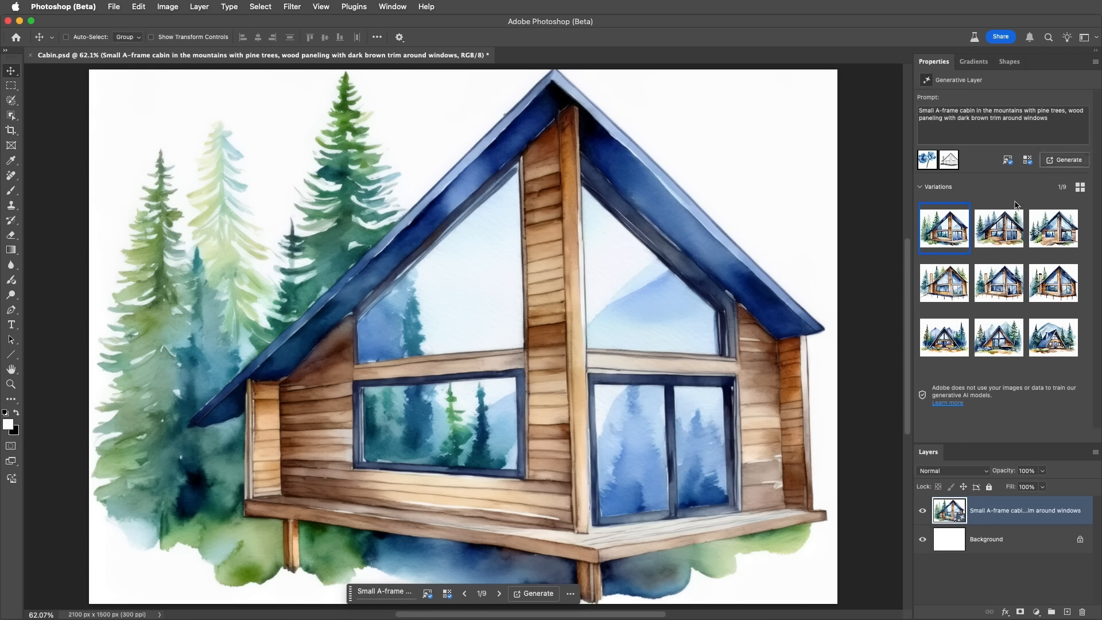
left_click(997, 229)
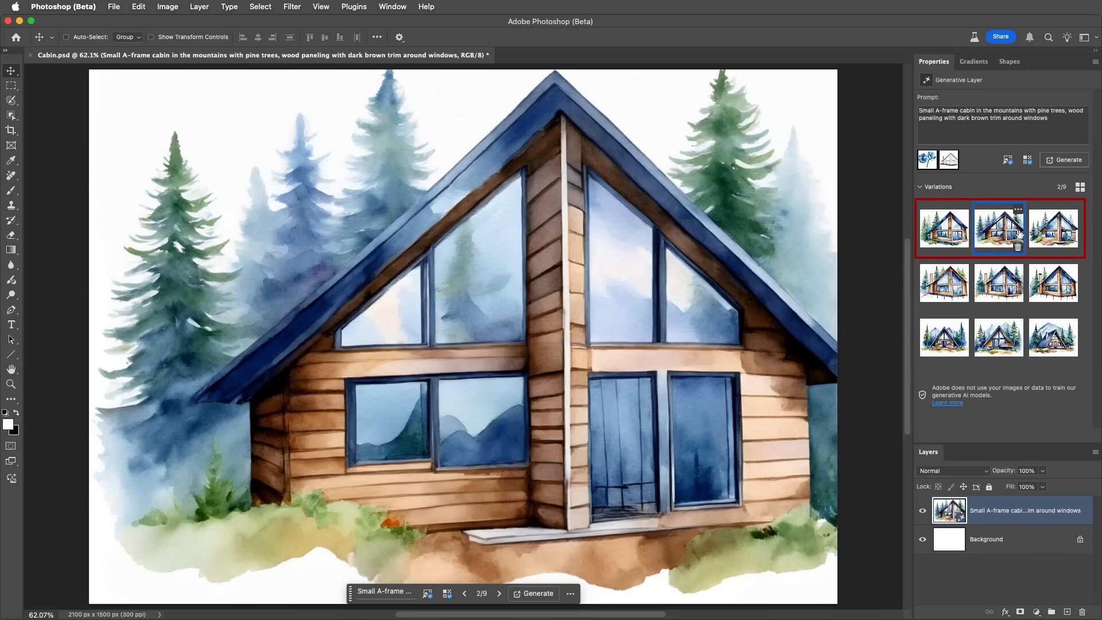
left_click(1052, 230)
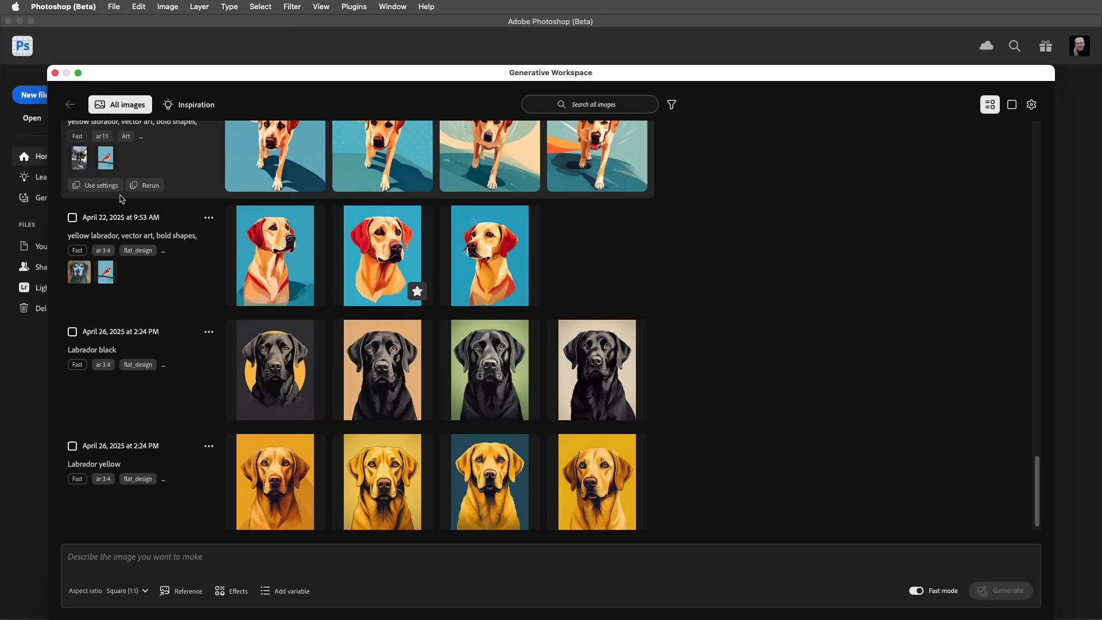
Enter the prompt 'Small A-frame cabin in the mountains with pine trees, wood paneling with dark brown trim' and show reference options
left_click(273, 555)
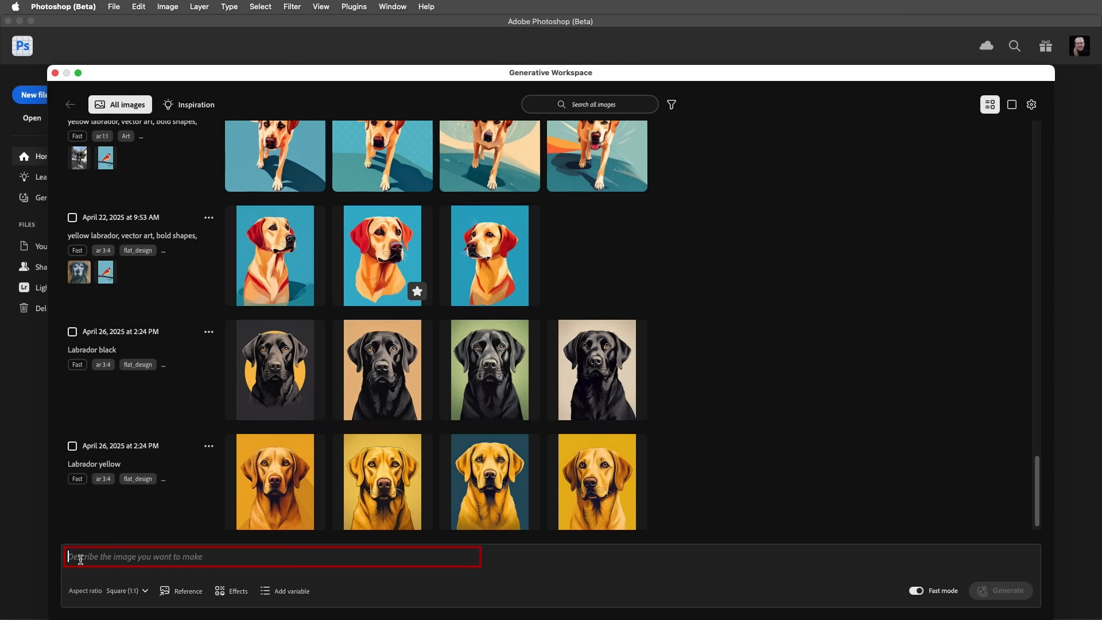
type("Small A-frame cabin in the mountains with pine trees, wood paneling with dark brown trim around windows.")
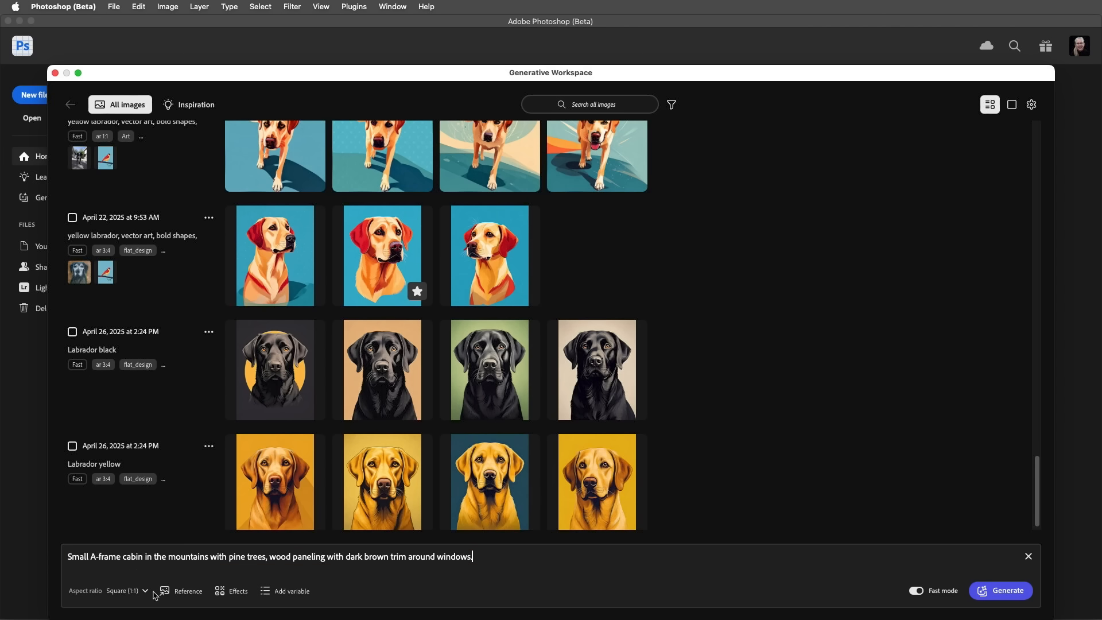
left_click(187, 589)
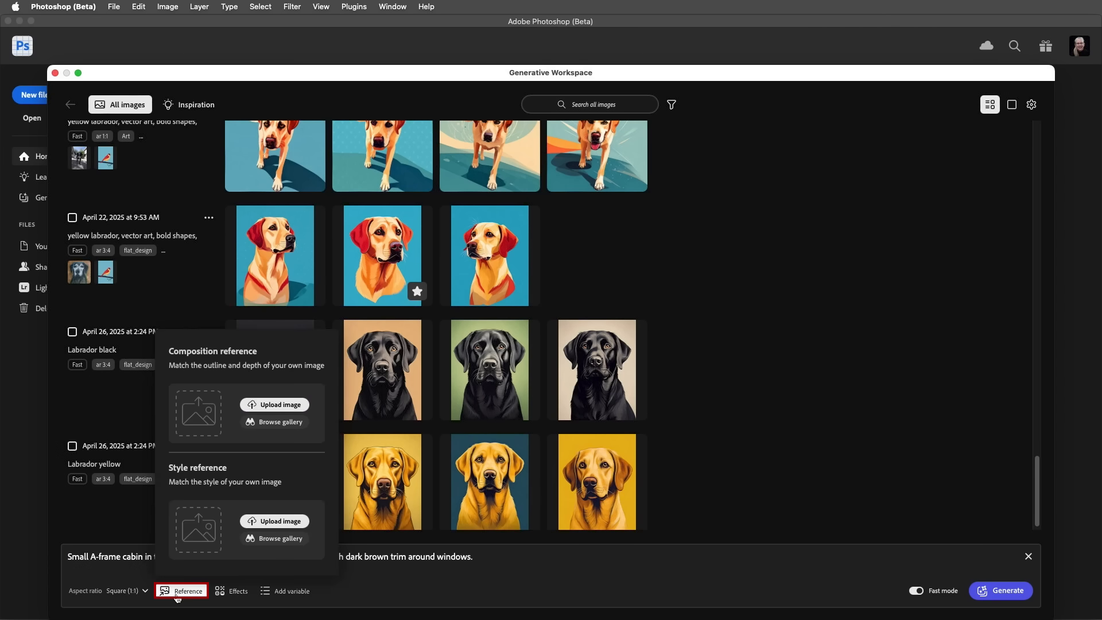
Load Cabin Sketch.jpg as composition reference and a blue flower gallery image as style reference
left_click(275, 404)
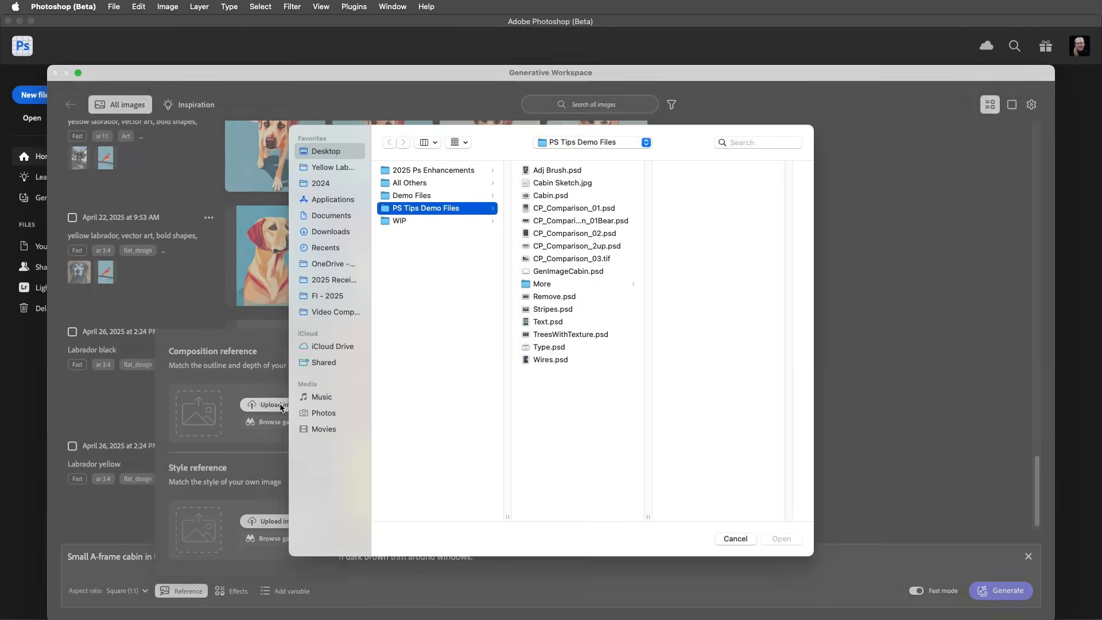
left_click(562, 183)
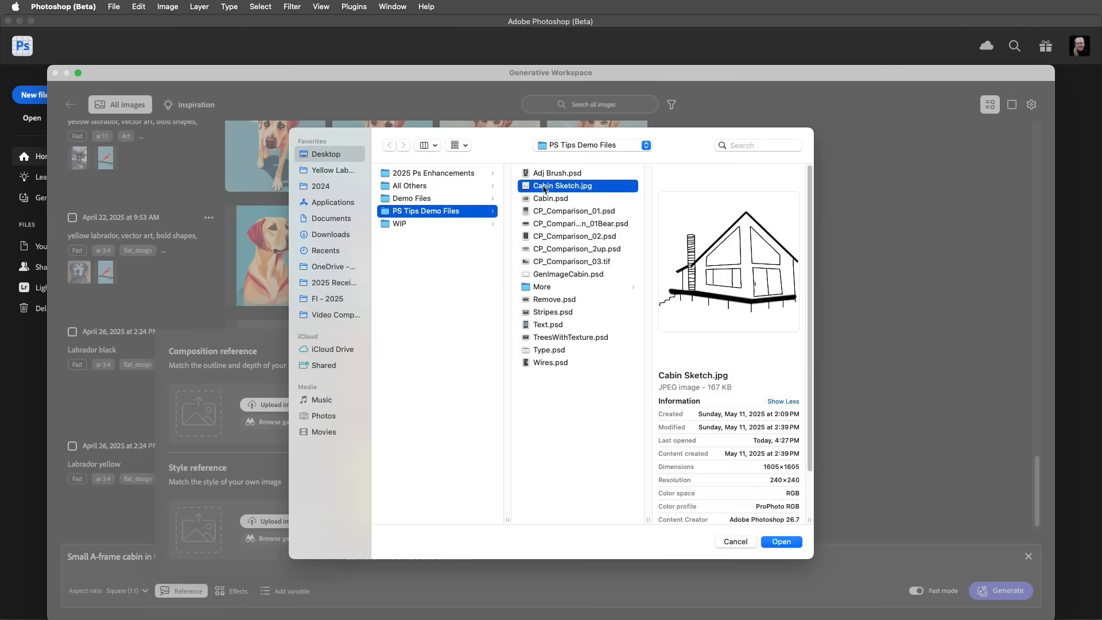
left_click(780, 540)
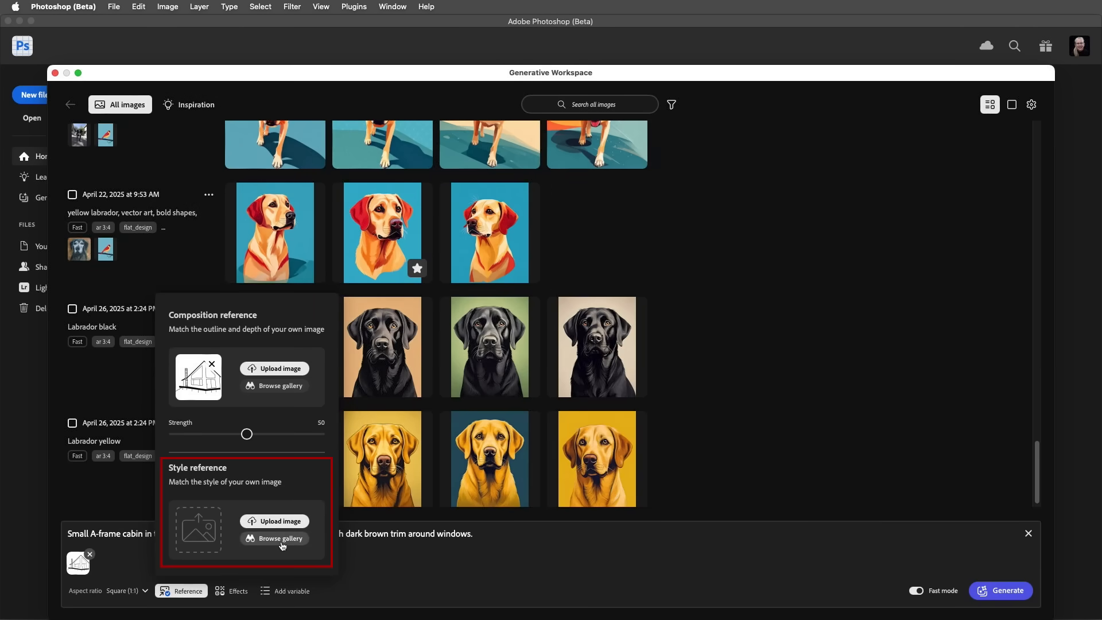
left_click(280, 537)
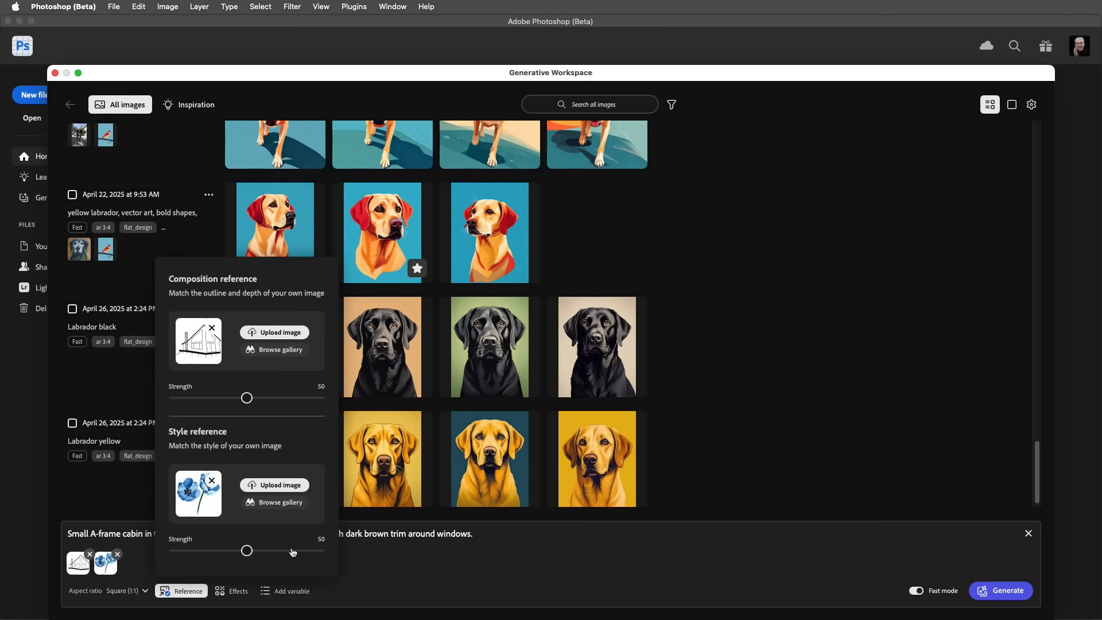
left_click(237, 589)
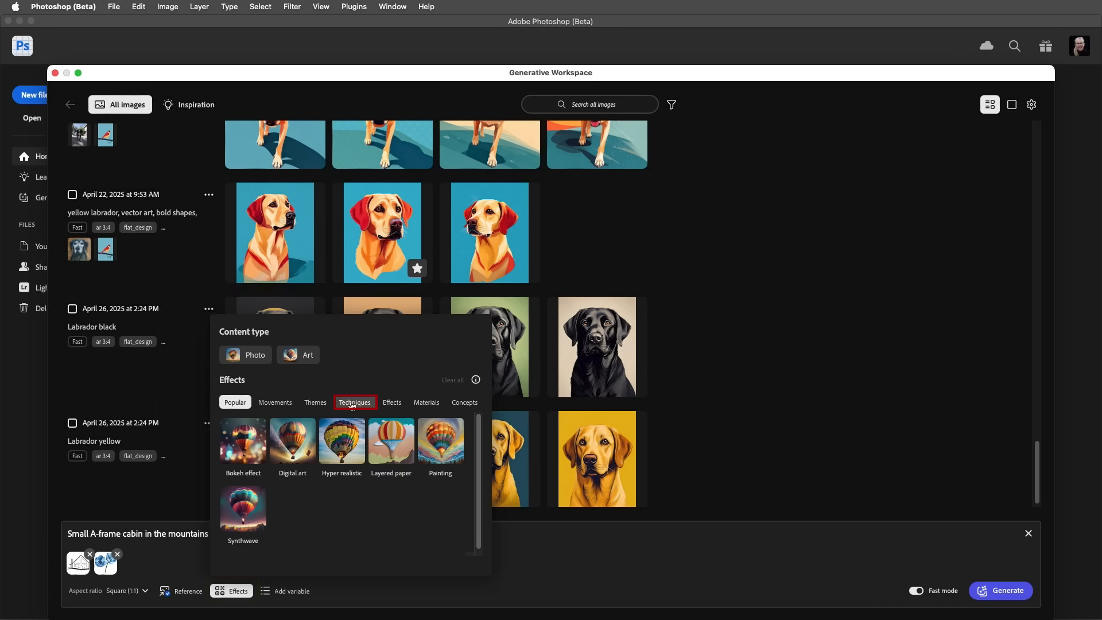
Add the Watercolor technique effect to the cabin prompt
left_click(439, 505)
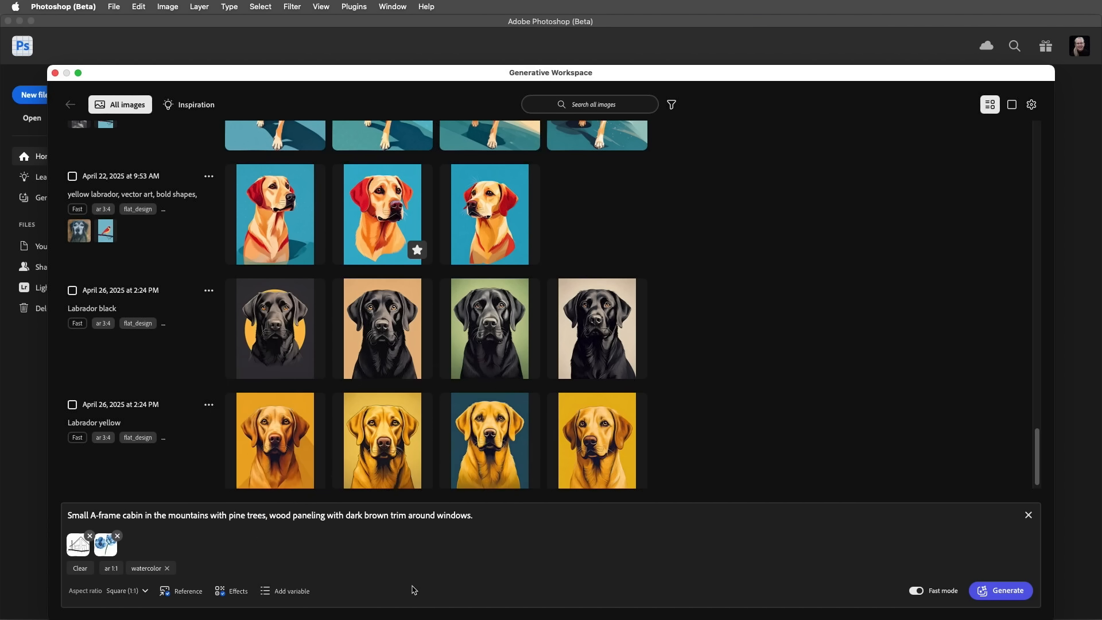
mouse_move(410, 594)
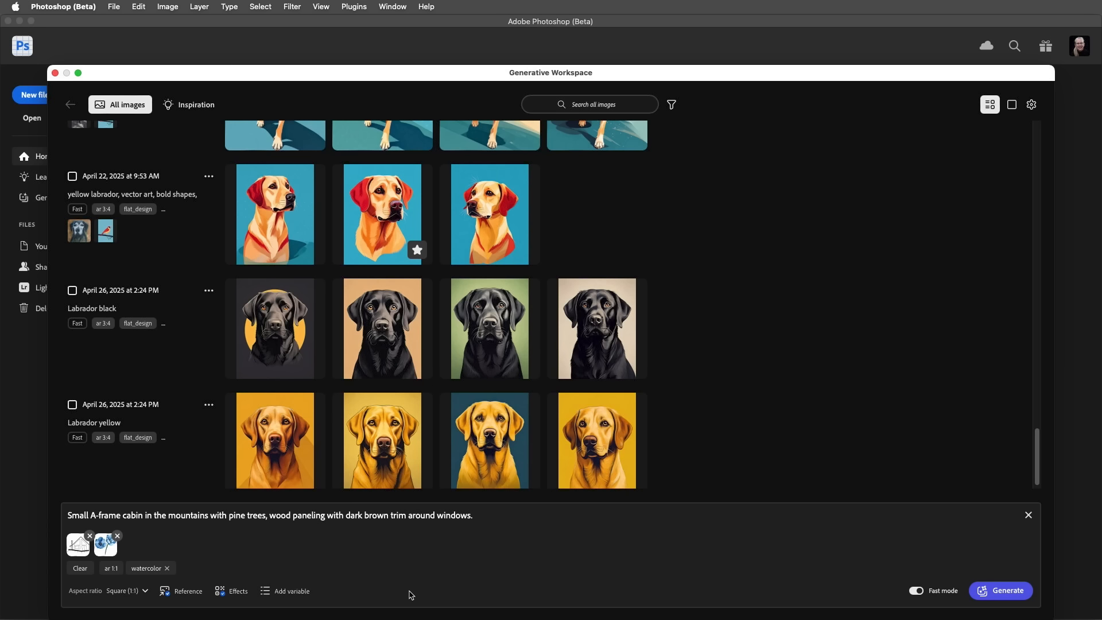
mouse_move(293, 590)
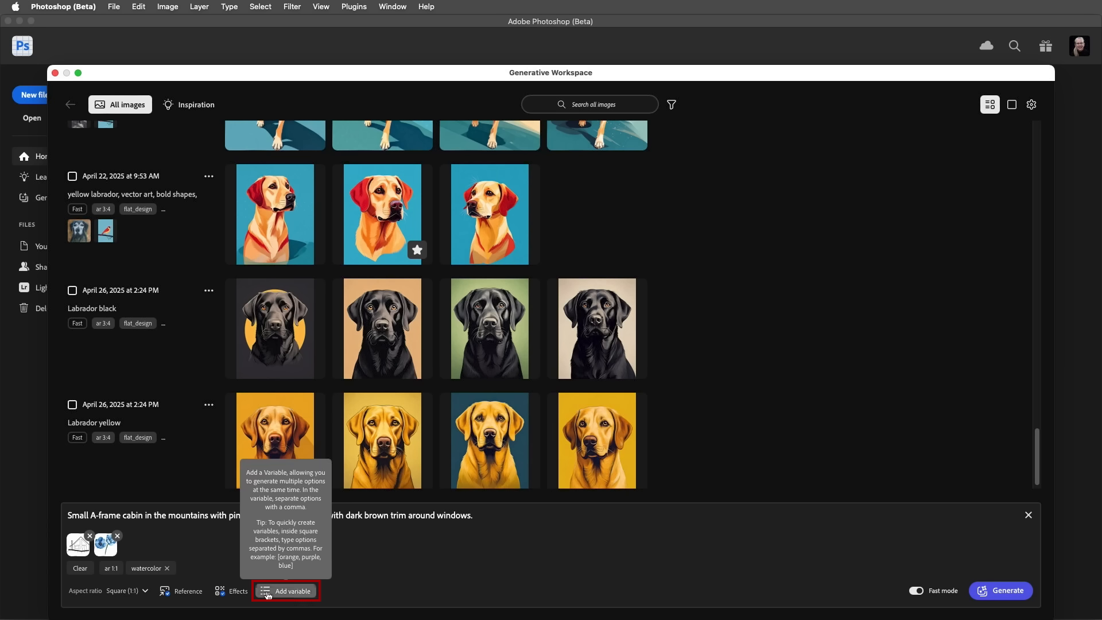
Append a [spring, summer, winter, fall] variable and generate the sixteen cabin images
left_click(285, 589)
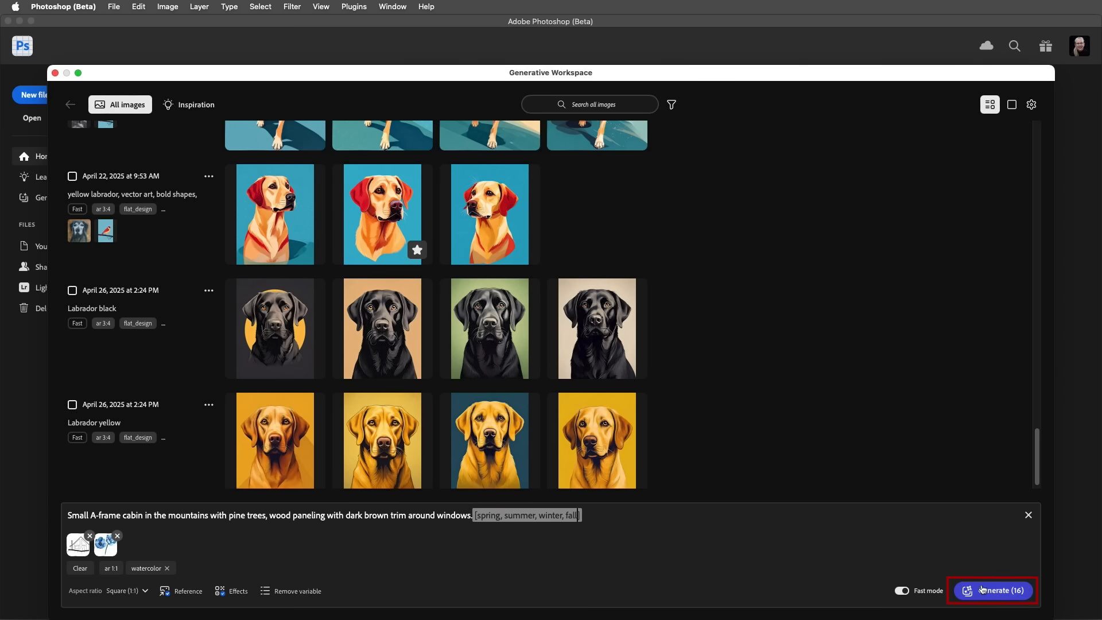
left_click(991, 590)
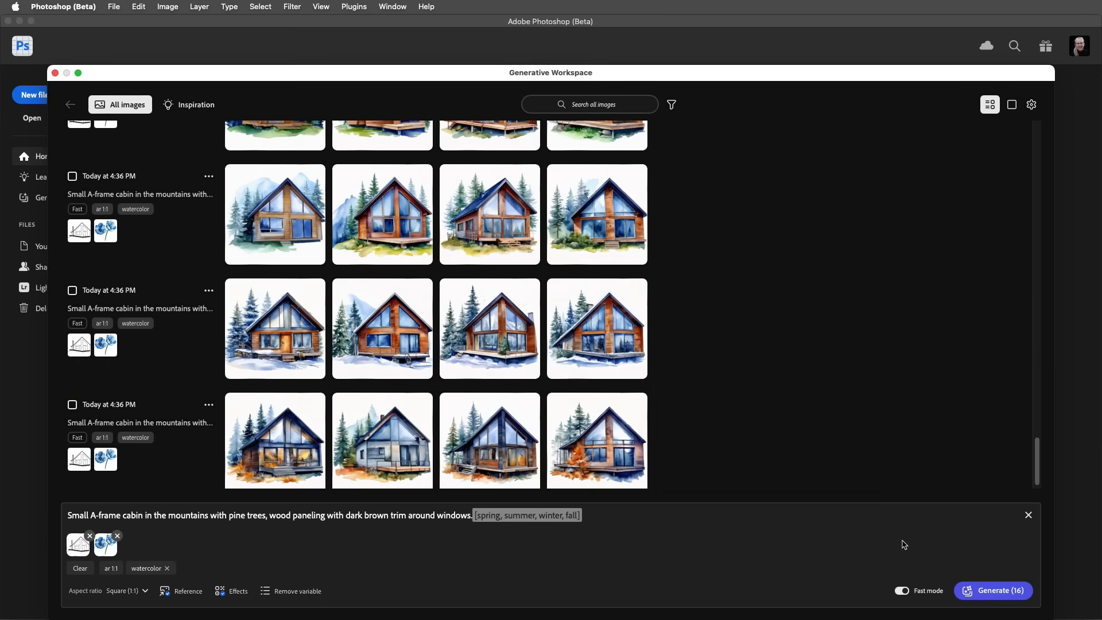
View a summer cabin result larger, then return to the Wires photo document
left_click(884, 104)
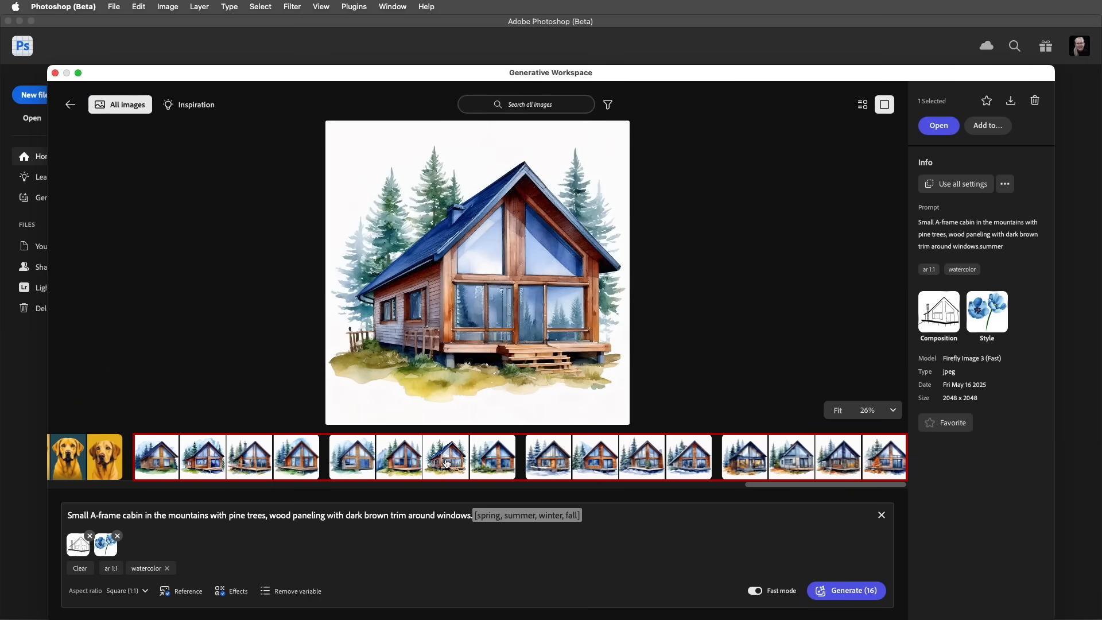
left_click(884, 456)
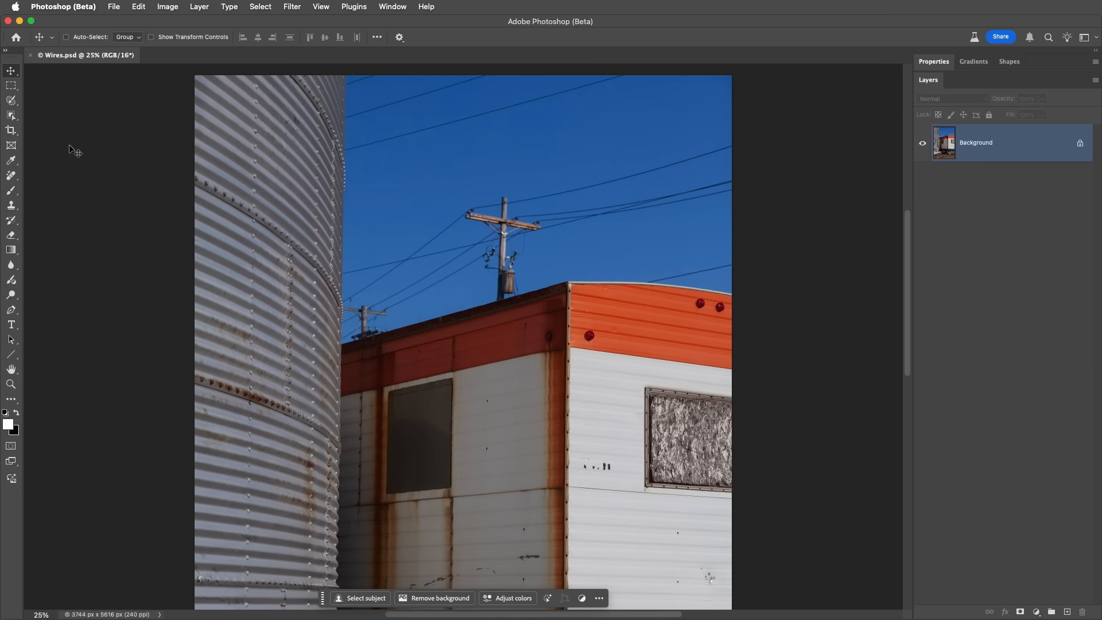
With the Remove tool on a new layer sampling all layers, remove wires and cables via Find distractions
left_click(11, 175)
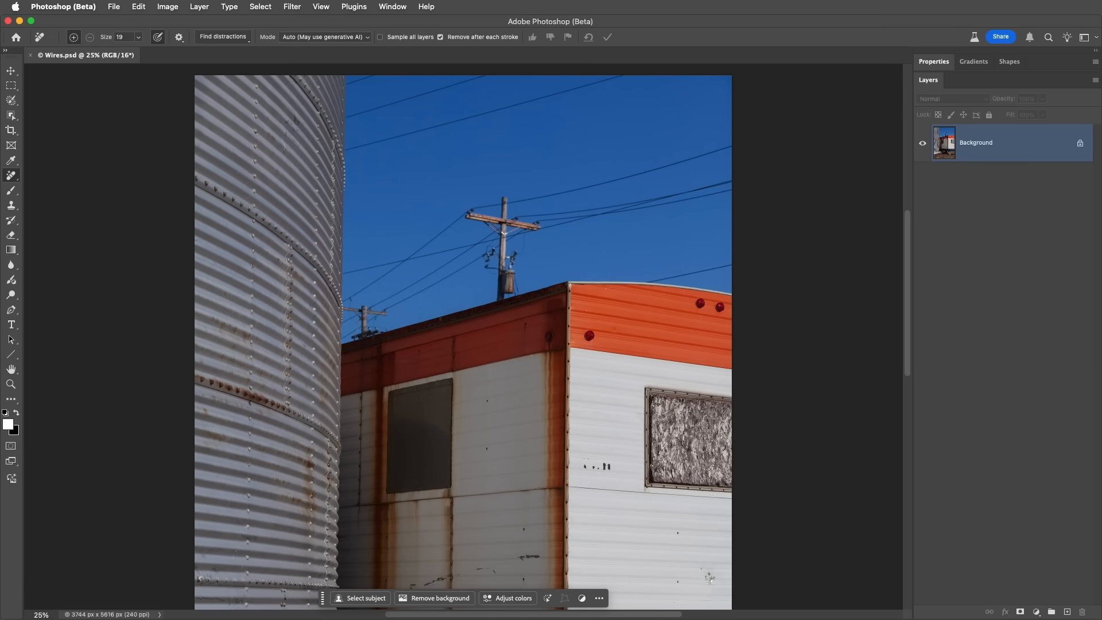
left_click(1066, 612)
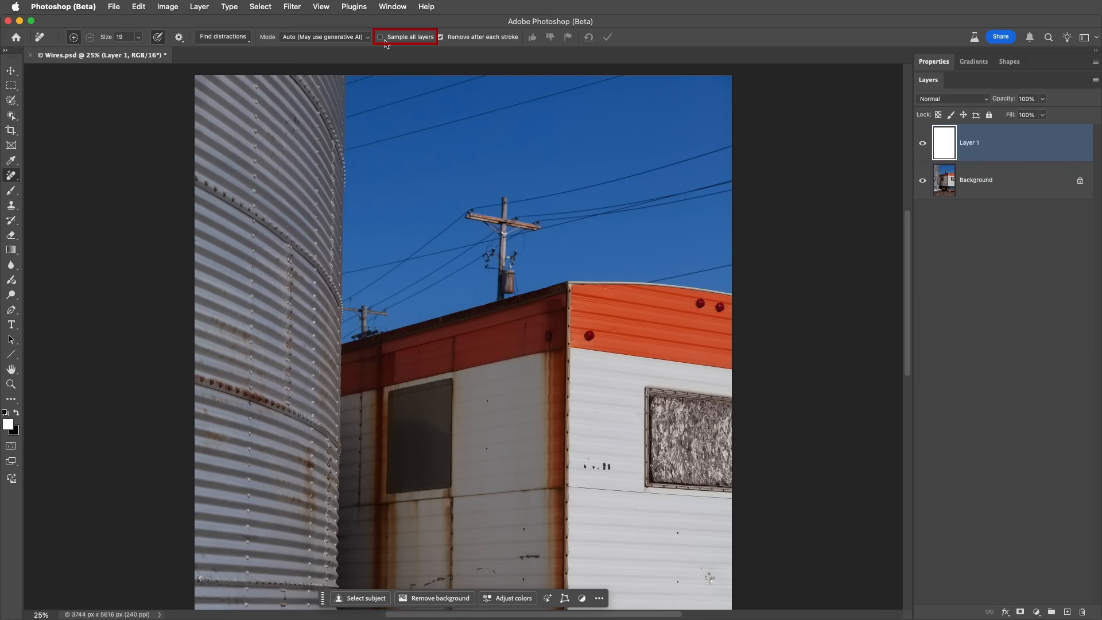
left_click(381, 37)
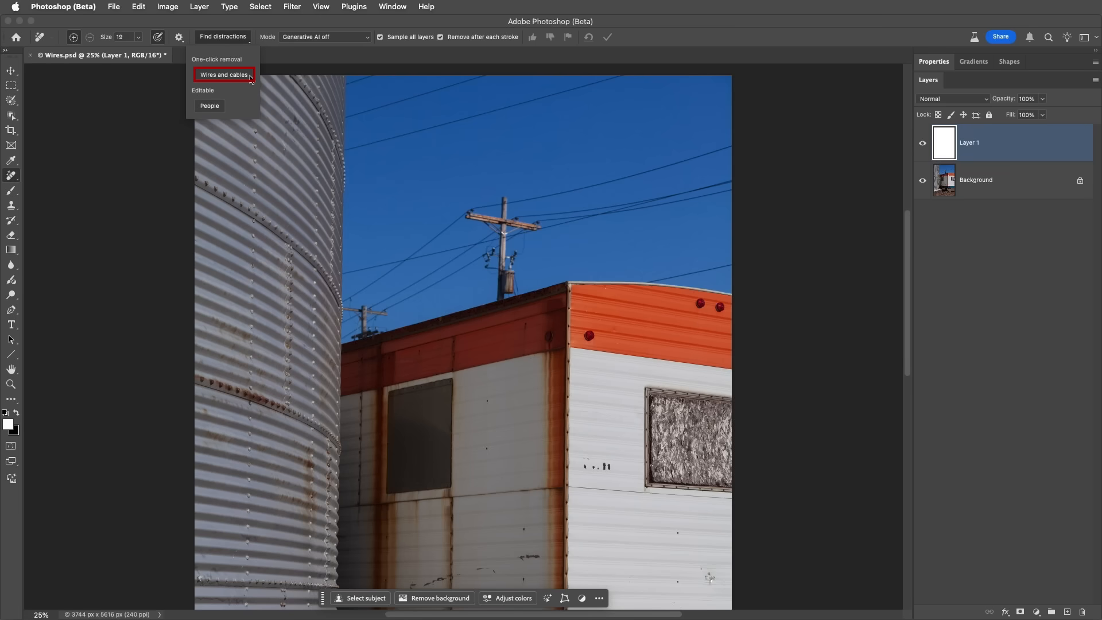
left_click(223, 75)
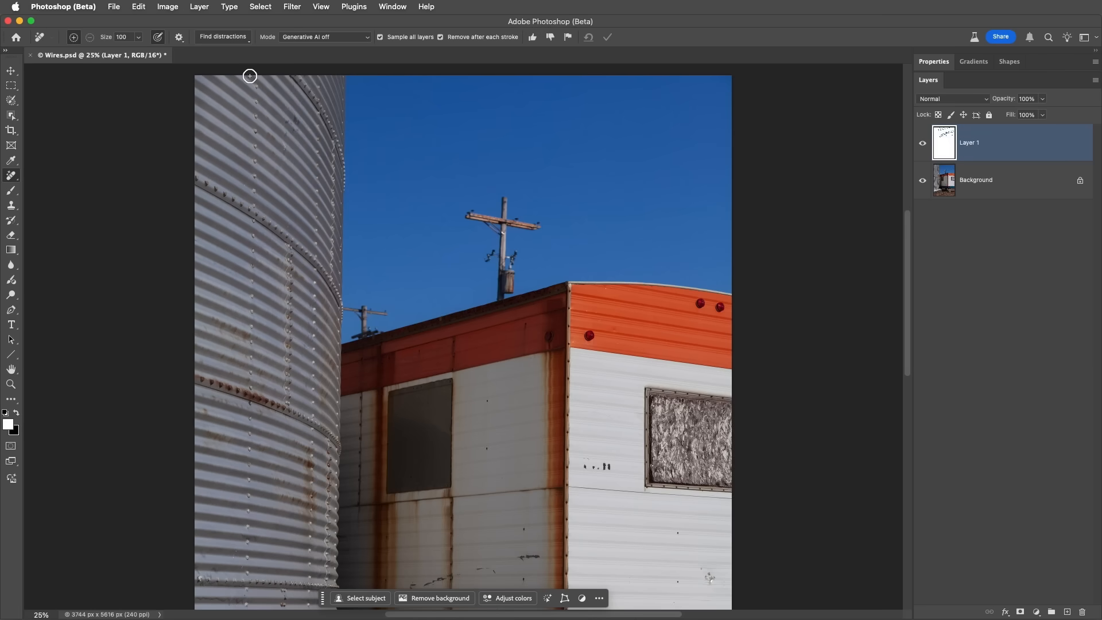
Set removal mode to Auto, brush over both utility poles, and apply the removal
left_click(324, 37)
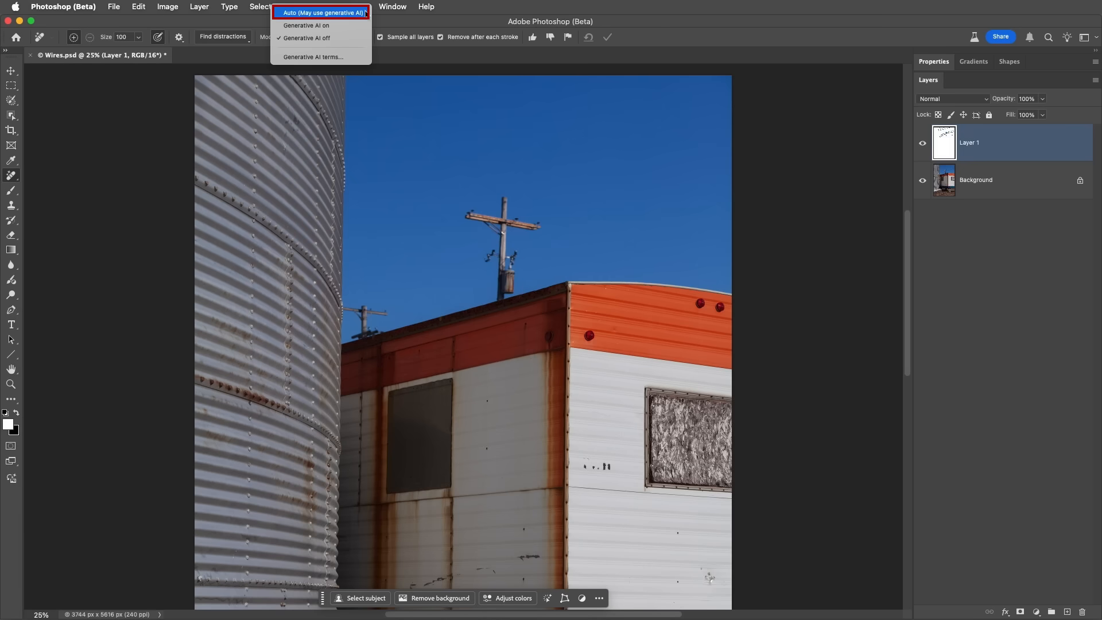
left_click(321, 12)
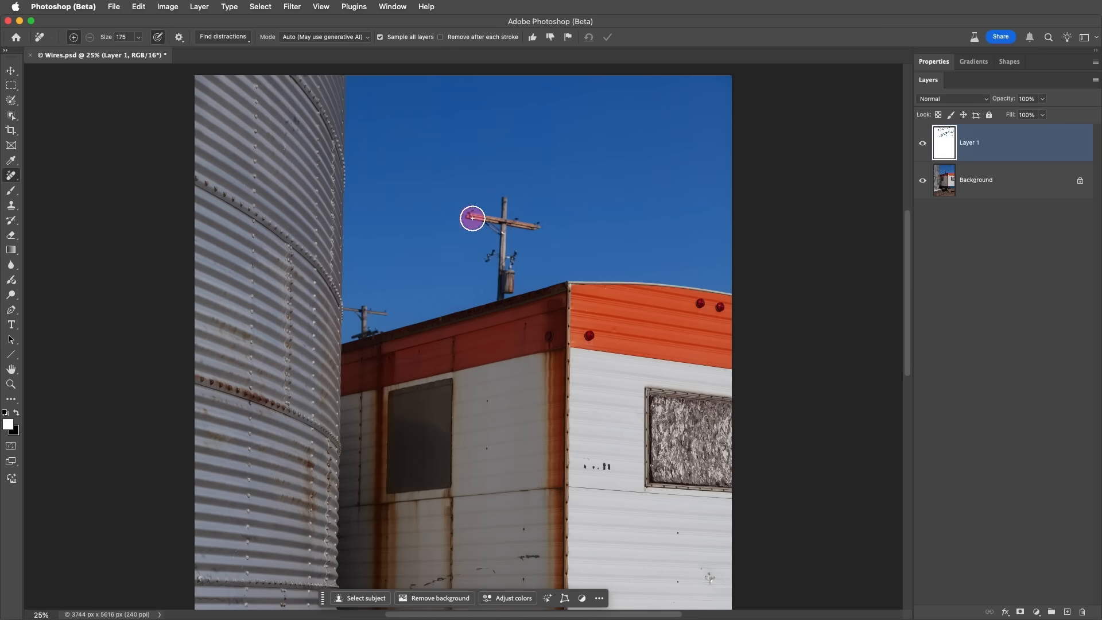
left_click_drag(471, 218, 489, 266)
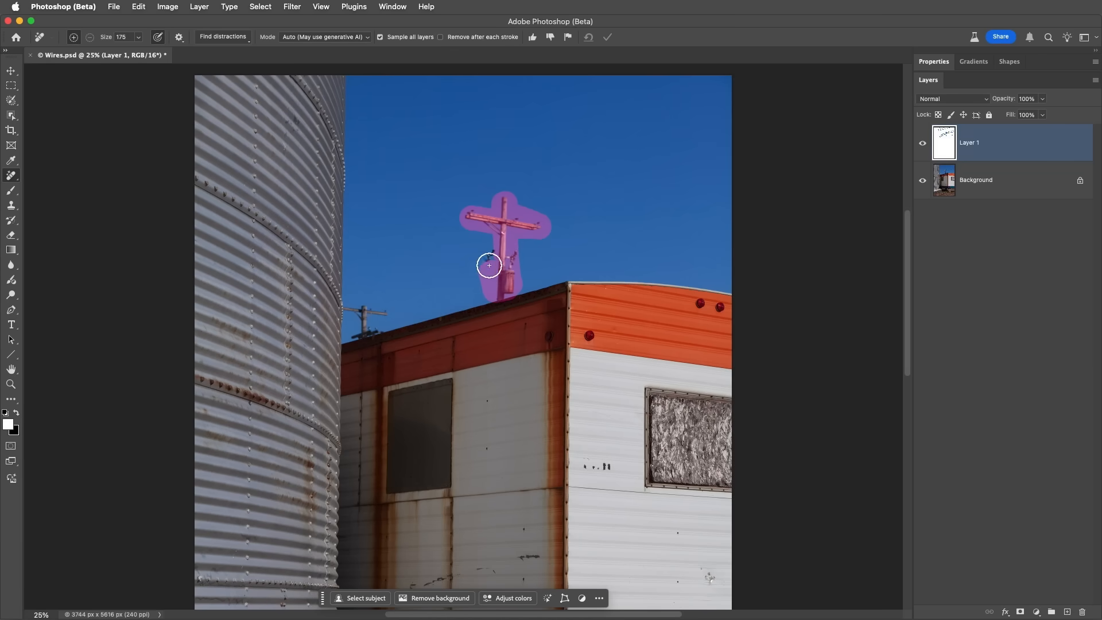
left_click_drag(489, 265, 356, 332)
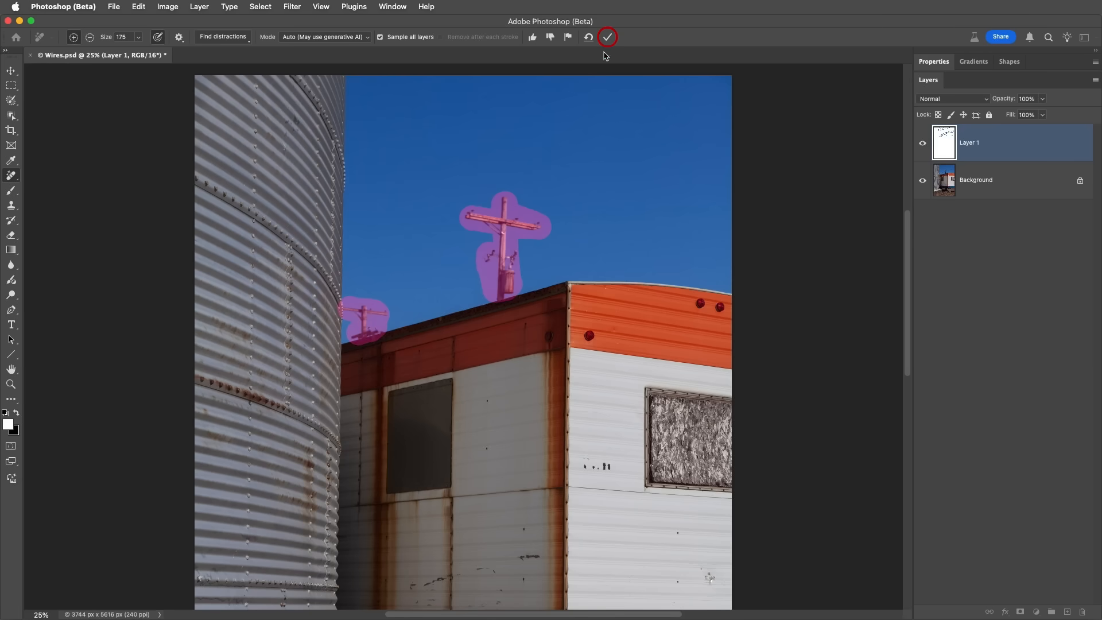
left_click(606, 36)
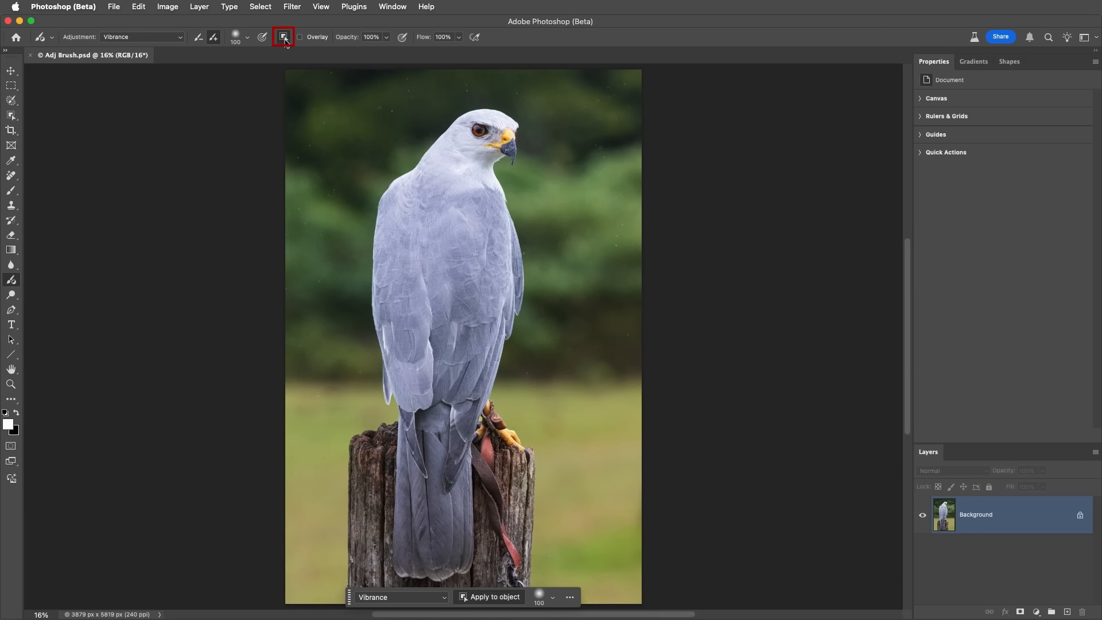
Apply the Vibrance adjustment to the hawk and settle its value at about +29
left_click(283, 37)
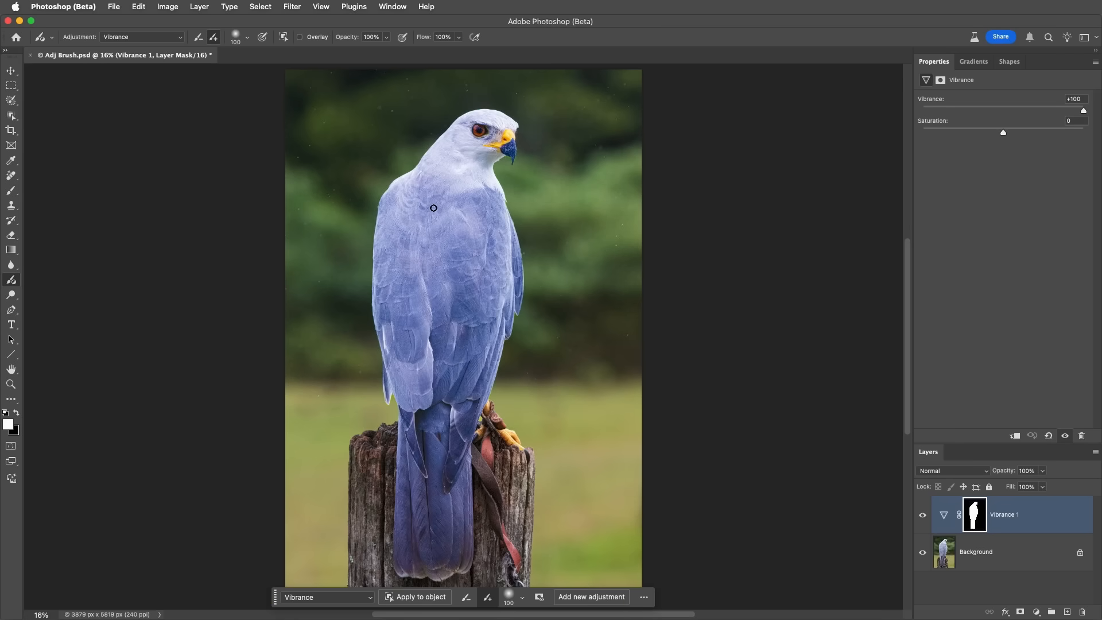
left_click(1005, 515)
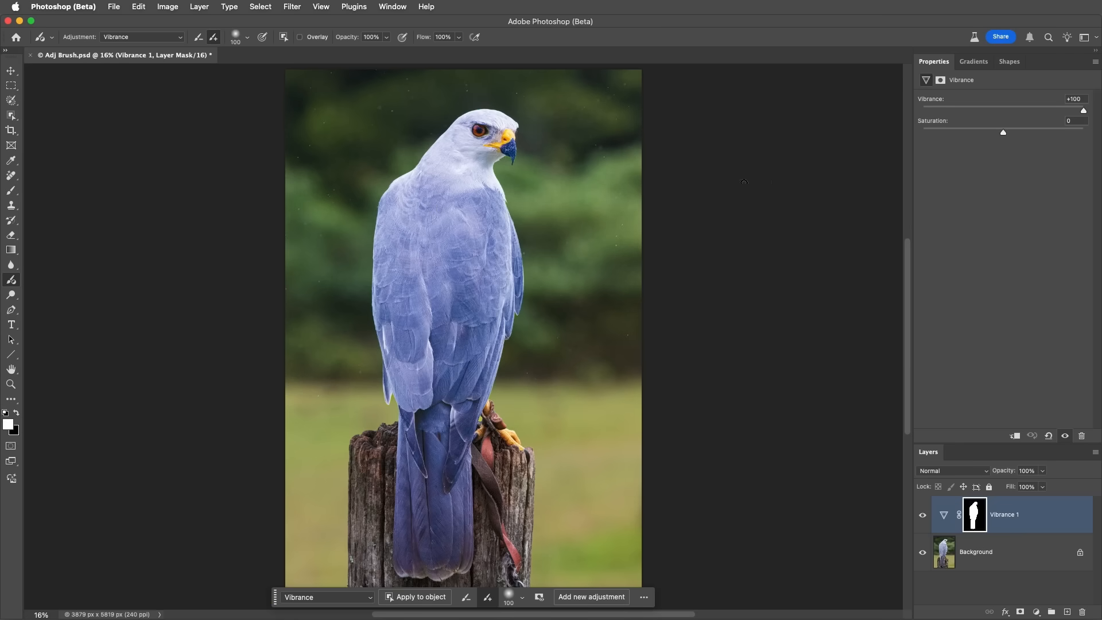
left_click_drag(1082, 110, 978, 110)
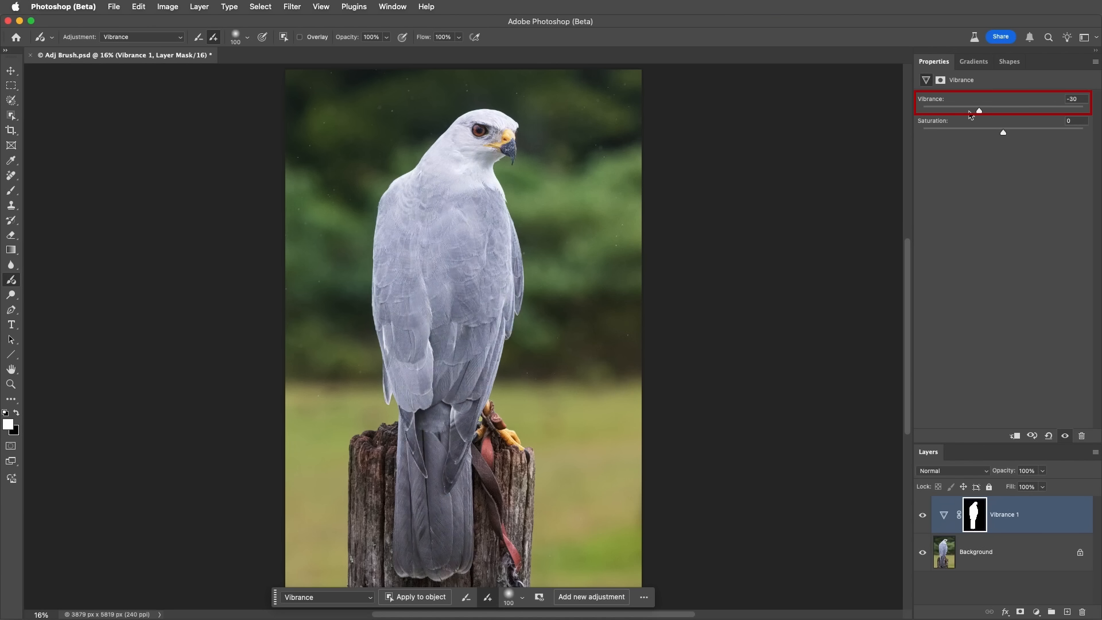
left_click_drag(977, 110, 1017, 110)
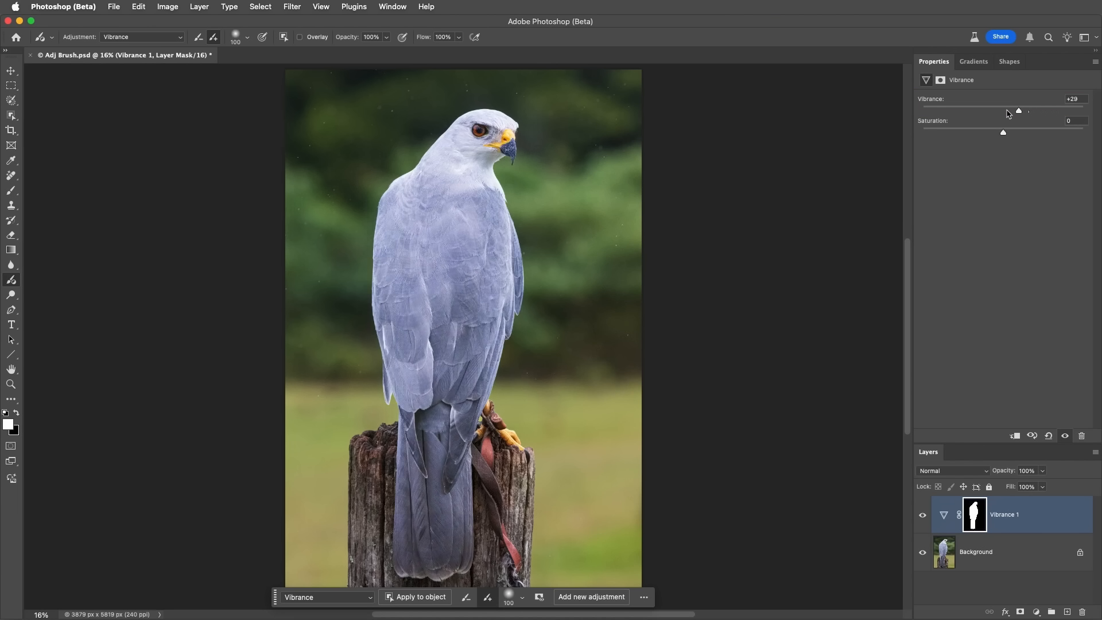
left_click(119, 55)
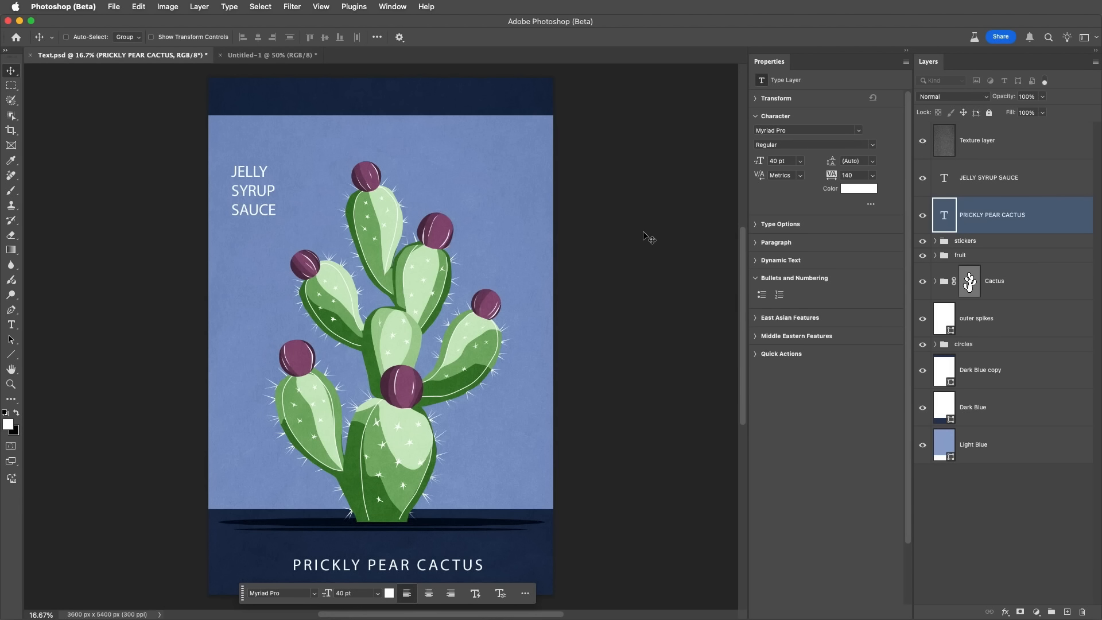
Make the JELLY SYRUP SAUCE layer a bulleted list, trying dashes then settling on hollow circles
left_click(988, 176)
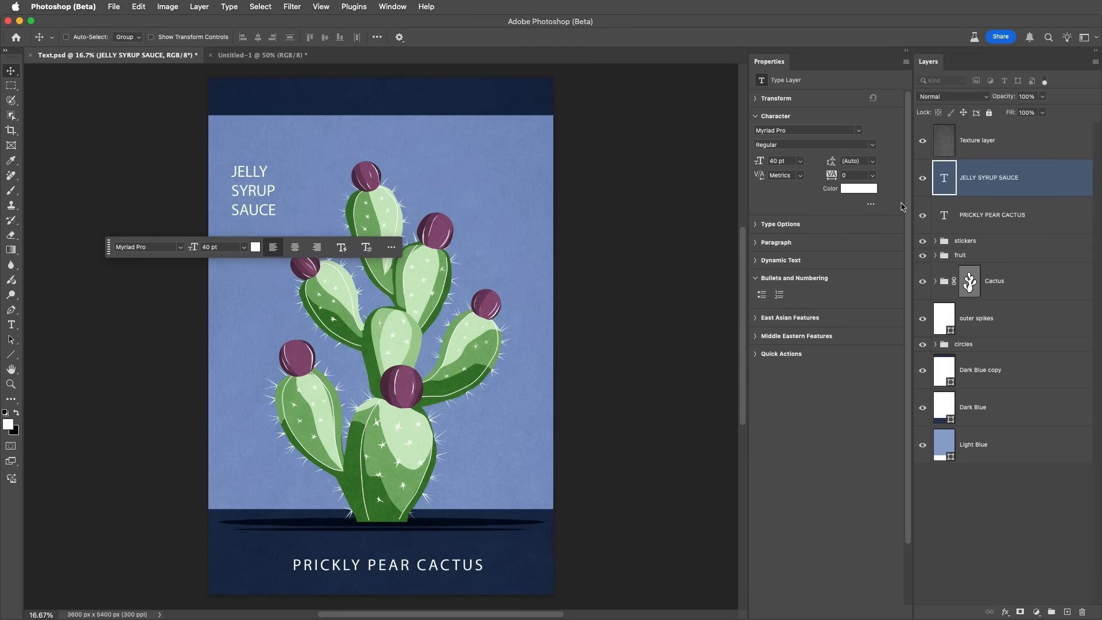
left_click(761, 295)
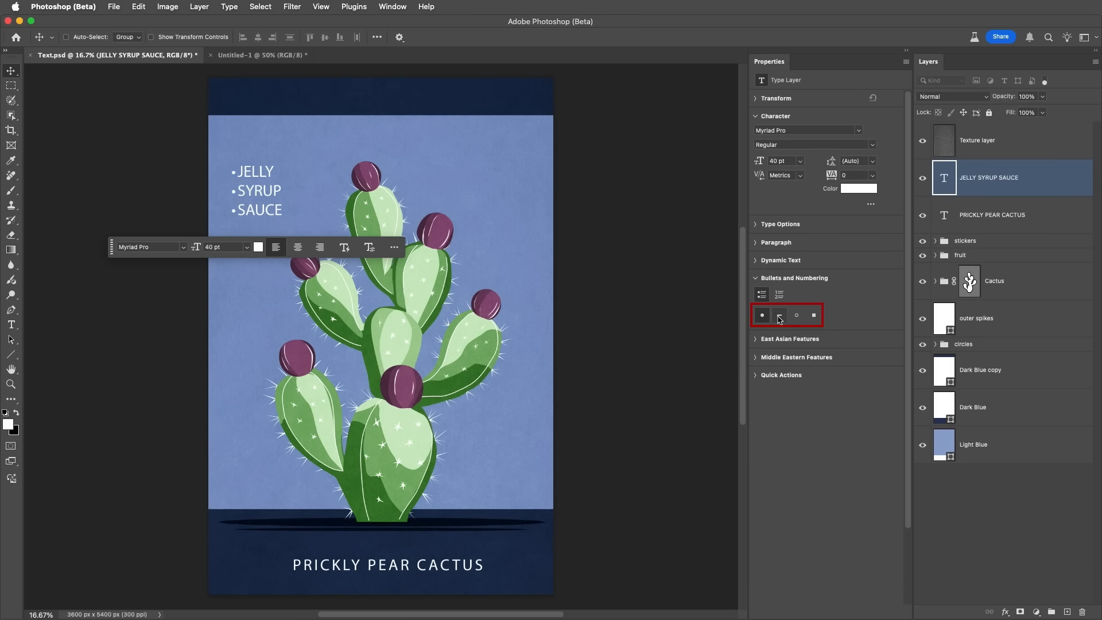
left_click(778, 314)
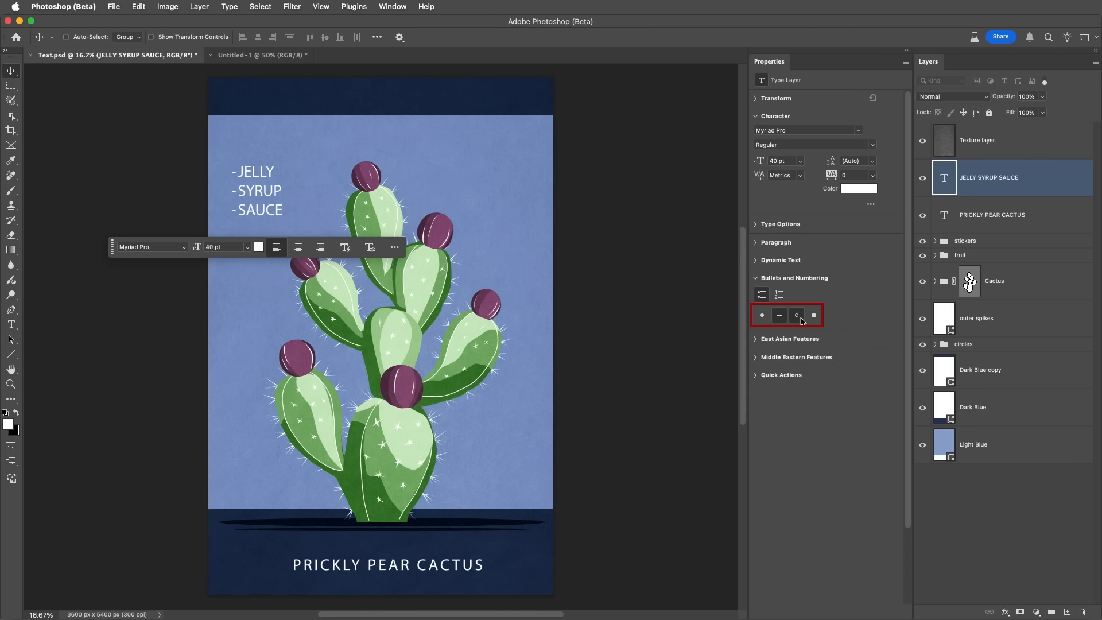
left_click(796, 315)
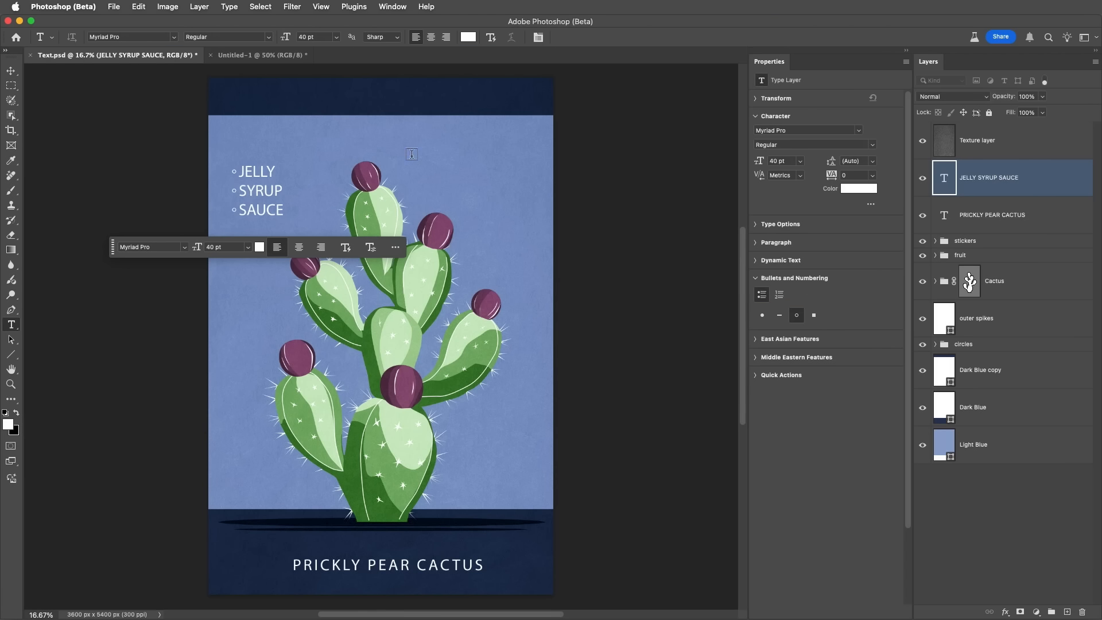
Add a numbered text block in the upper right listing SYRUP, JELLY, SAUCE
left_click(436, 148)
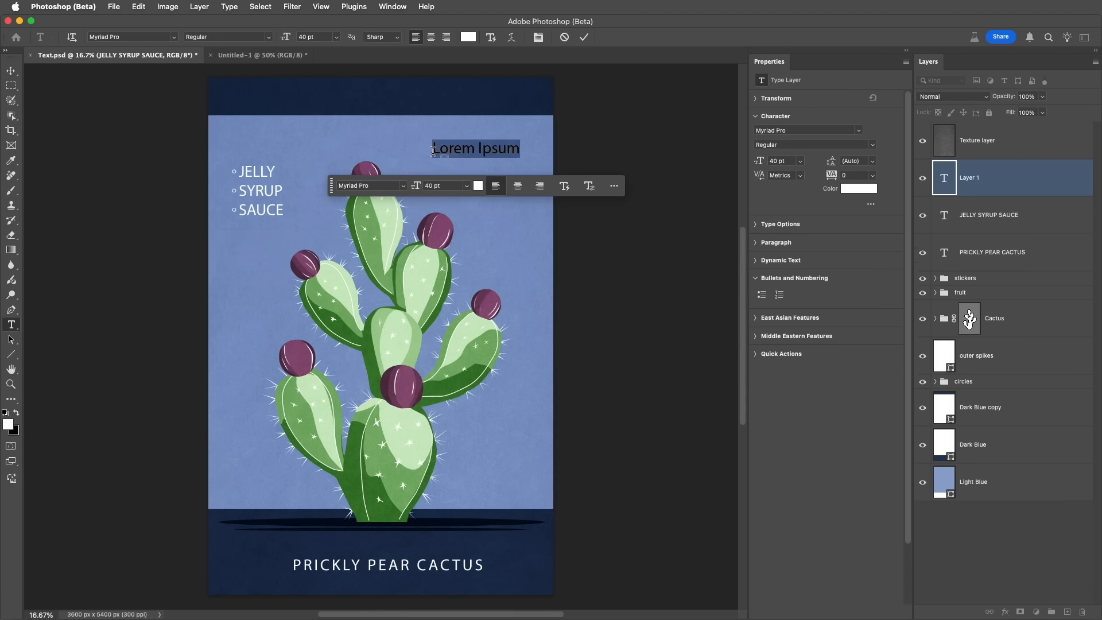
left_click(778, 294)
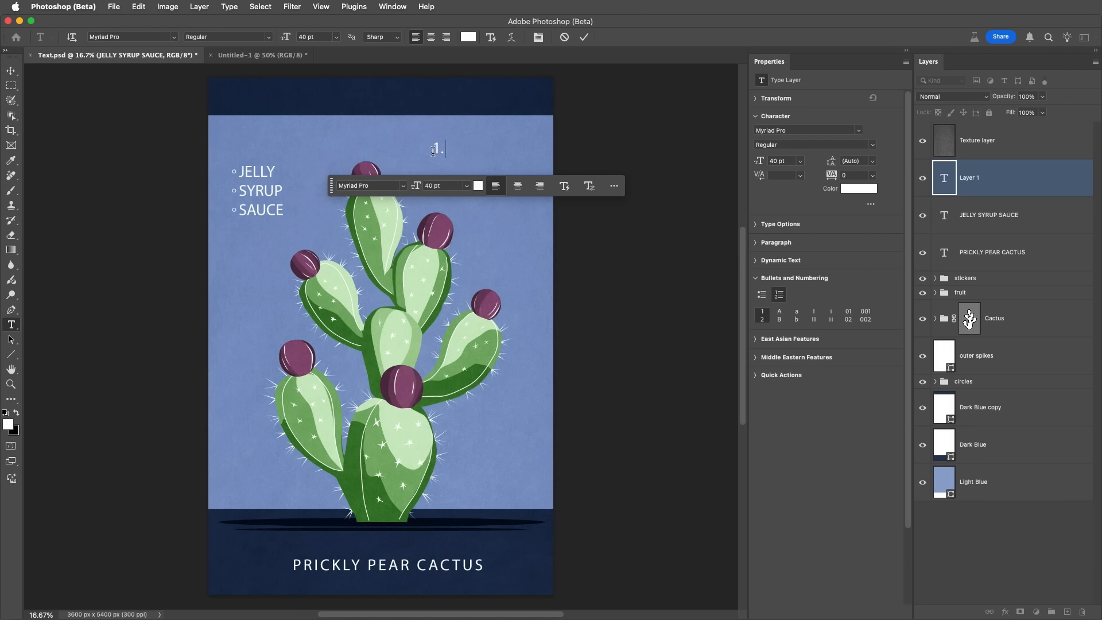
type("SYRUP")
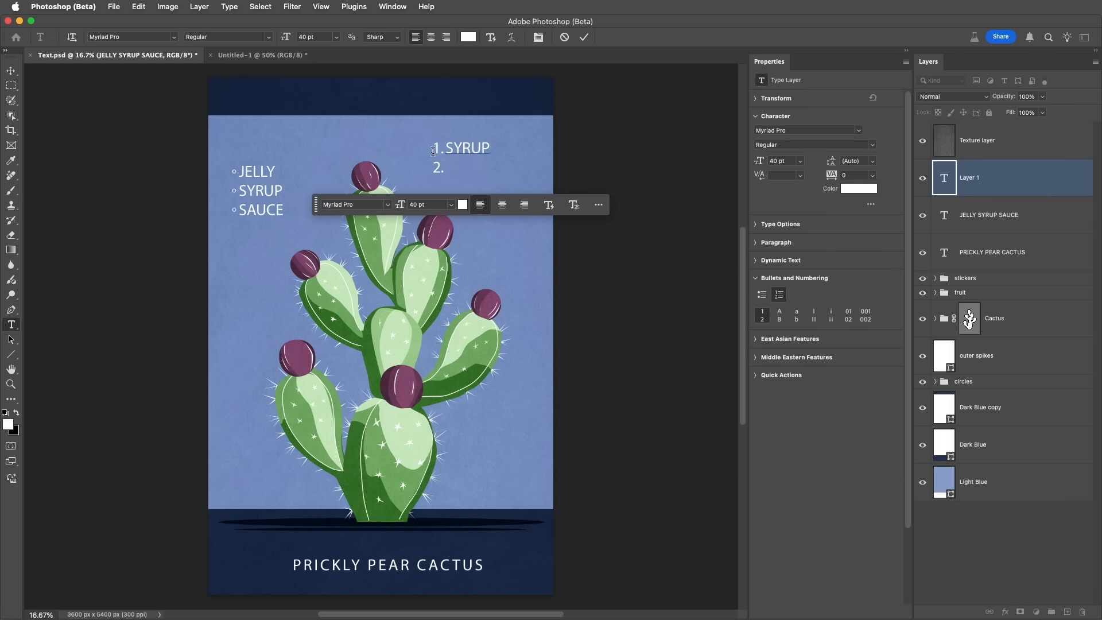
type("JELLY")
type("S")
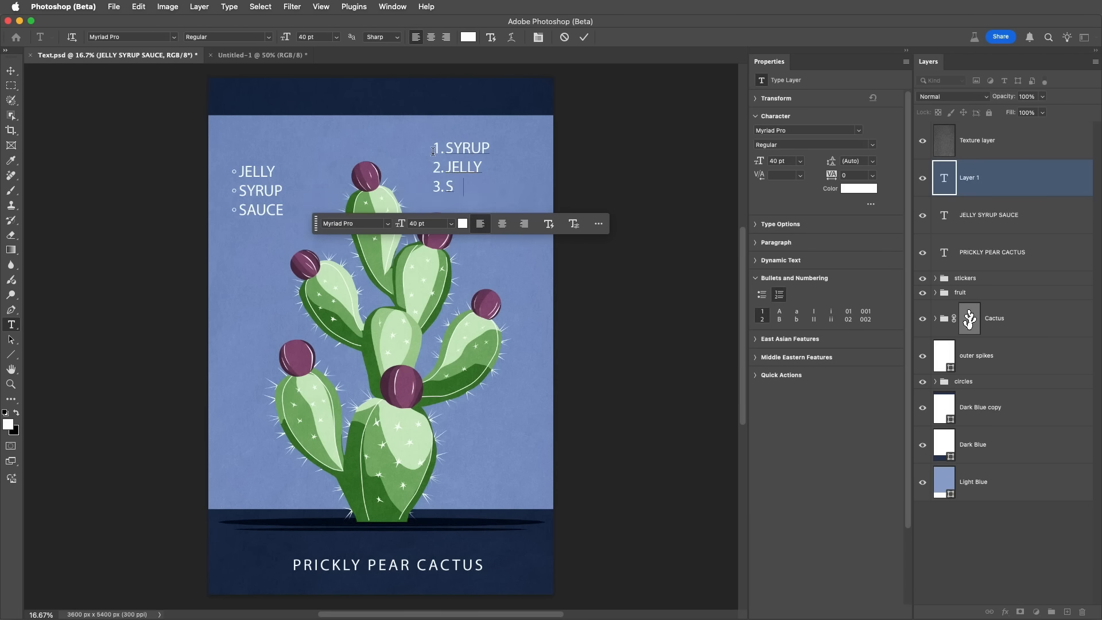
type("AUCE")
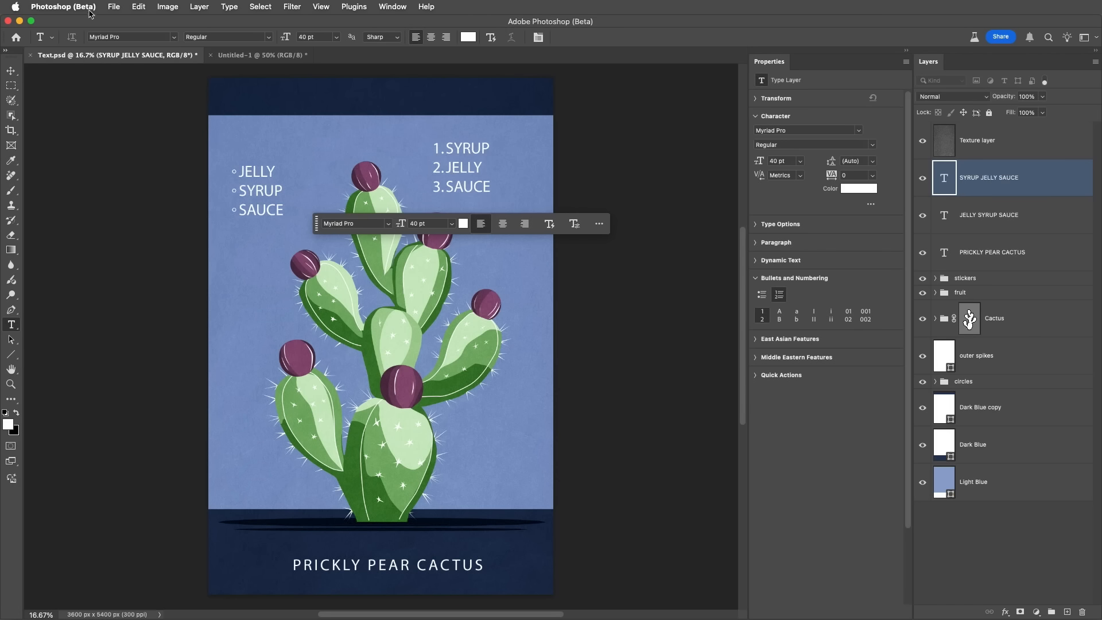
Bring up the Type page of the application-wide settings
left_click(62, 7)
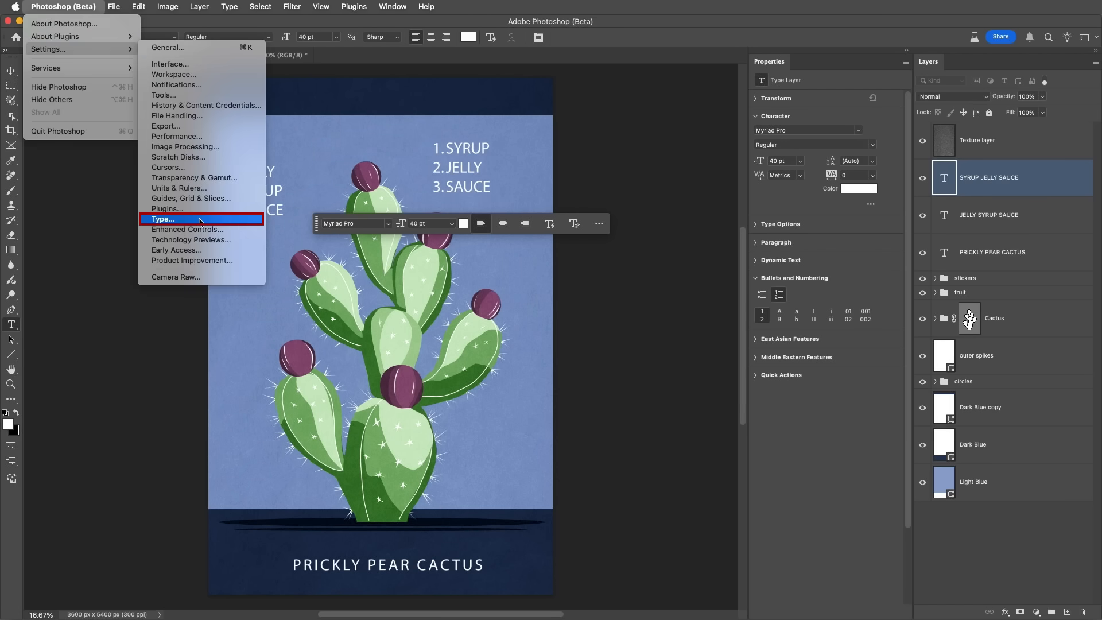
left_click(162, 218)
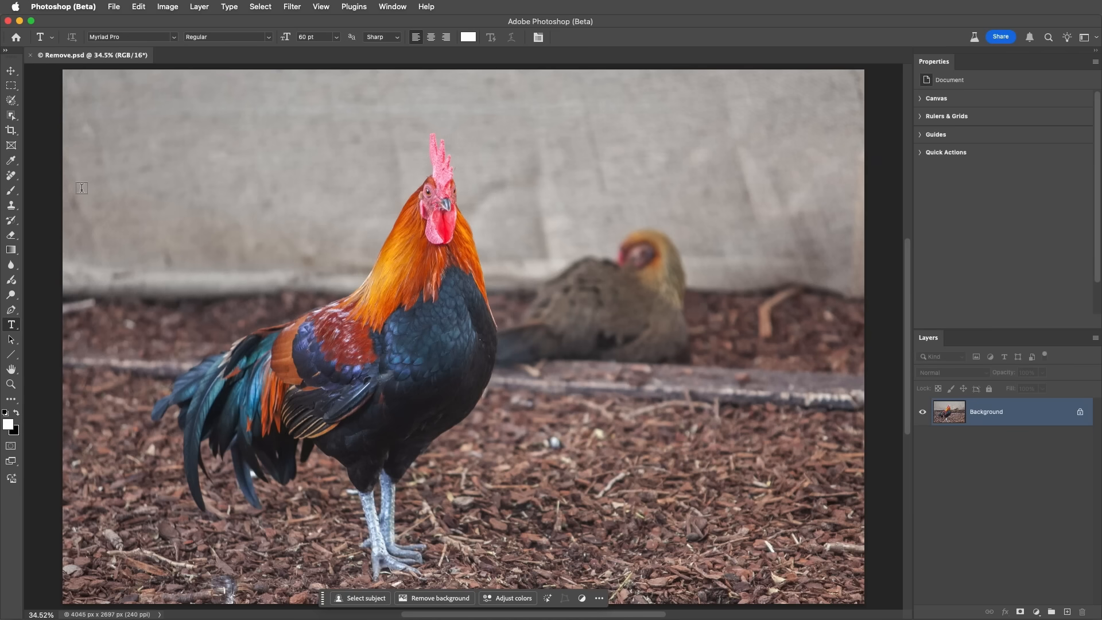
Activate the Remove tool on the rooster photo for painting away distractions
left_click(12, 175)
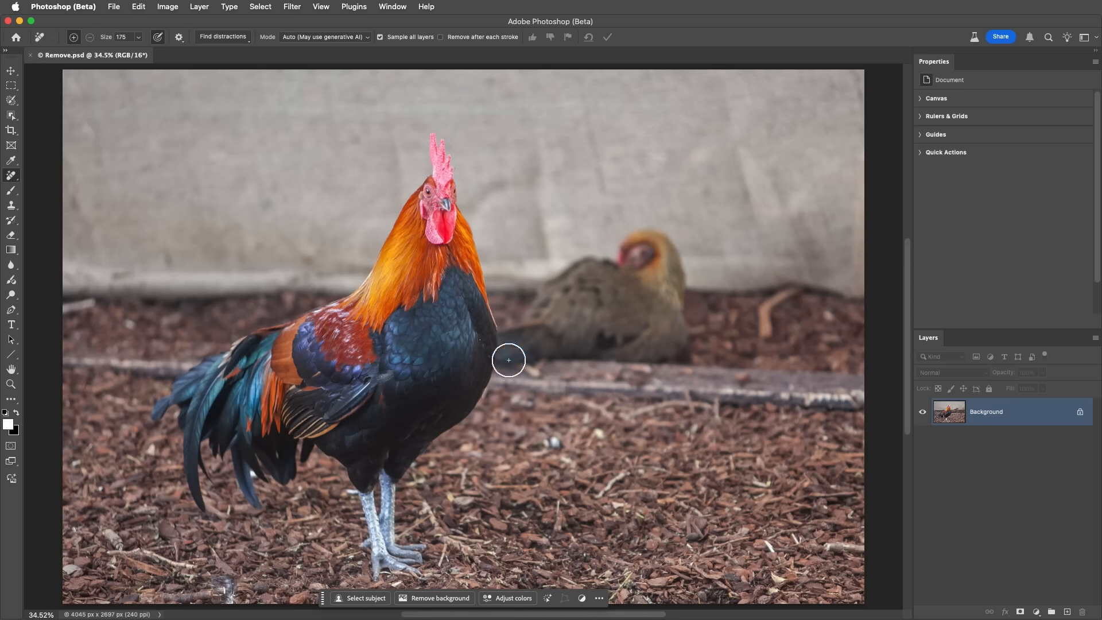
Add an empty layer, force generative AI mode on, and enable removal after each stroke
left_click(1066, 611)
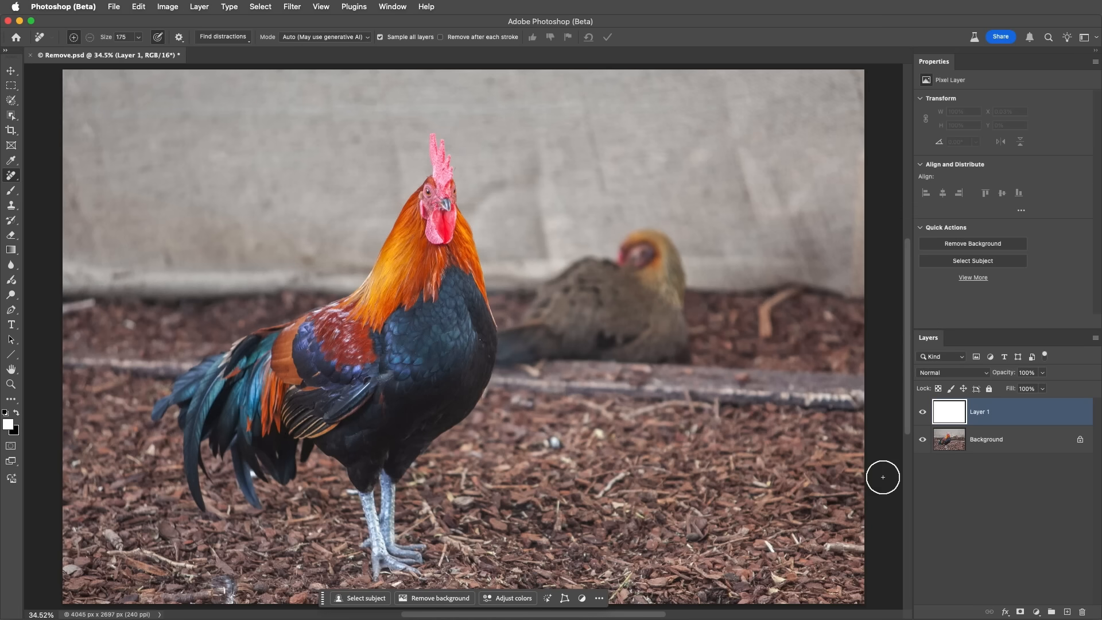
left_click(323, 37)
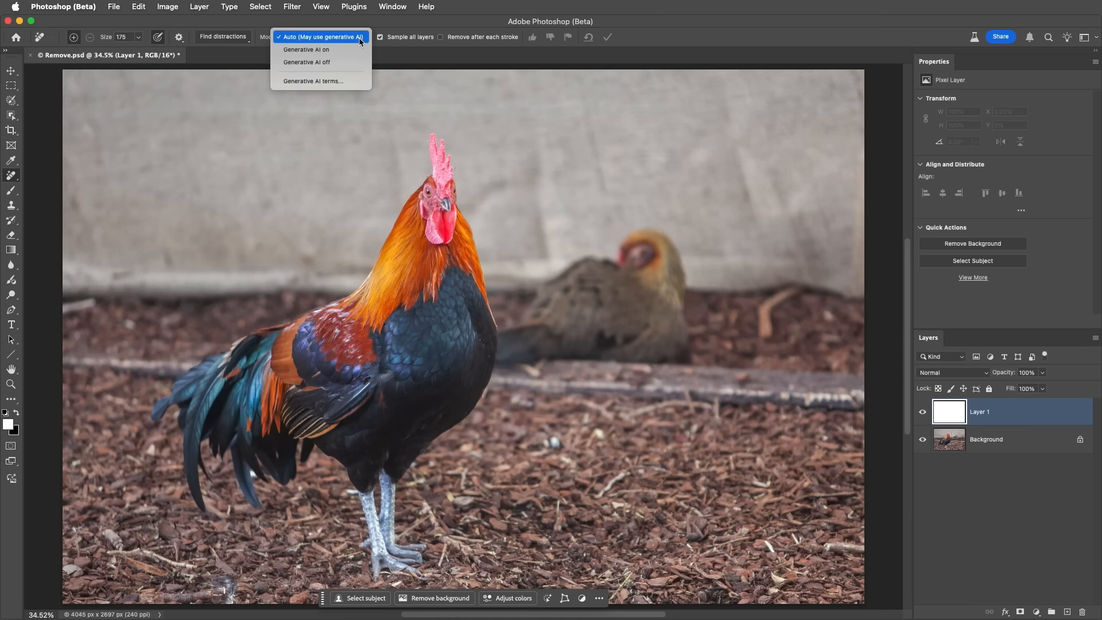
left_click(305, 49)
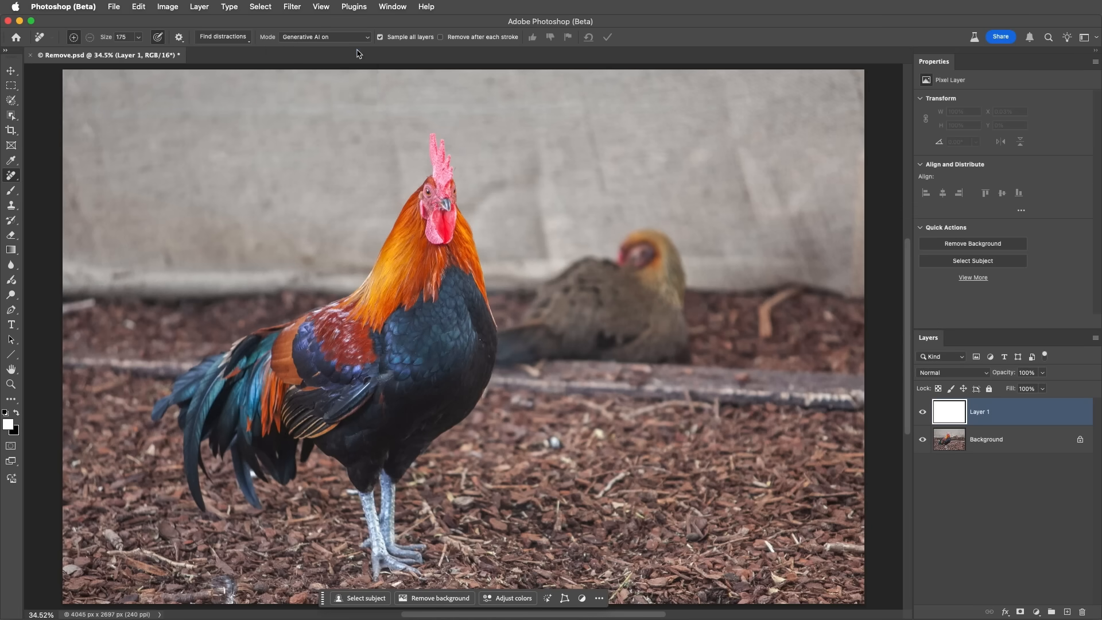
left_click(378, 37)
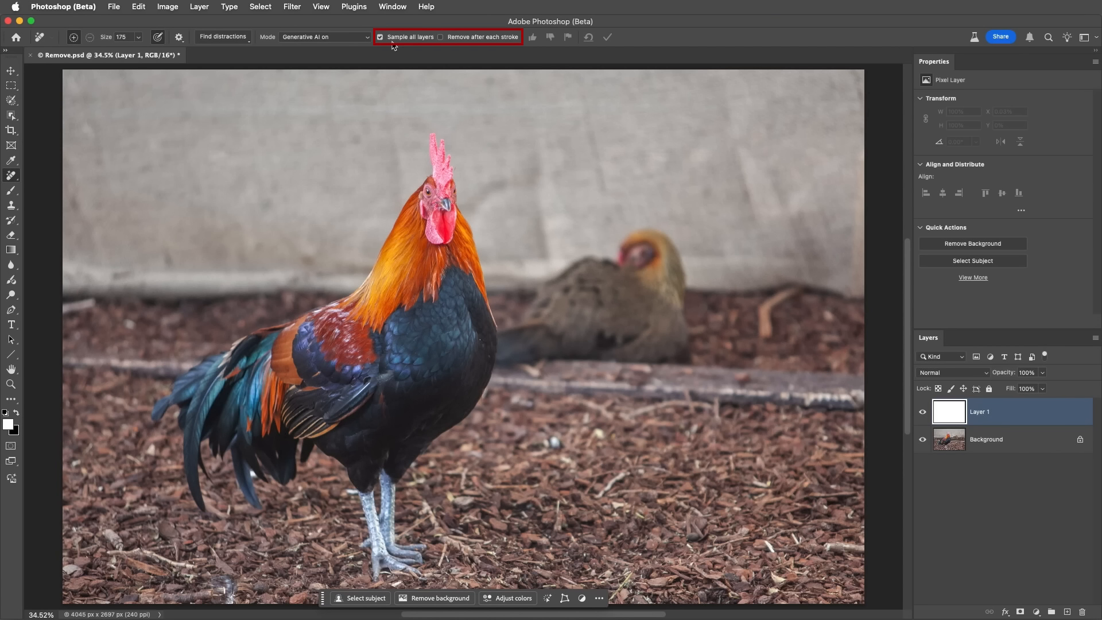
left_click(441, 37)
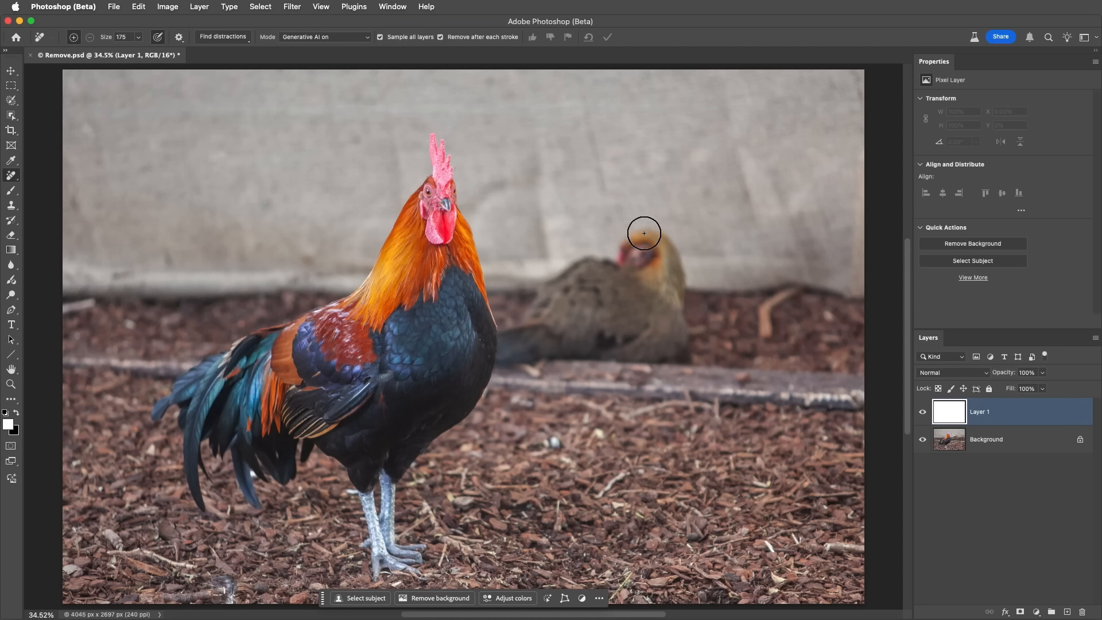
Paint over the hen behind the rooster so it is removed generatively
left_click_drag(642, 233, 681, 251)
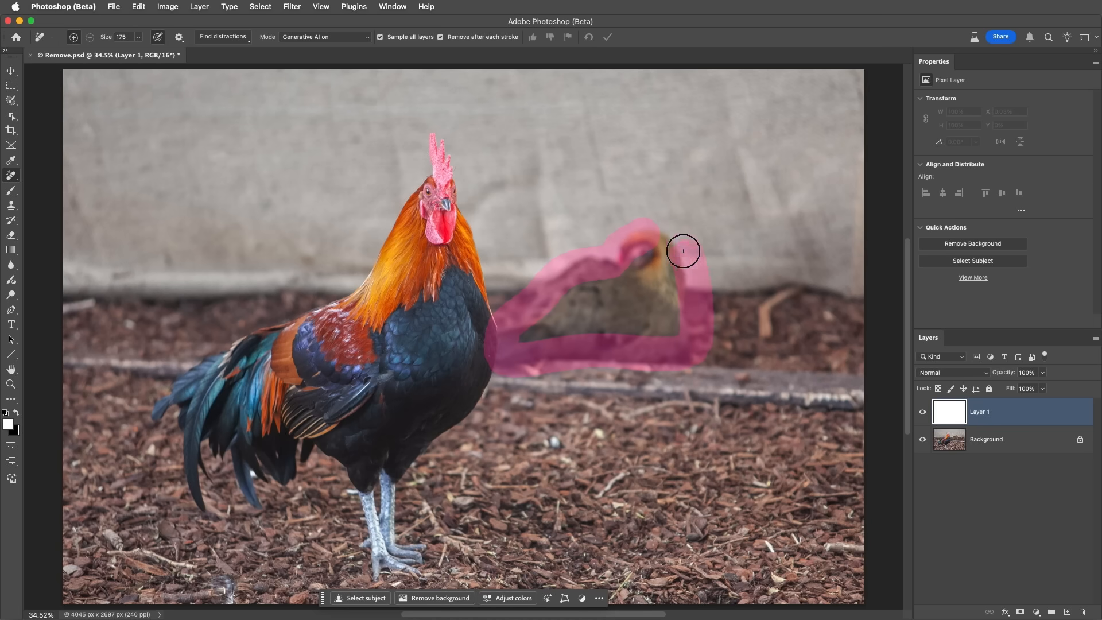
left_click(607, 37)
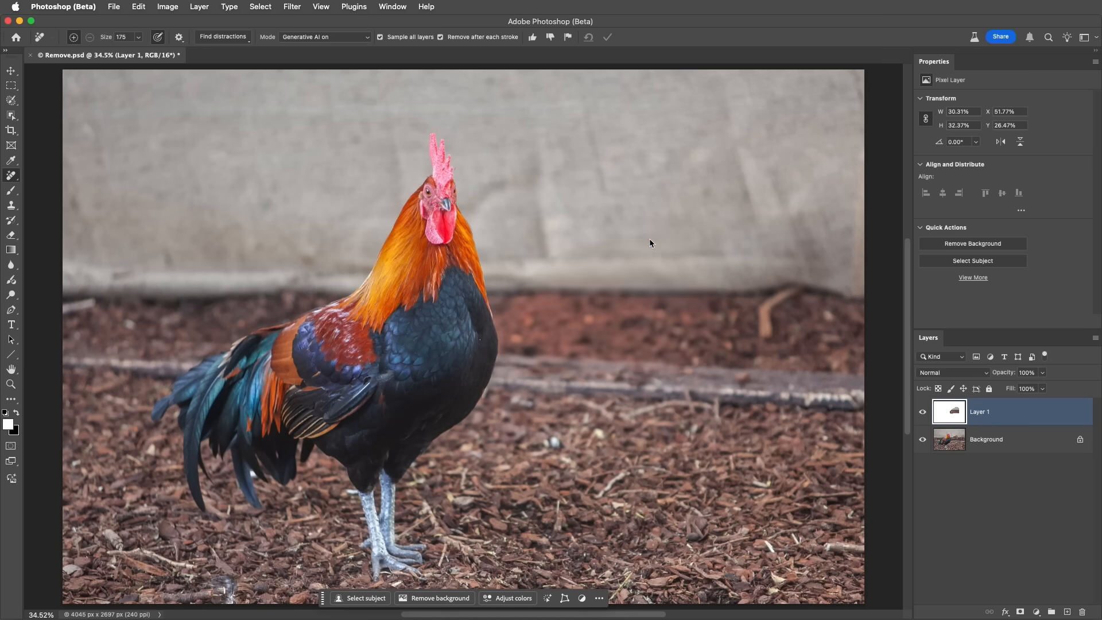
mouse_move(334, 198)
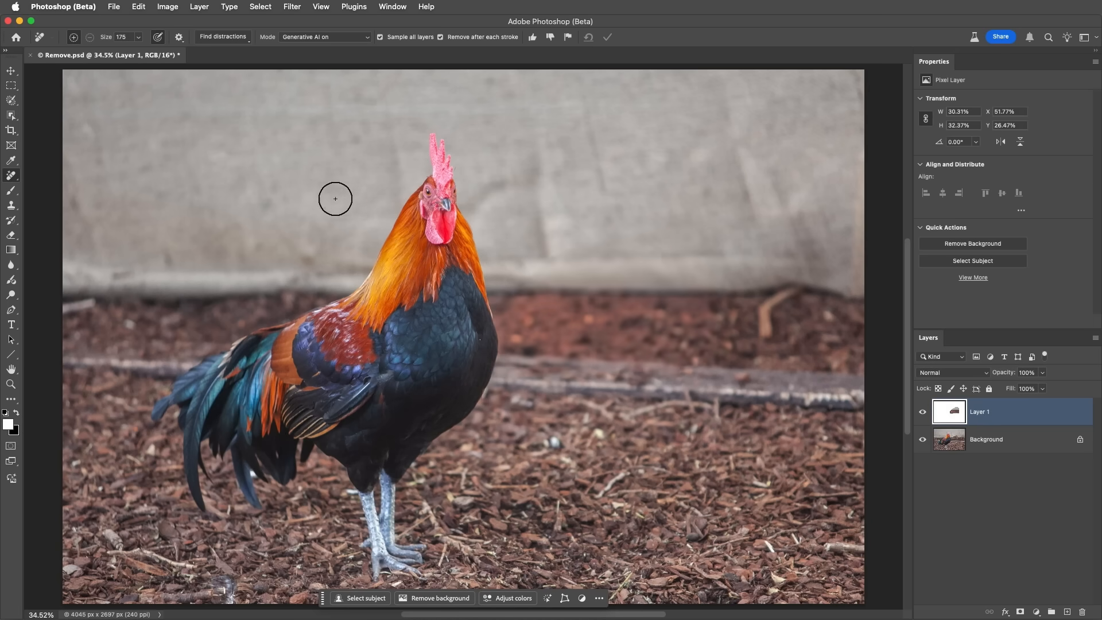
Mark the wooden rail and stakes with the Selection Brush and remove them
left_click(11, 100)
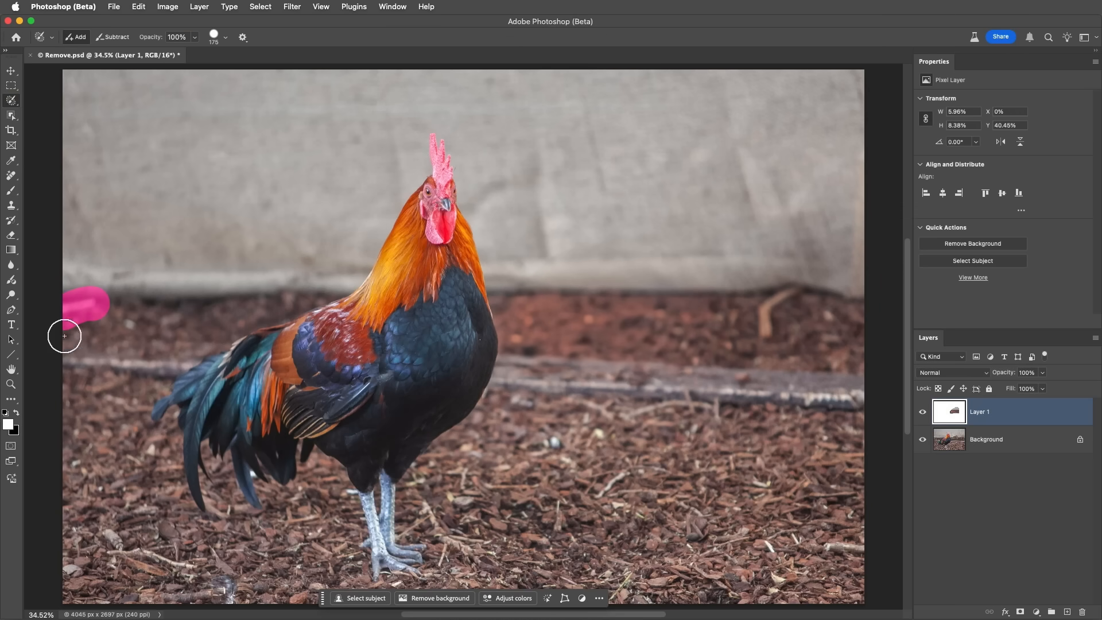
left_click_drag(64, 335, 189, 362)
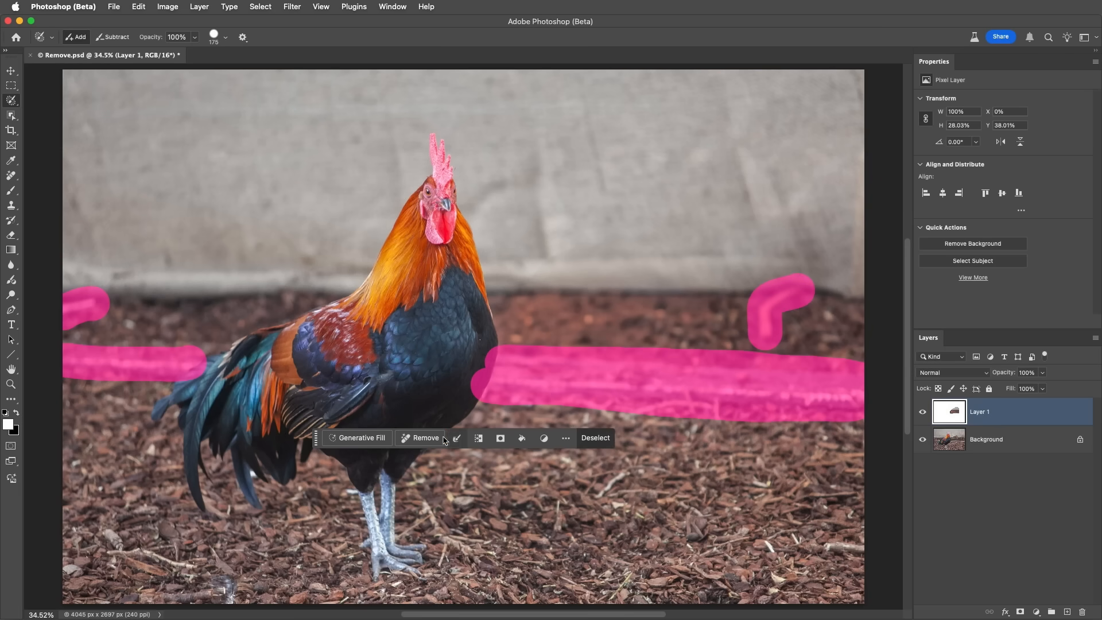
left_click(424, 437)
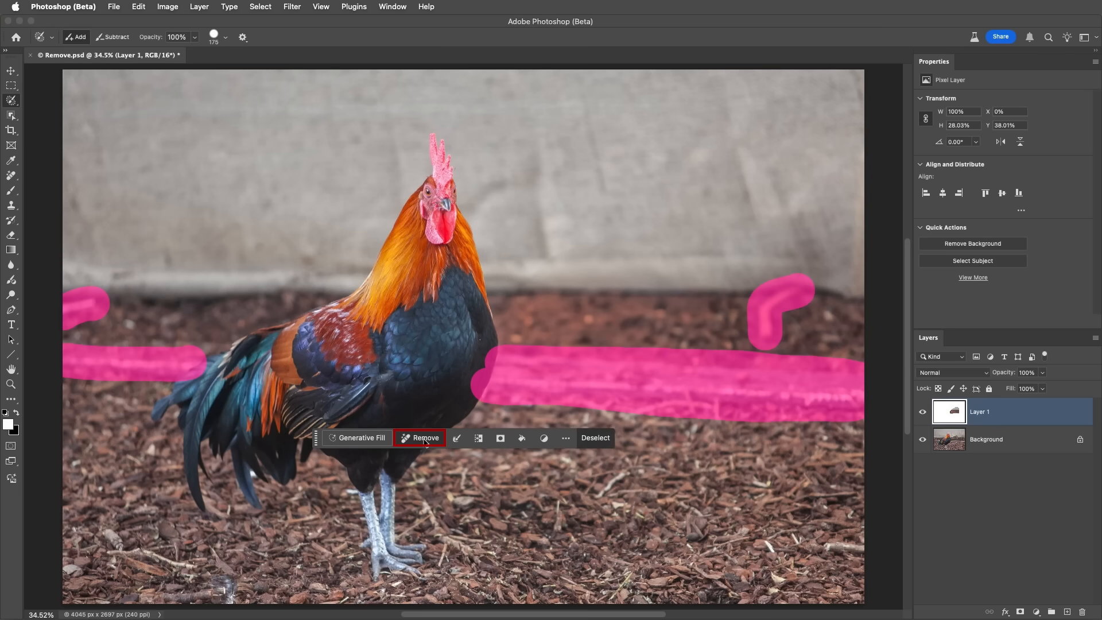
left_click(424, 438)
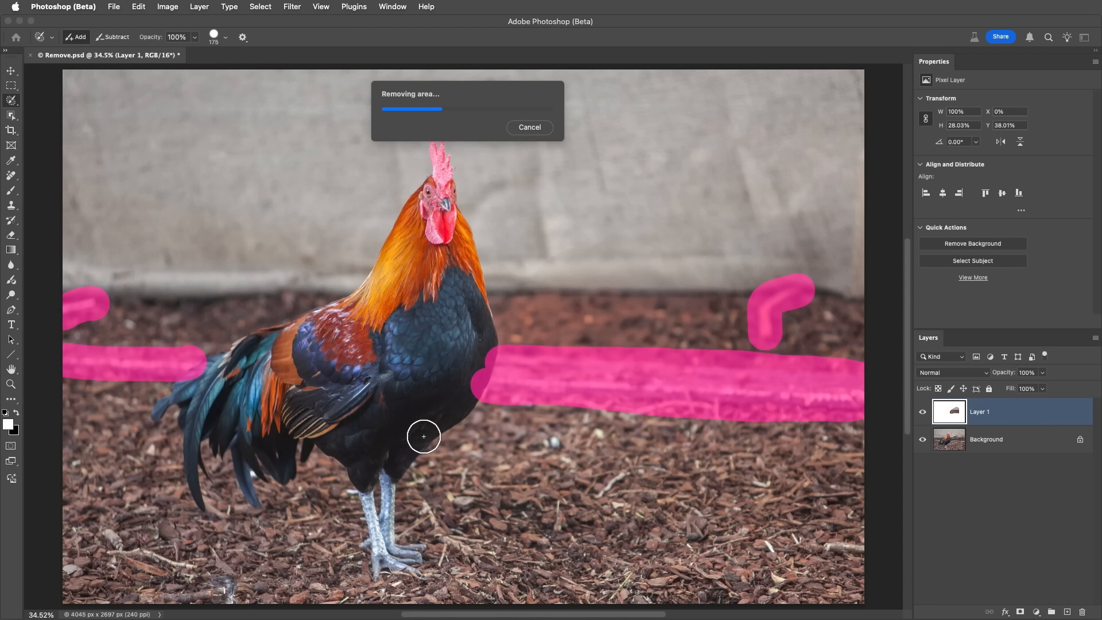